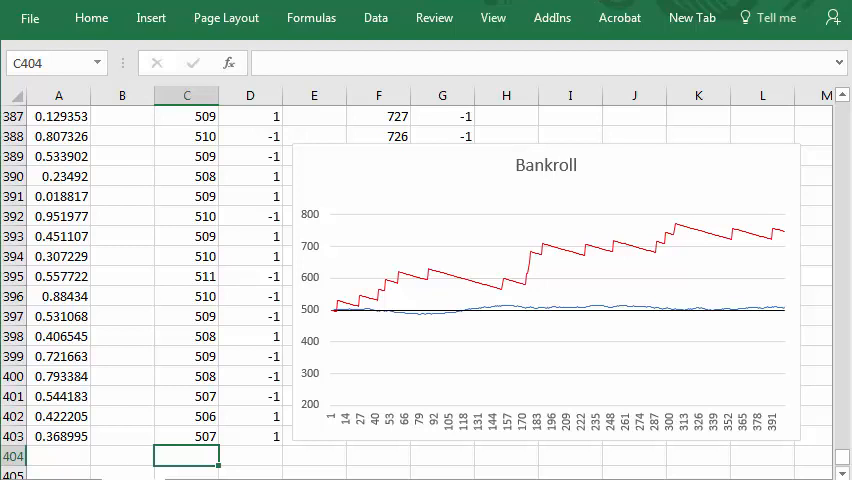
mouse_move(373, 328)
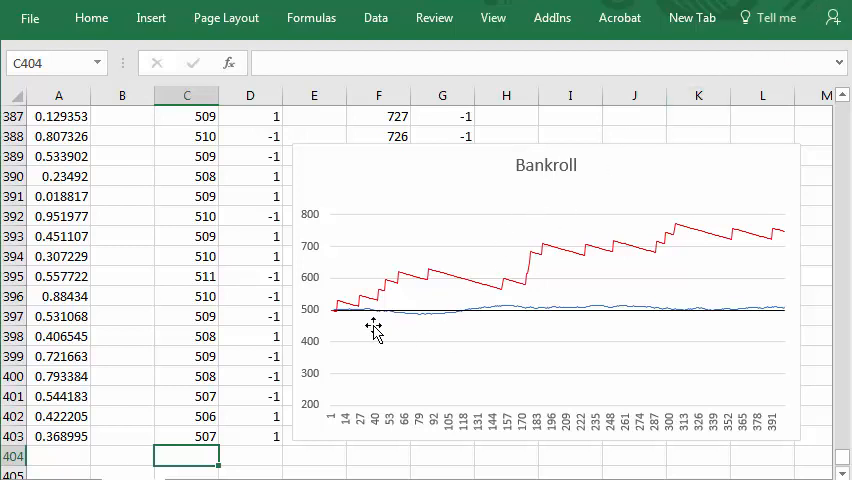
mouse_move(628, 310)
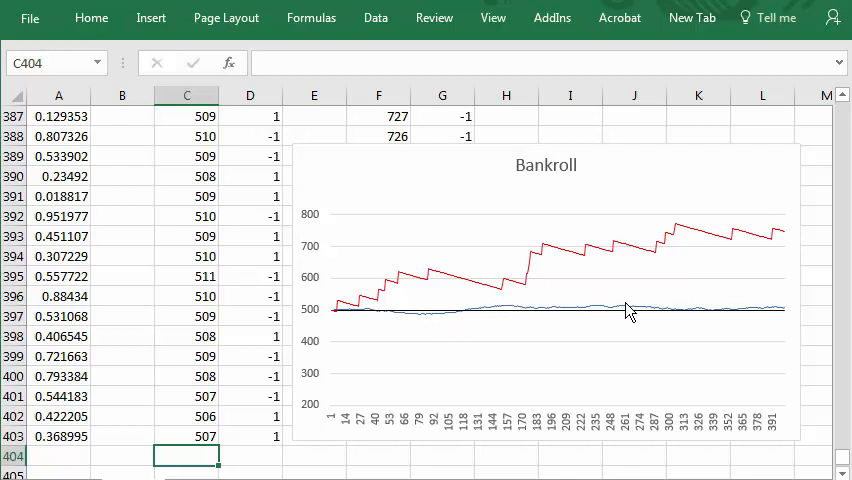
mouse_move(767, 322)
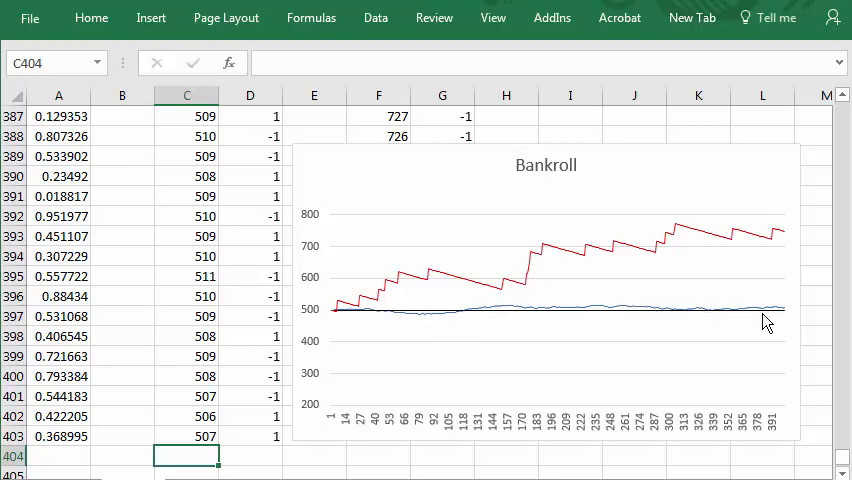
mouse_move(770, 320)
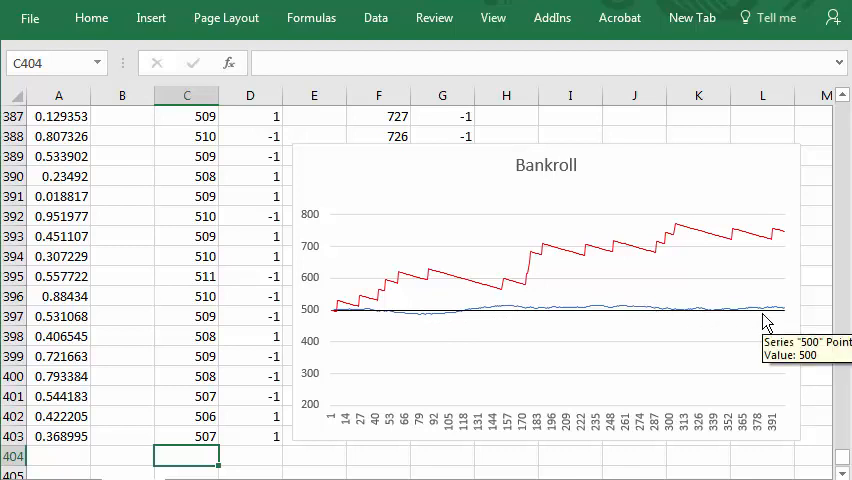
mouse_move(568, 291)
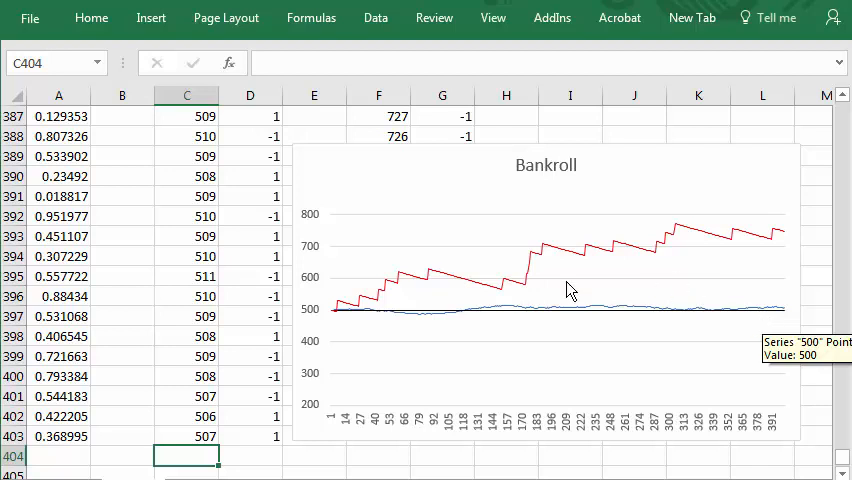
mouse_move(555, 272)
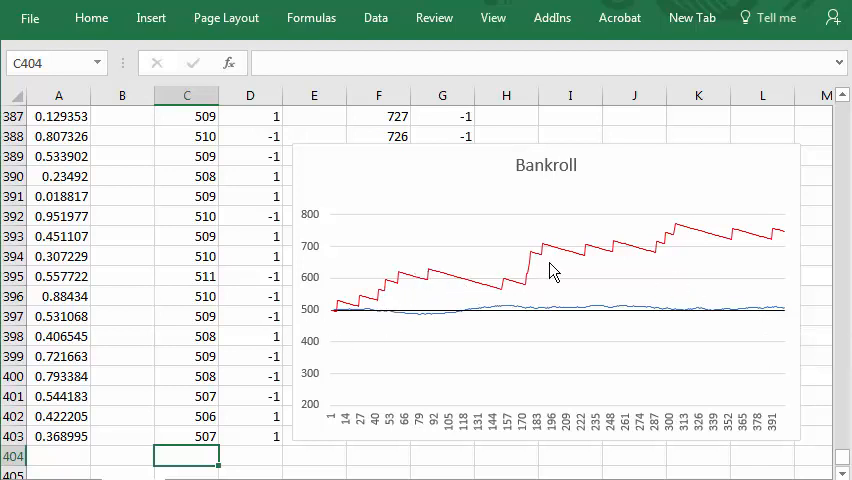
mouse_move(688, 285)
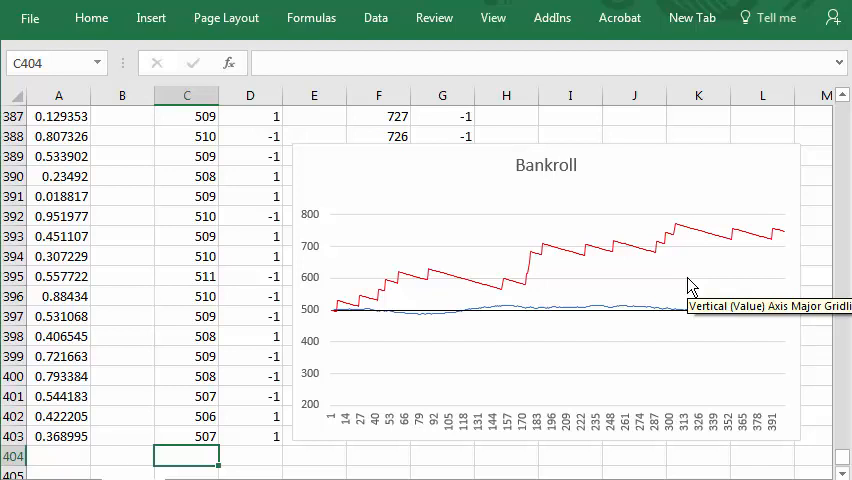
mouse_move(386, 307)
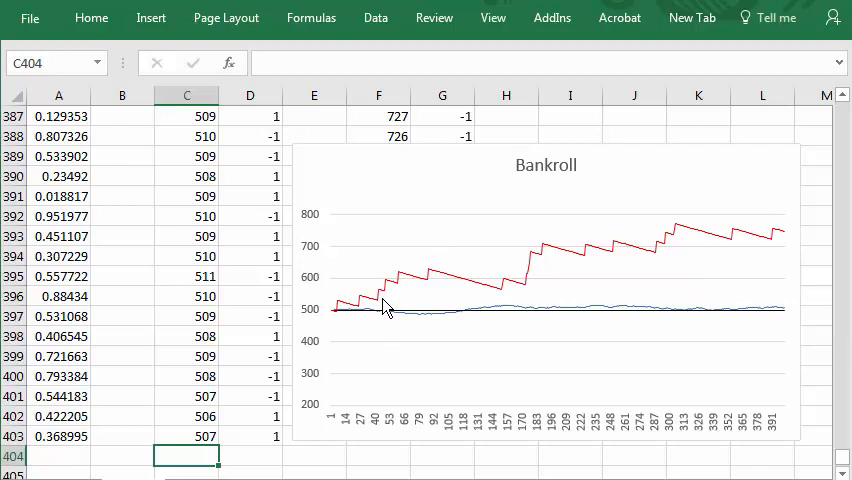
mouse_move(386, 298)
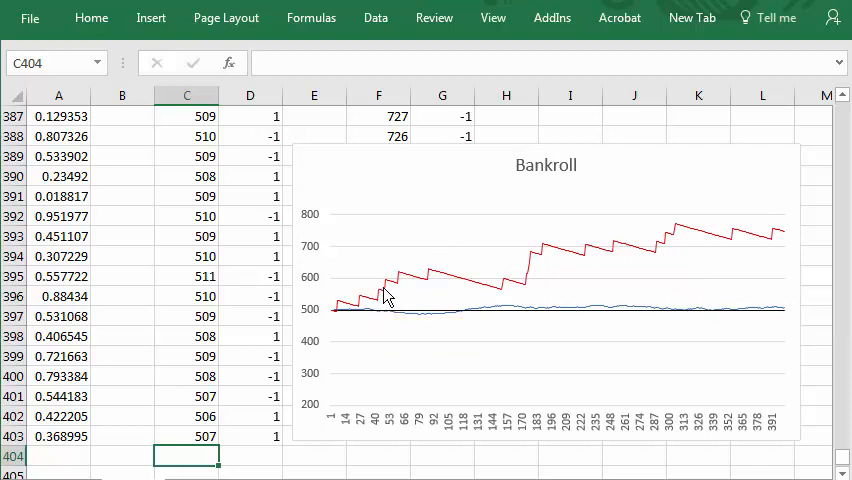
mouse_move(433, 281)
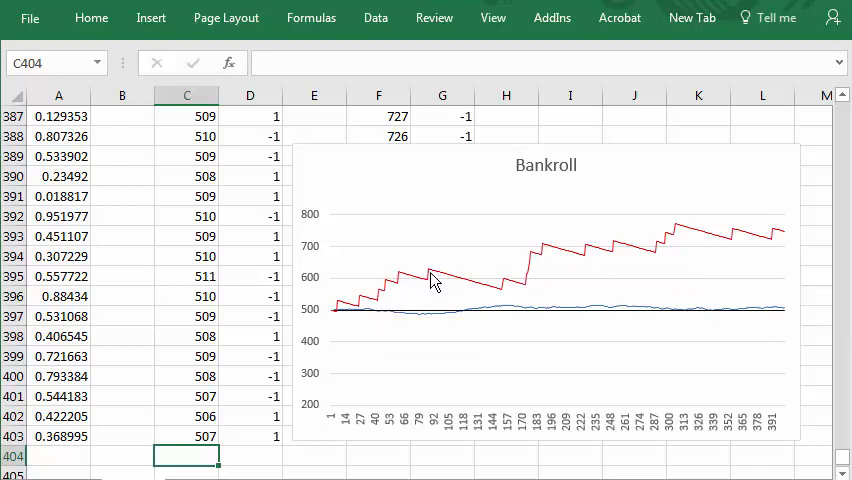
mouse_move(490, 302)
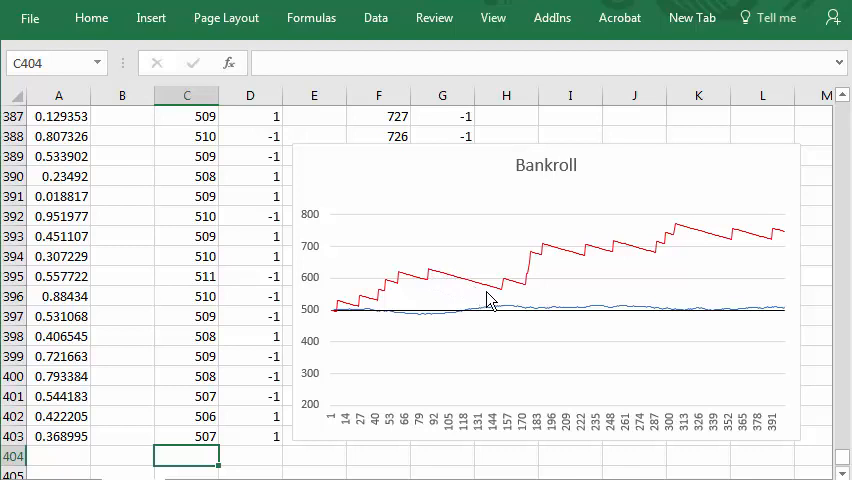
mouse_move(500, 303)
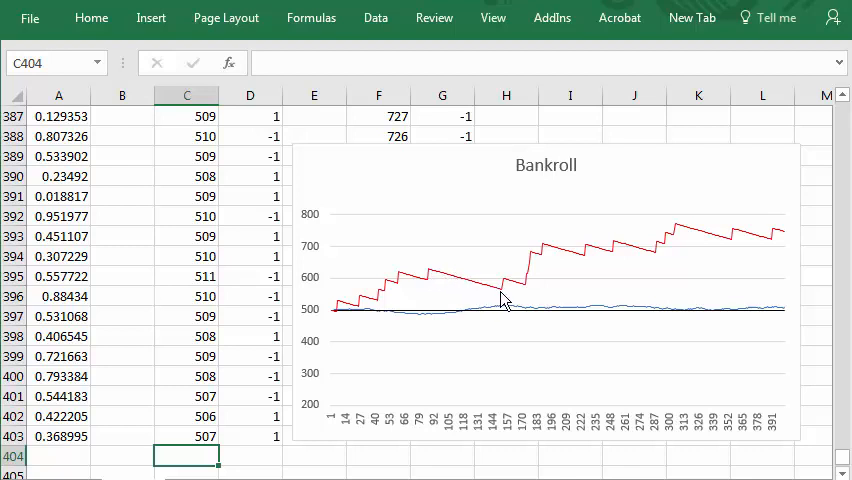
mouse_move(360, 315)
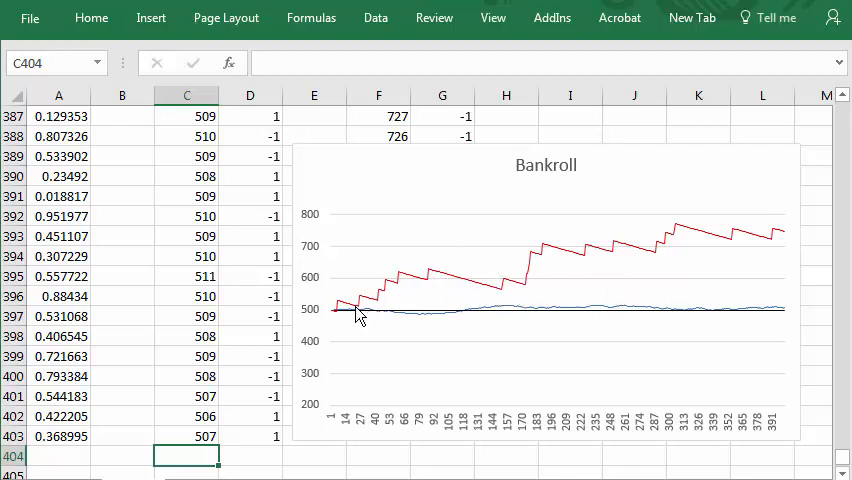
mouse_move(487, 268)
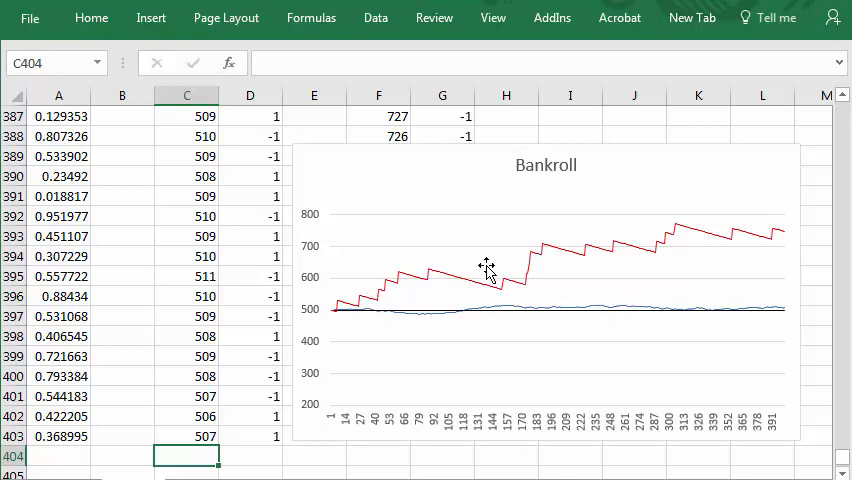
mouse_move(604, 413)
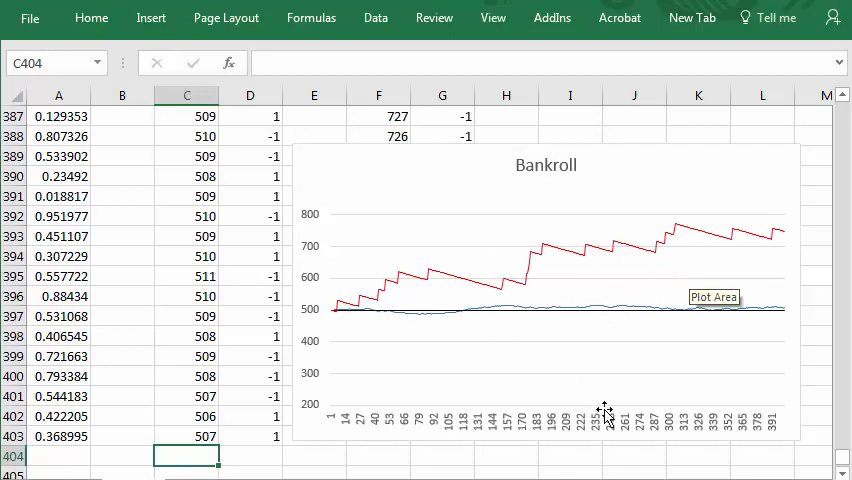
mouse_move(478, 190)
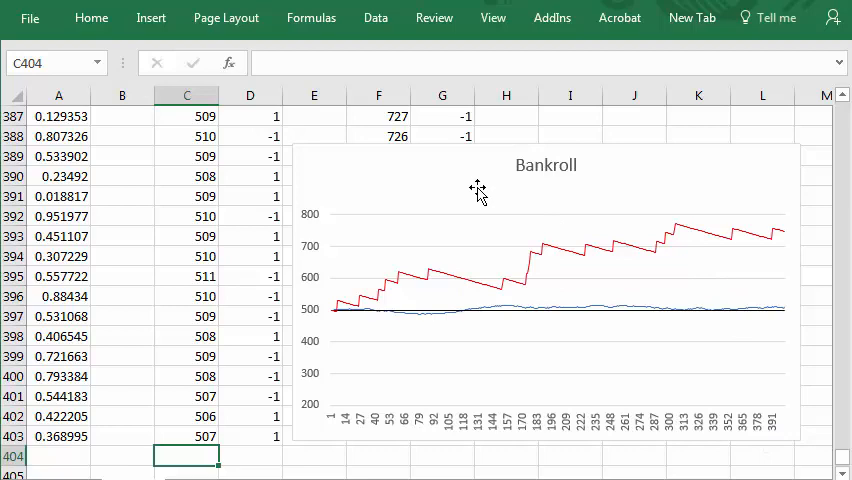
mouse_move(463, 191)
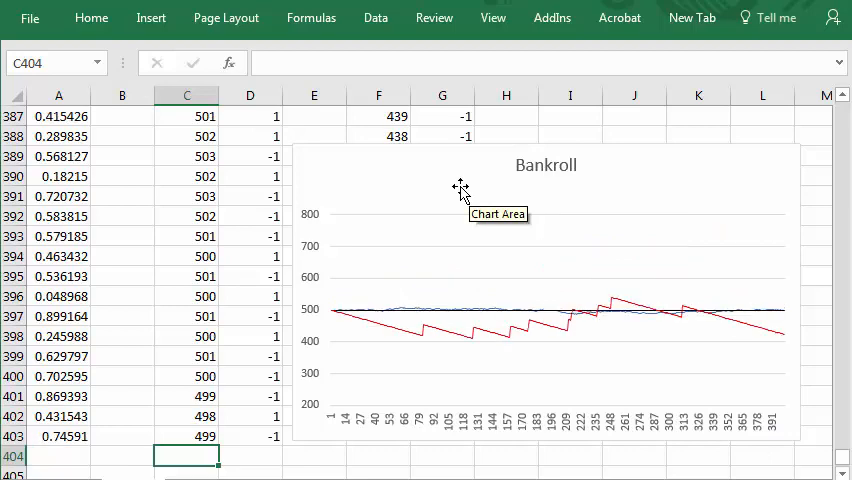
mouse_move(575, 413)
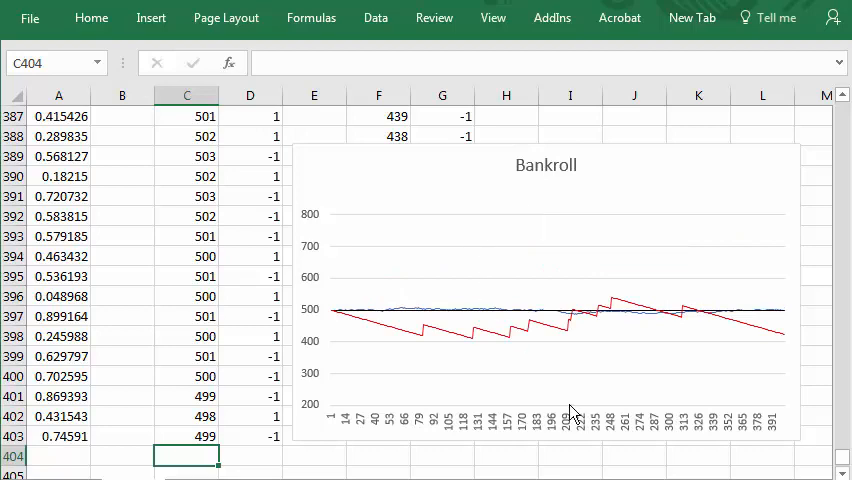
mouse_move(793, 352)
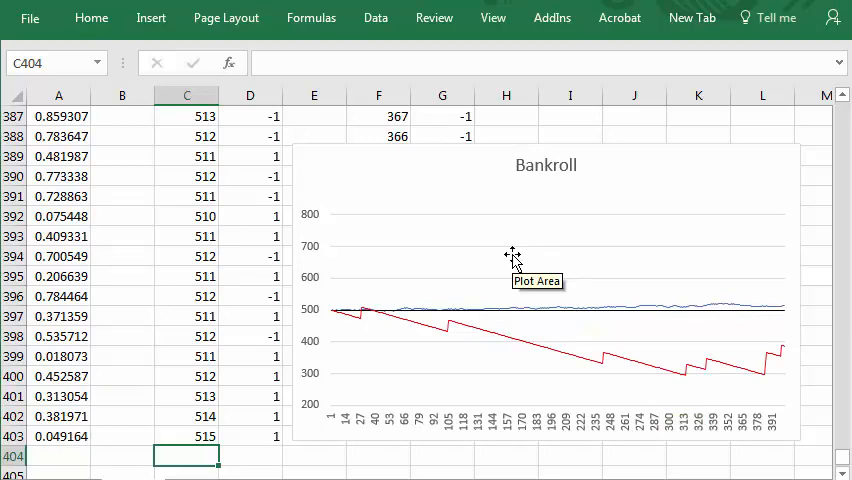
mouse_move(436, 210)
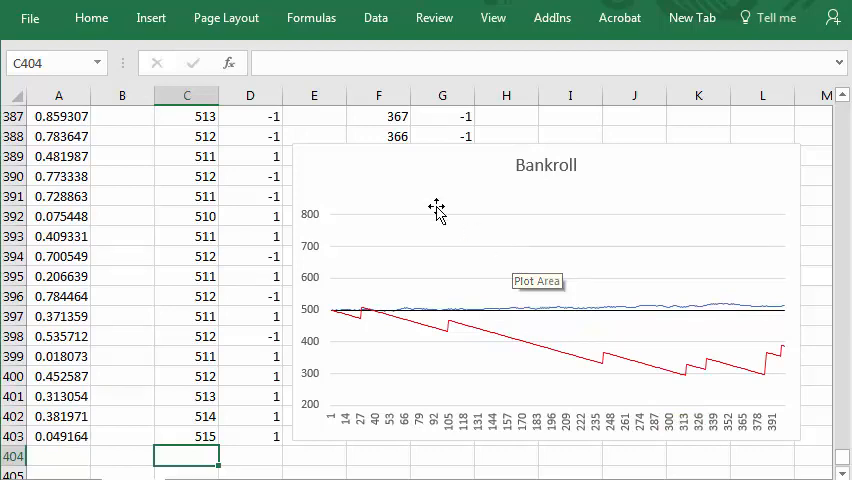
mouse_move(422, 255)
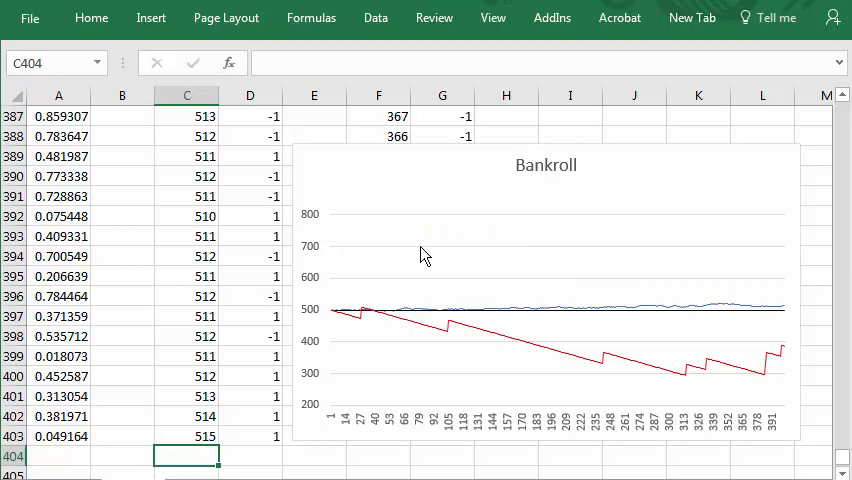
mouse_move(418, 370)
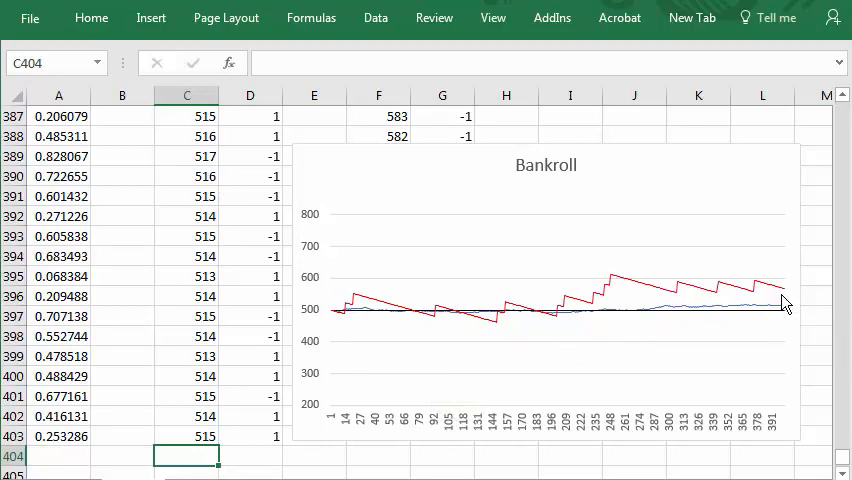
mouse_move(775, 355)
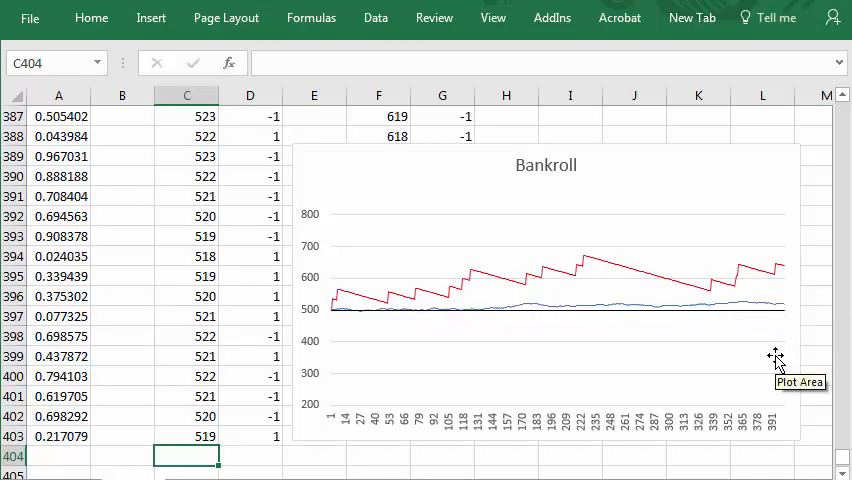
mouse_move(770, 357)
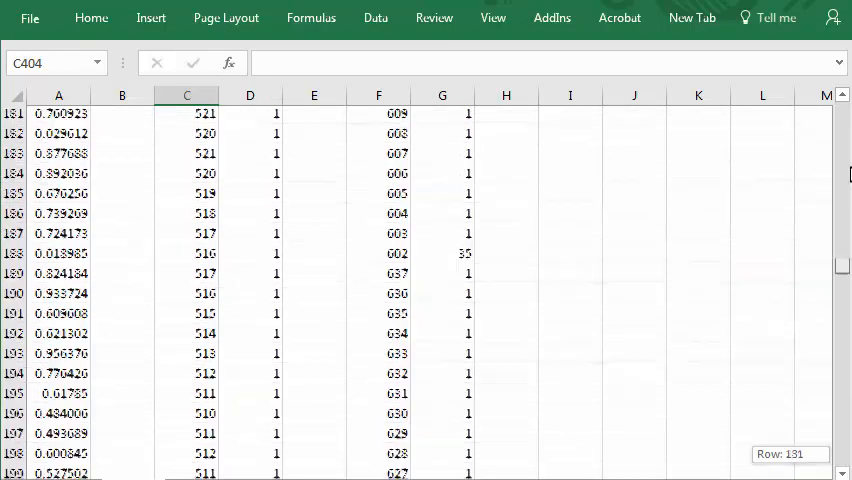
Scroll back to row 1 to show the Random, Bankroll and Win/Lose headers
scroll("up", 3)
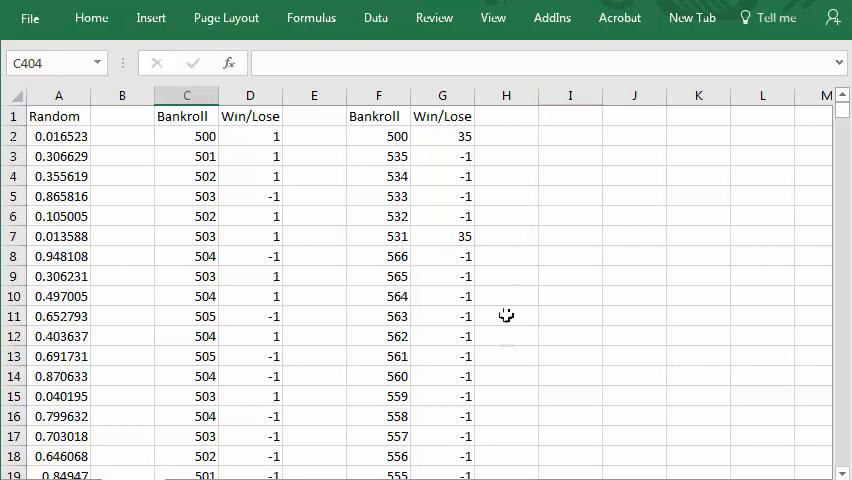
mouse_move(517, 368)
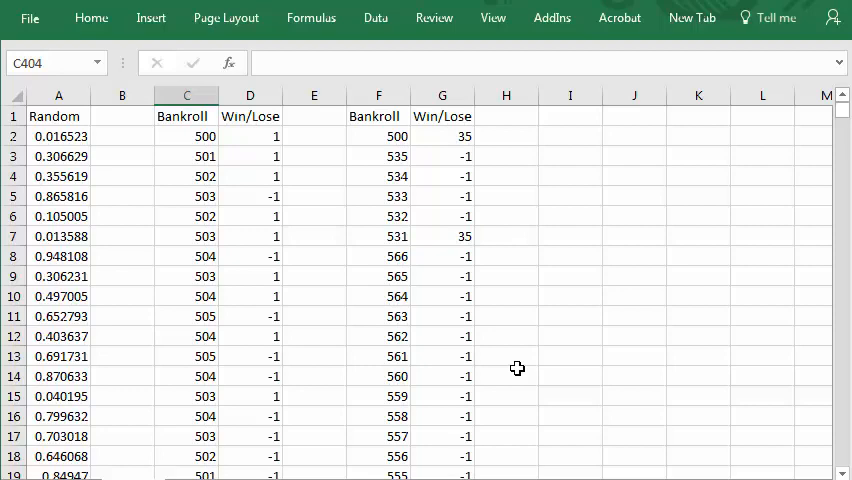
left_click(442, 136)
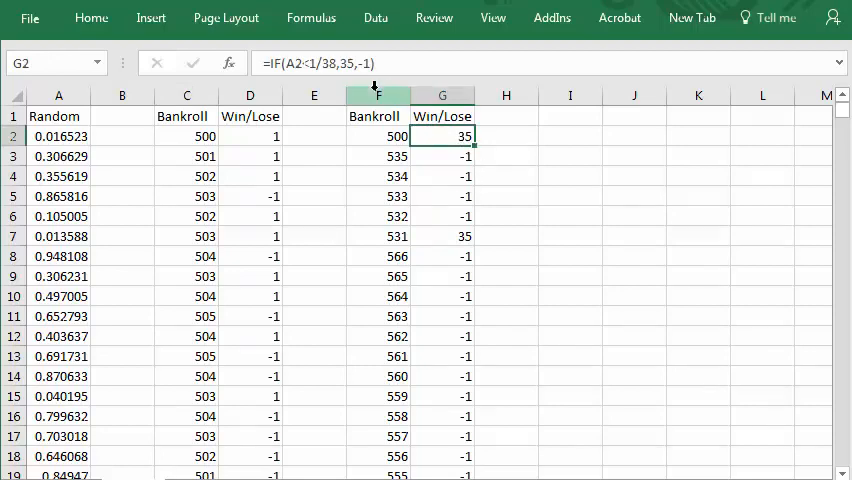
mouse_move(334, 63)
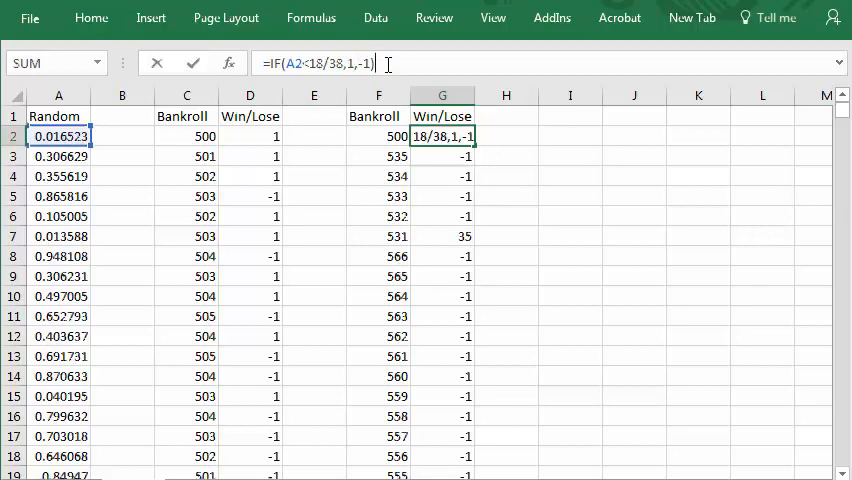
Change G2 to =IF(A2<18/38,1,-1) so a win pays 1 instead of 35
key("Return")
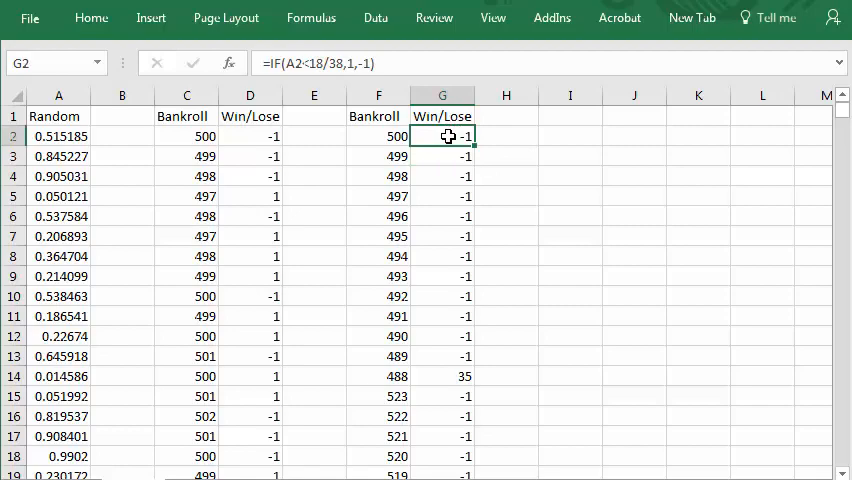
mouse_move(476, 145)
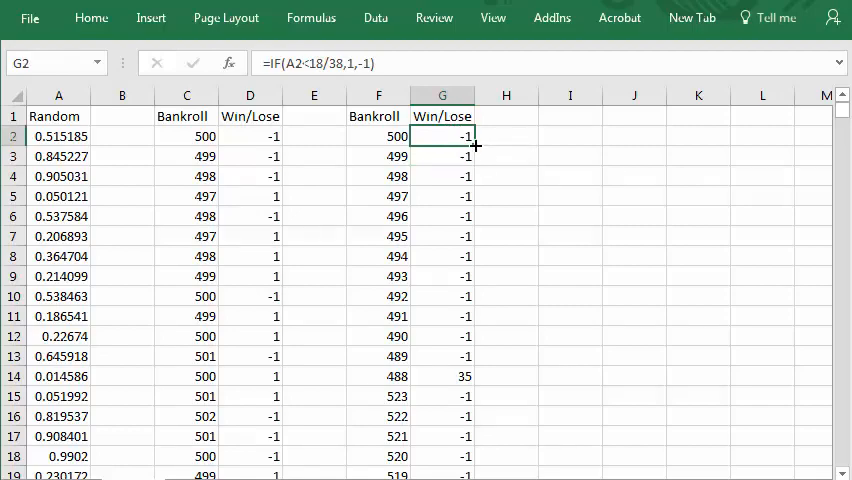
Fill the 18/38 Win/Lose formula down to row 403 and scroll to check the results
scroll("down", 3)
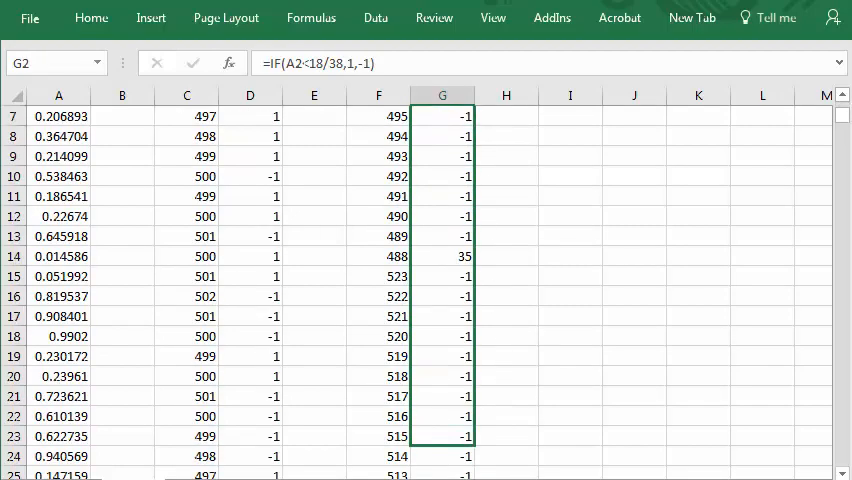
scroll("down", 3)
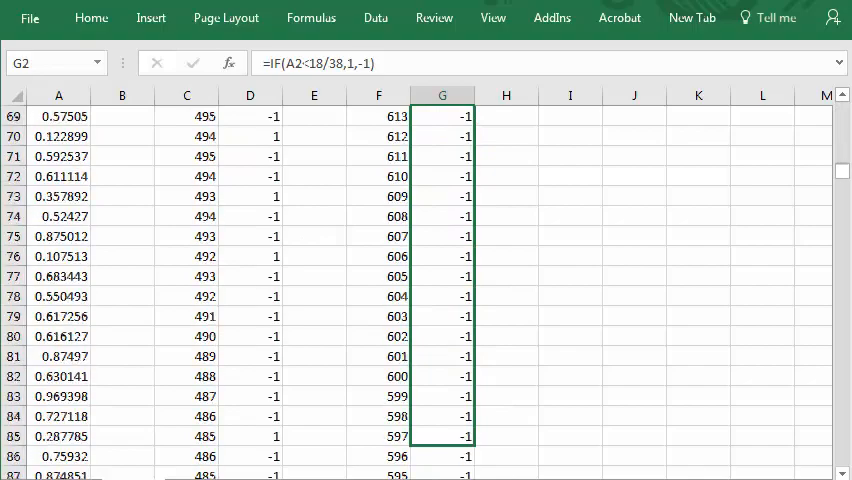
scroll("down", 3)
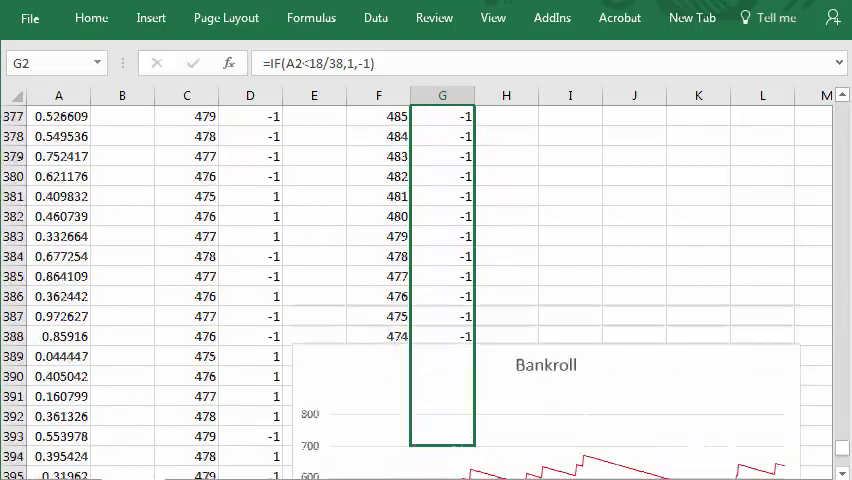
scroll("down", 3)
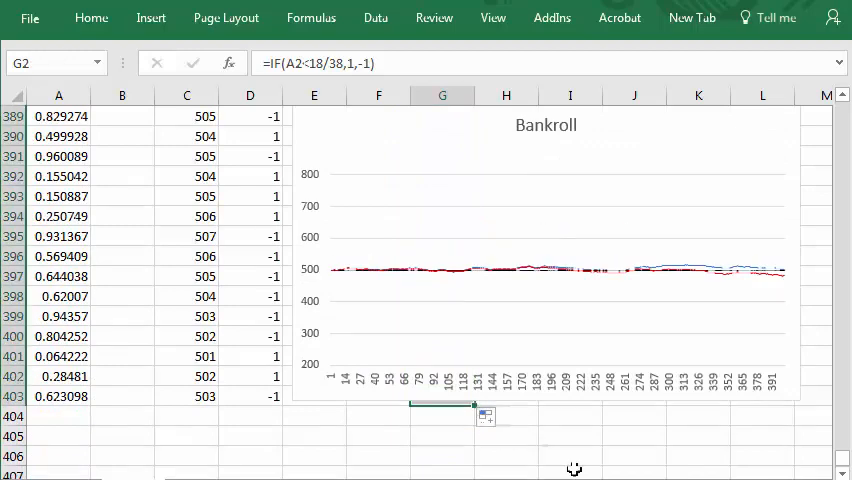
mouse_move(528, 345)
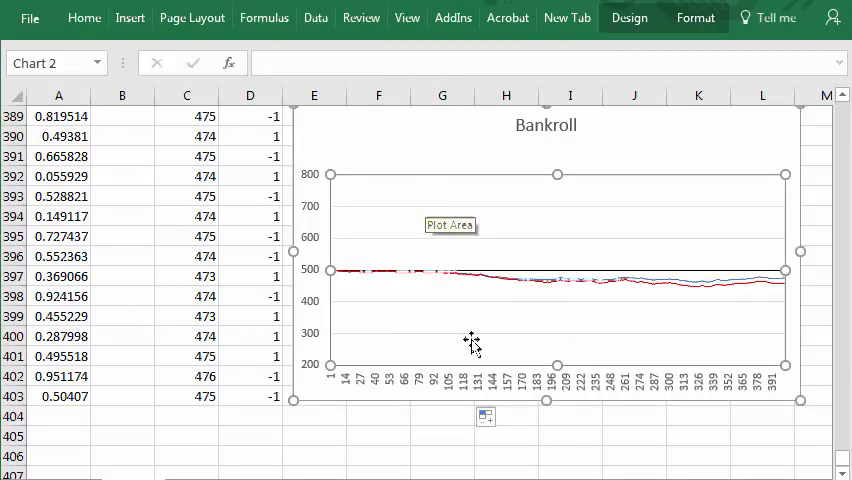
mouse_move(467, 347)
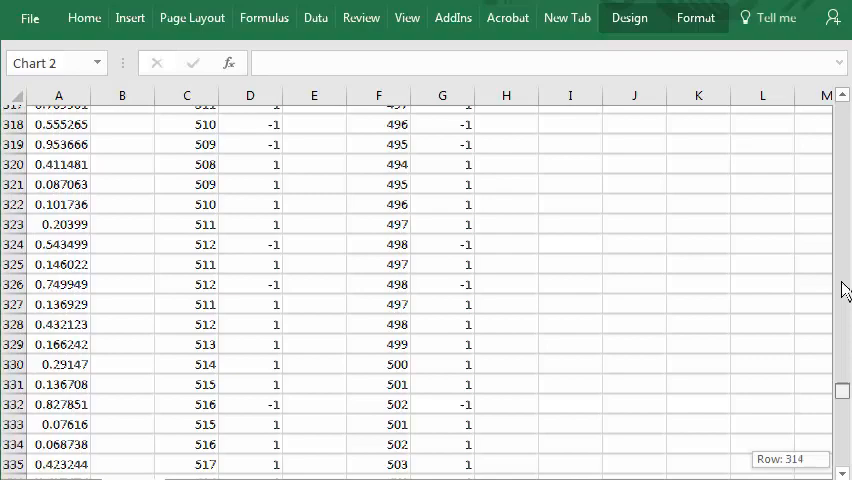
scroll("up", 3)
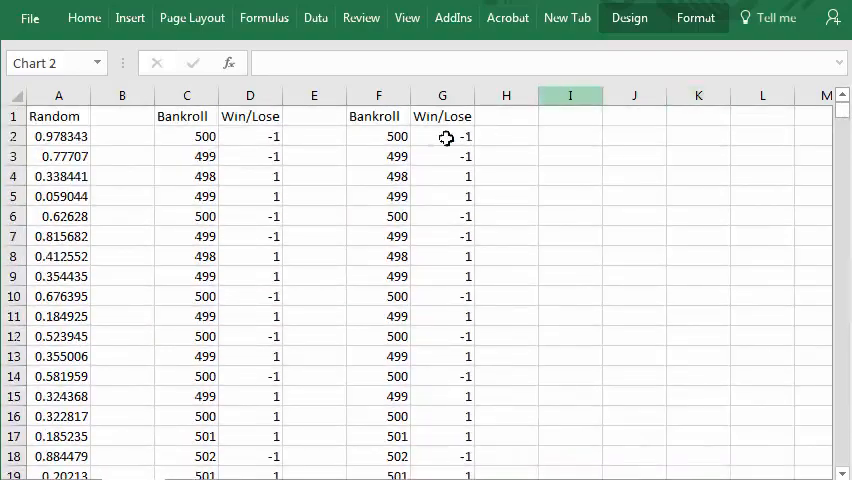
left_click(442, 136)
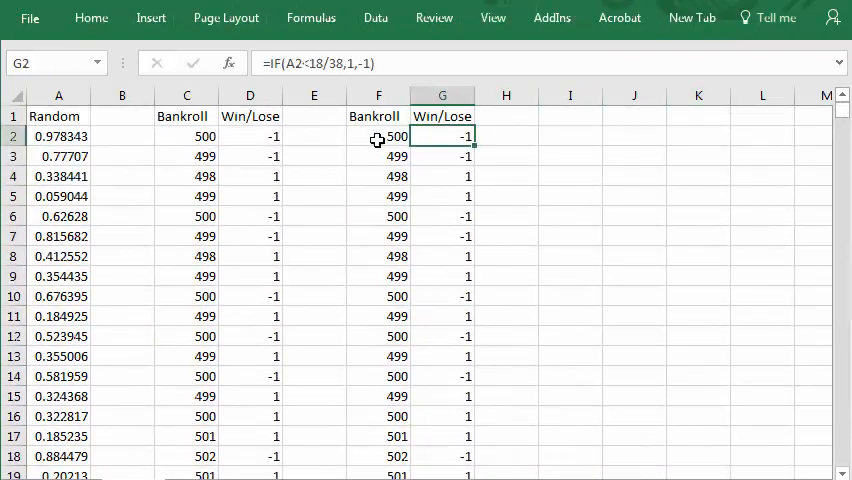
left_click(378, 156)
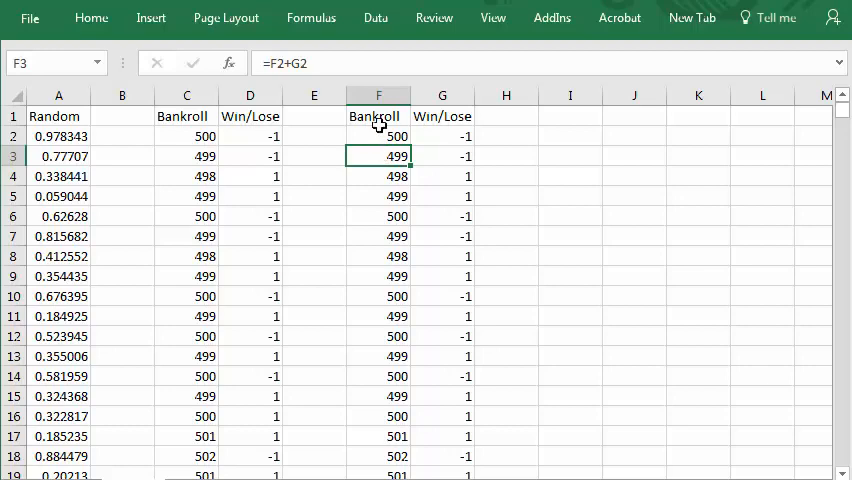
mouse_move(440, 138)
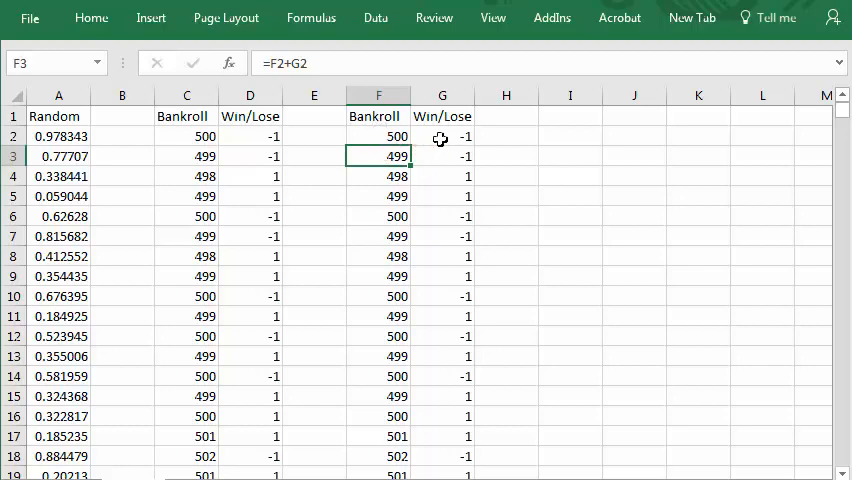
left_click(442, 136)
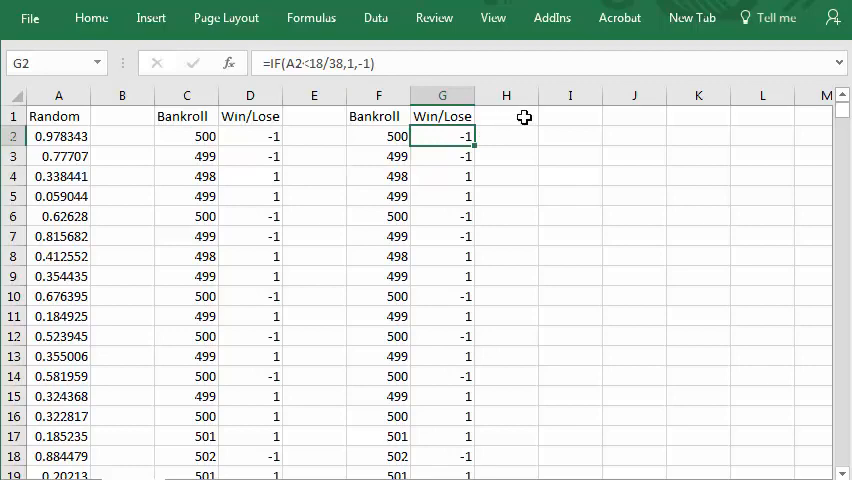
left_click(505, 116)
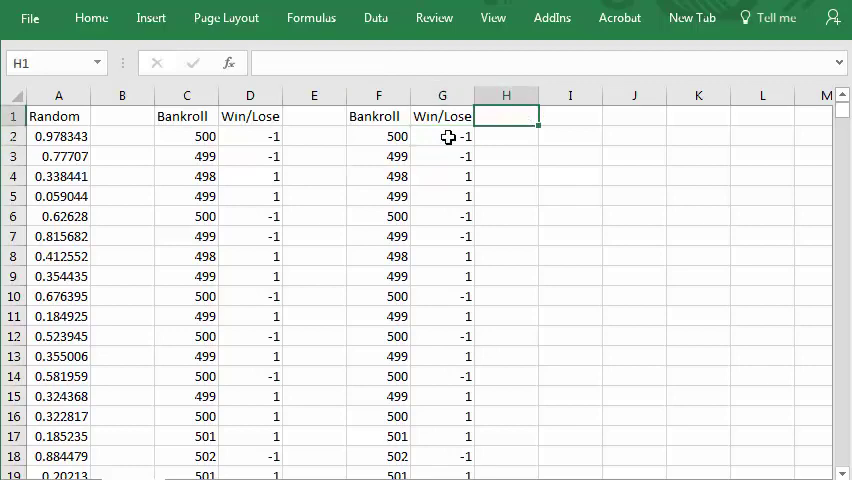
mouse_move(505, 120)
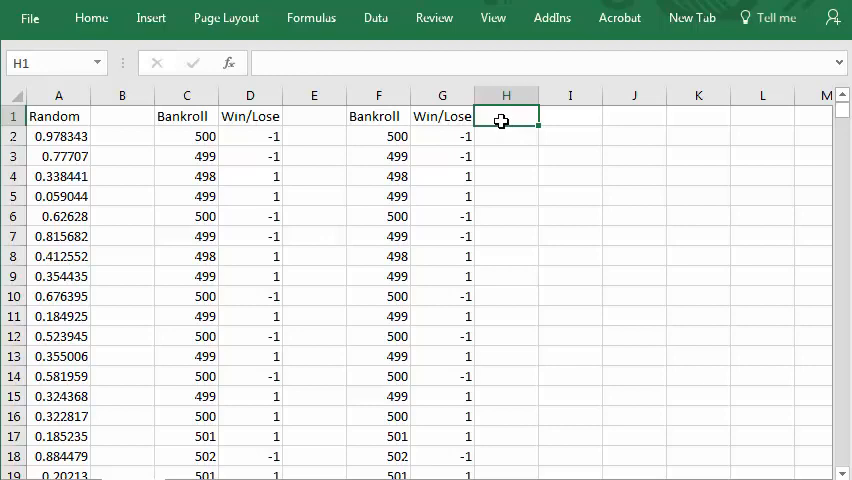
Add a Bet header in H1, bet 1 in H2, and an IF doubling-after-loss formula in H3
type("Bet")
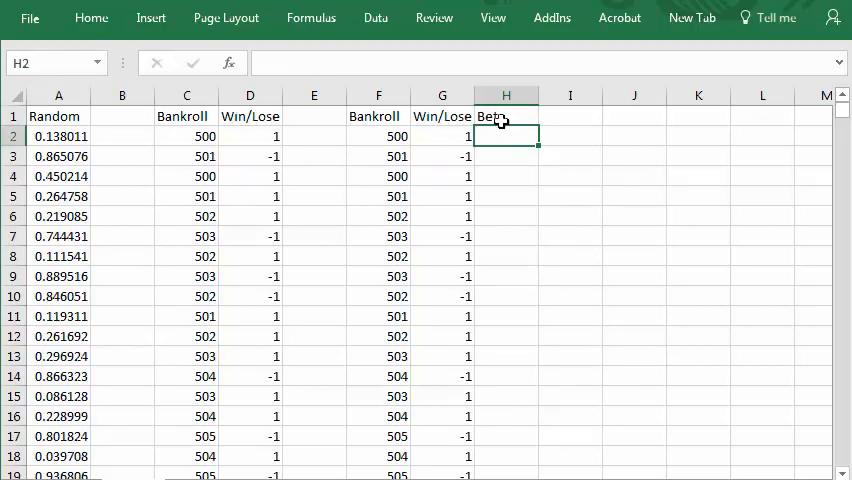
mouse_move(525, 135)
type("1")
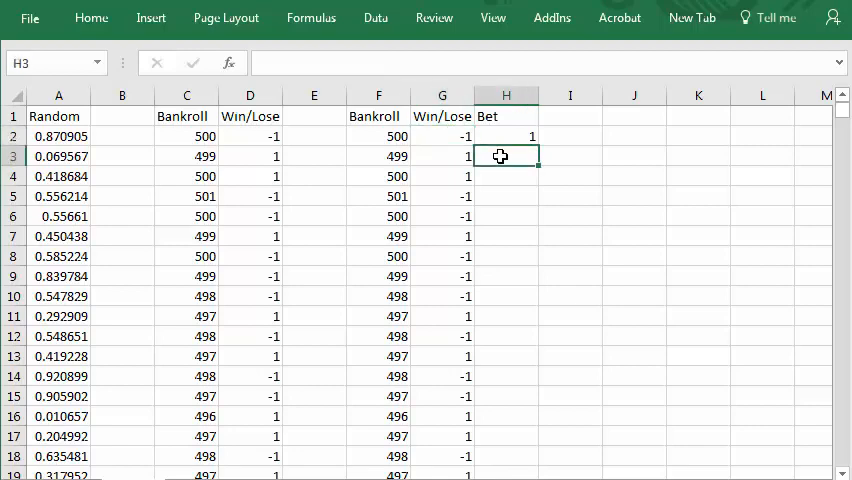
key("Delete")
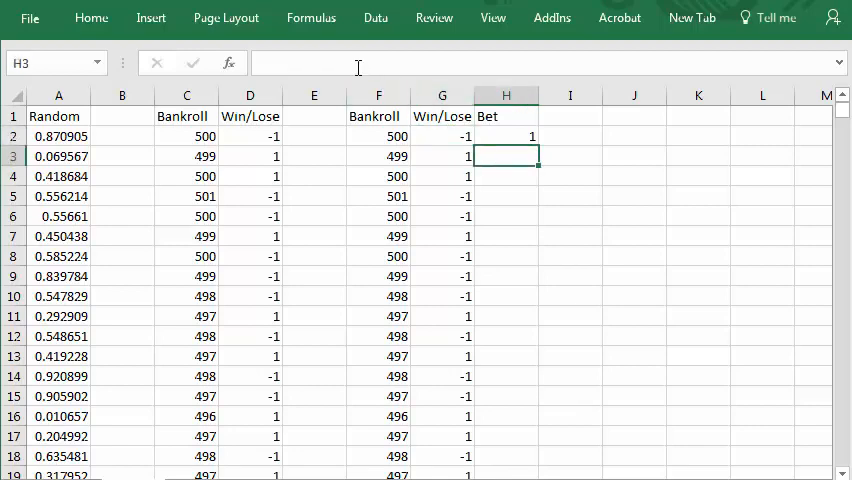
left_click(507, 155)
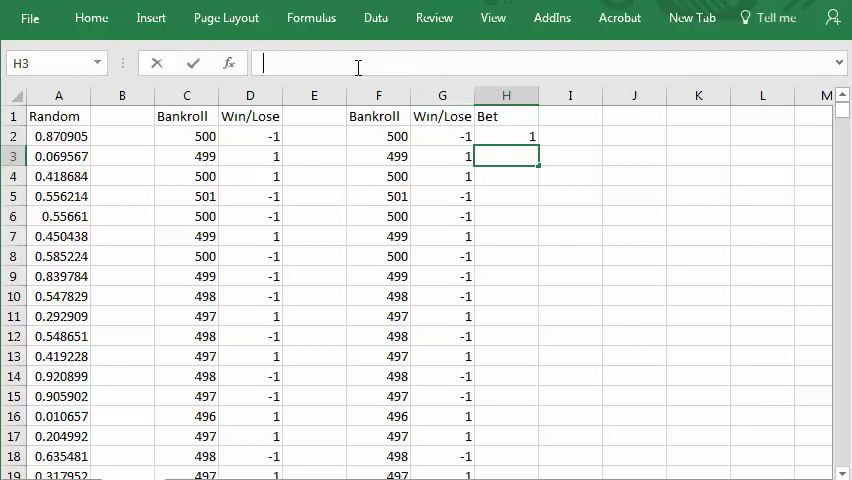
type("=IF(")
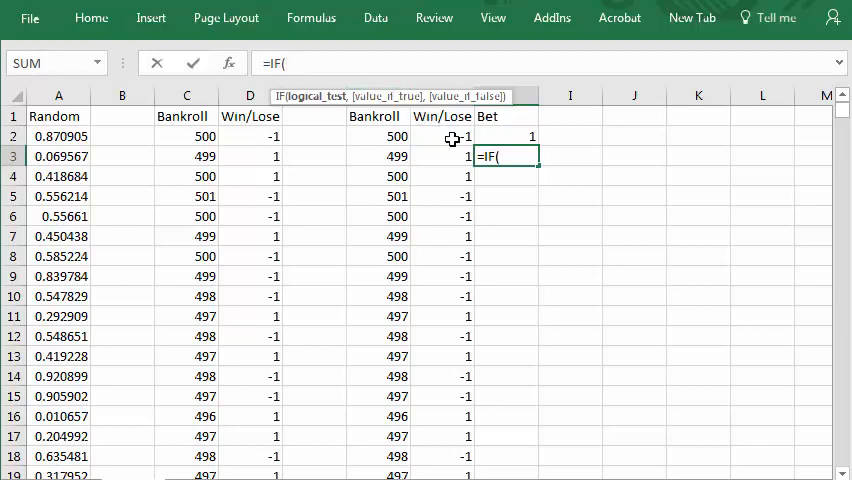
left_click(440, 136)
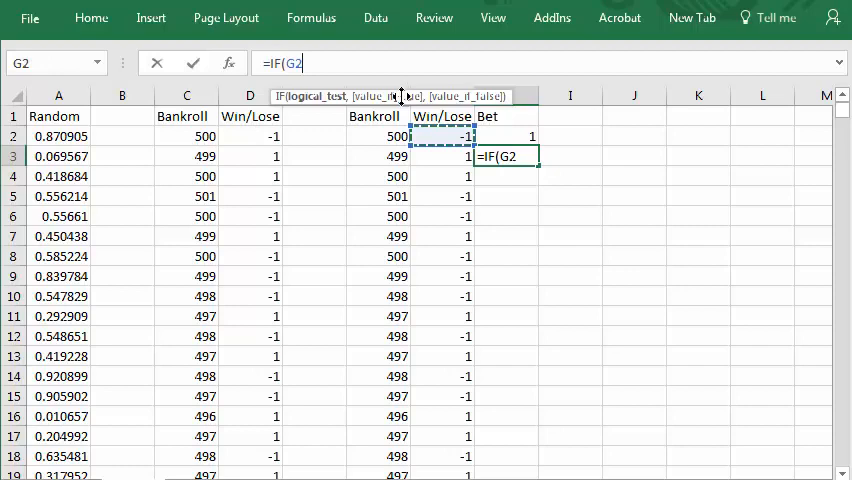
type("+")
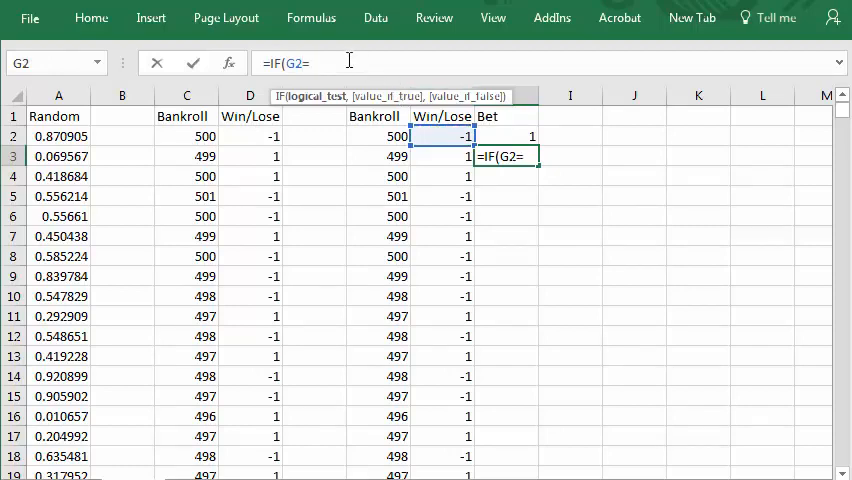
type("=-1")
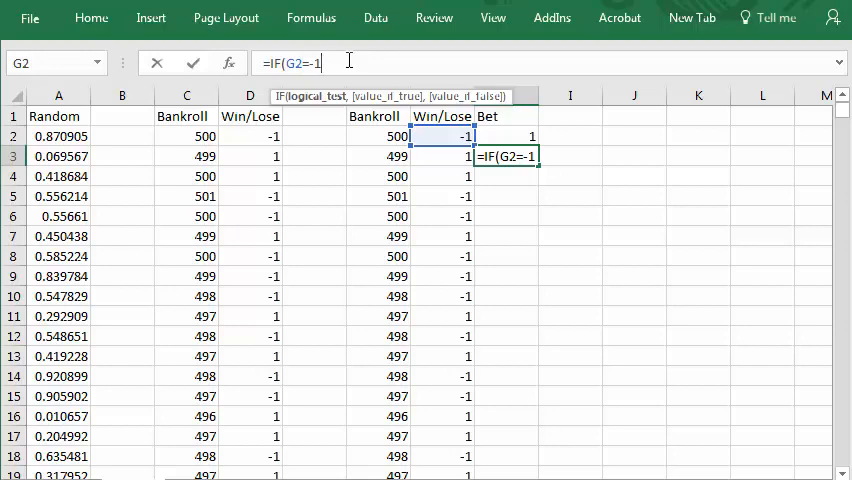
type(",")
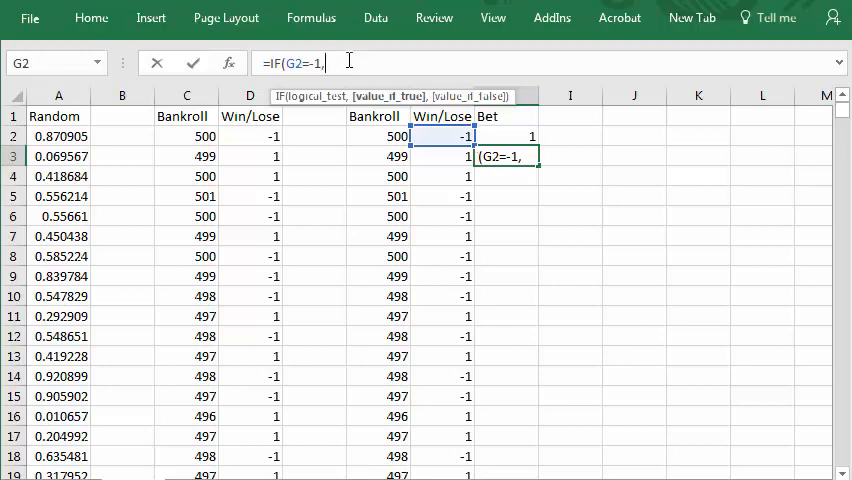
type("2*")
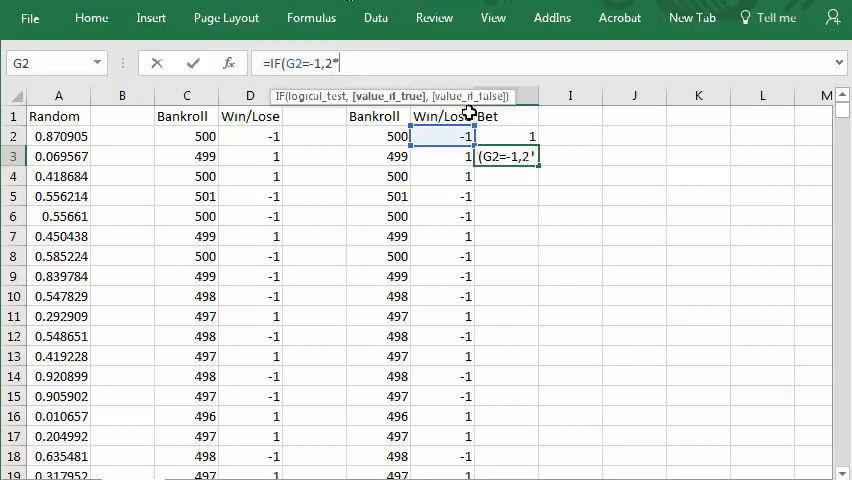
left_click(510, 136)
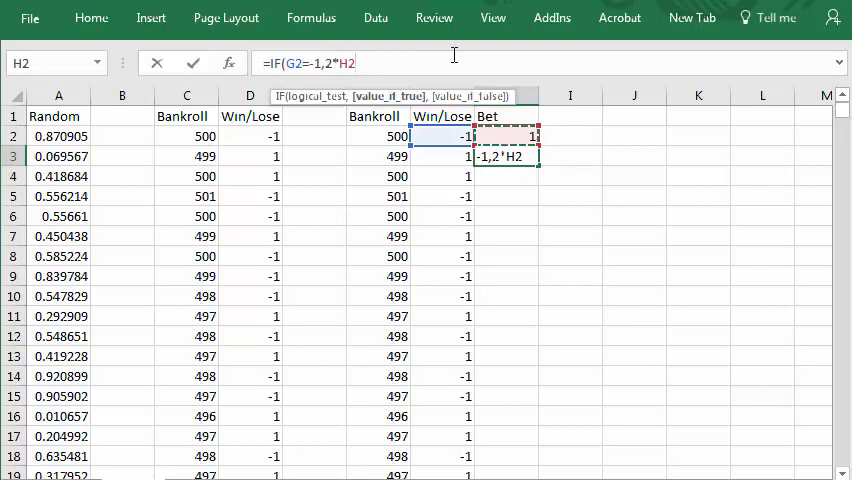
type(",")
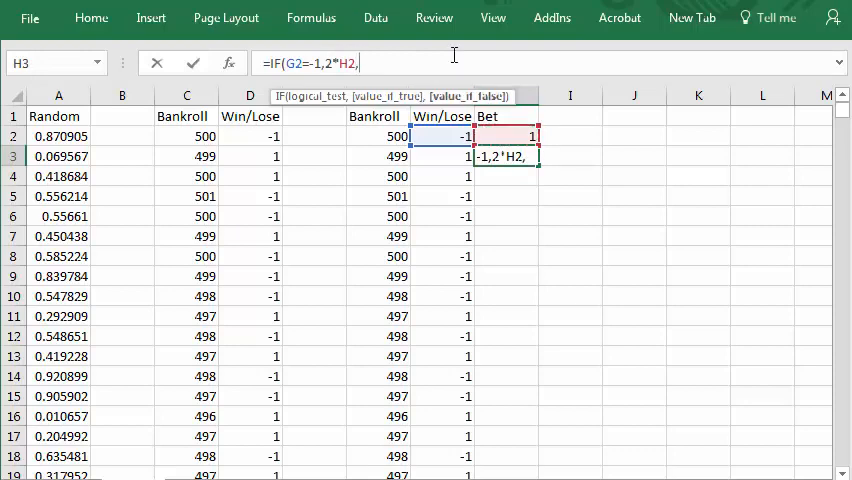
type("1")
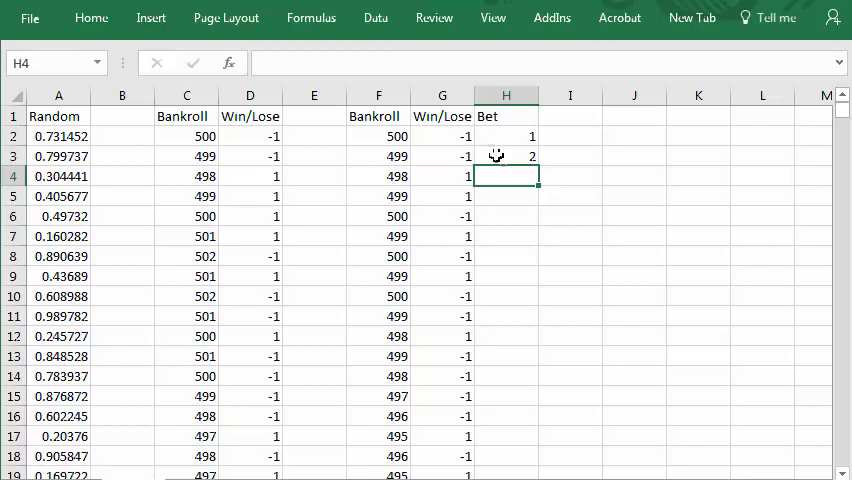
mouse_move(520, 167)
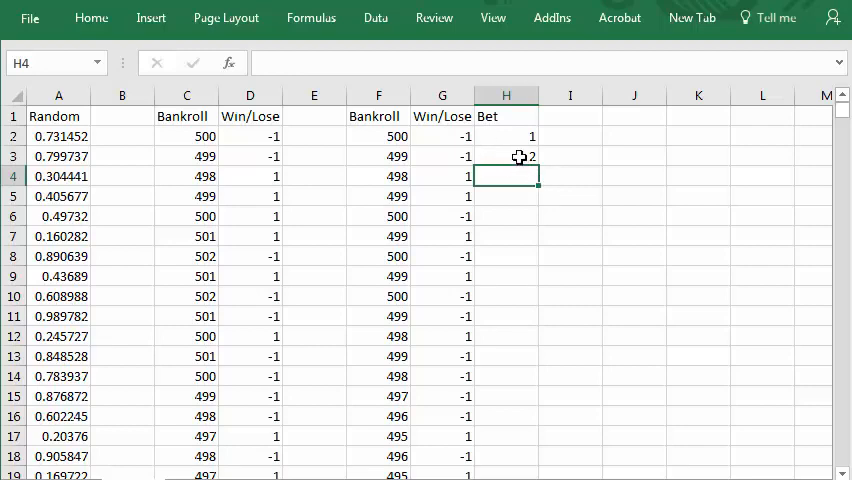
Fill the bet-doubling formula from H3 down to row 403 with Ctrl+D
left_click(506, 156)
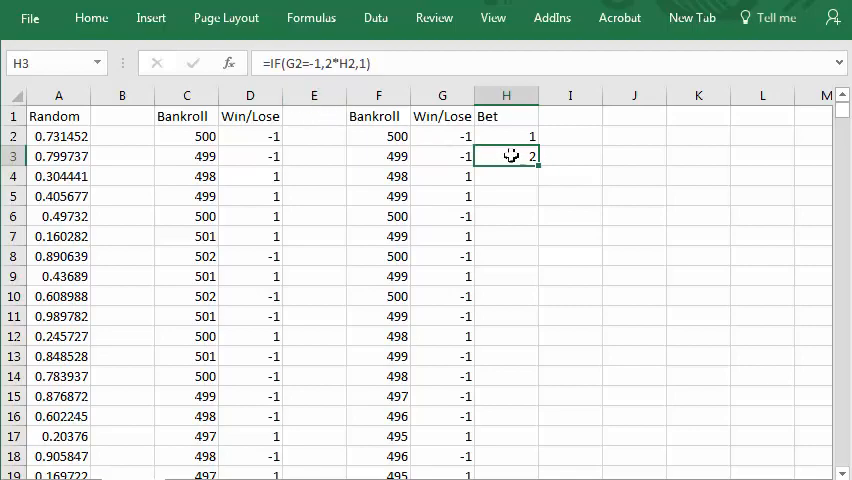
left_click_drag(506, 156, 506, 276)
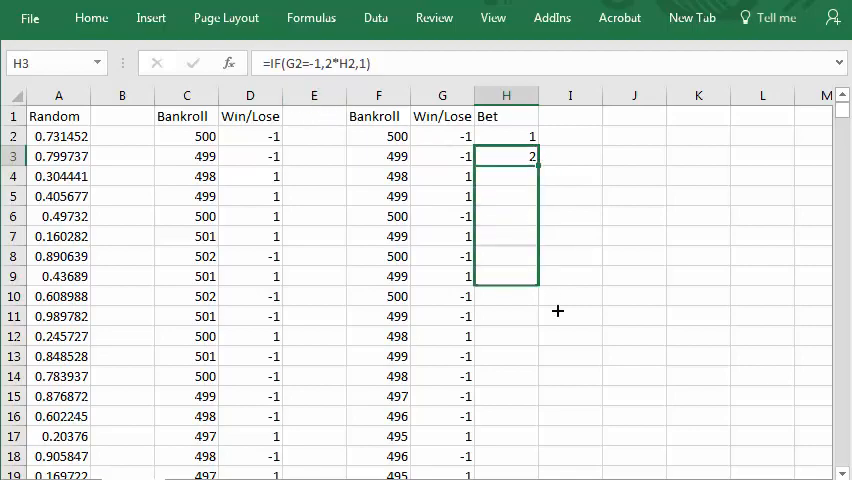
scroll("down", 3)
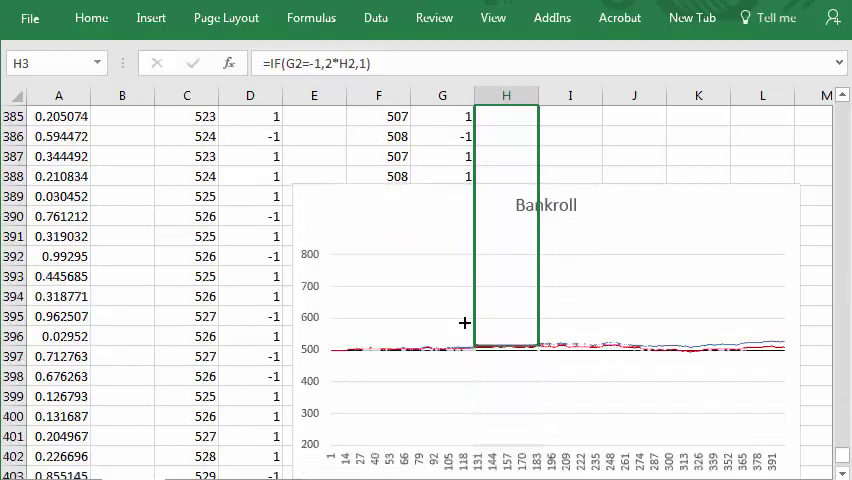
scroll("down", 3)
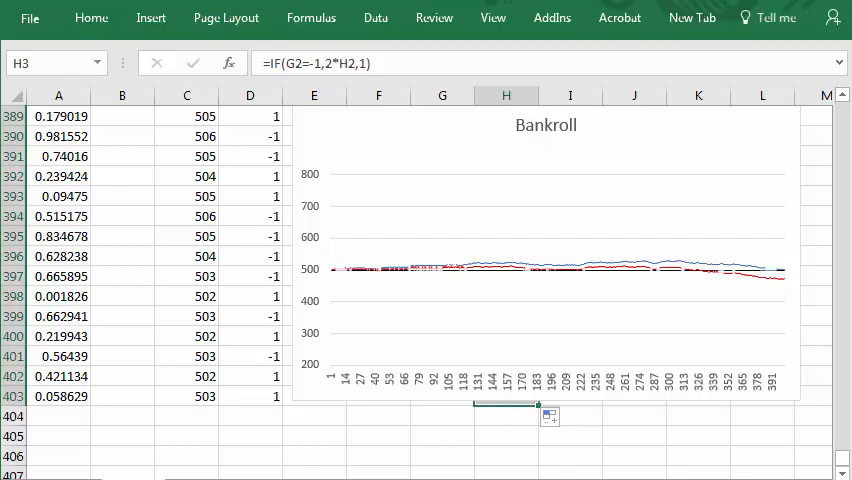
scroll("up", 3)
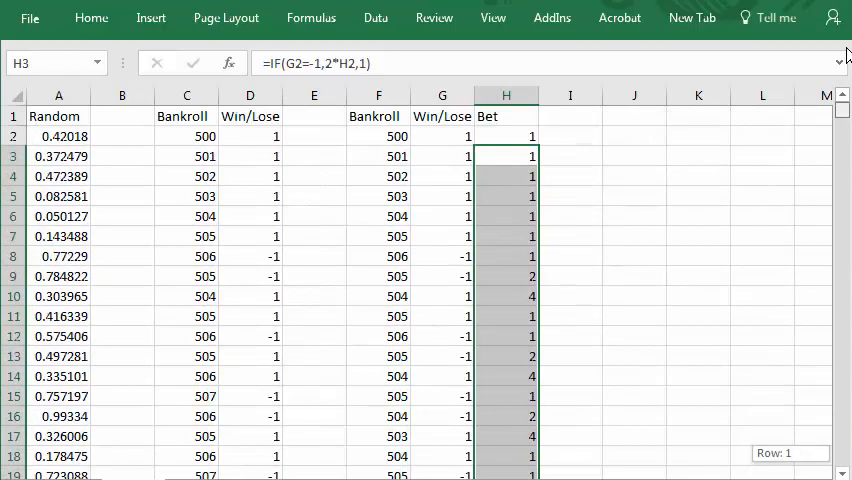
mouse_move(440, 142)
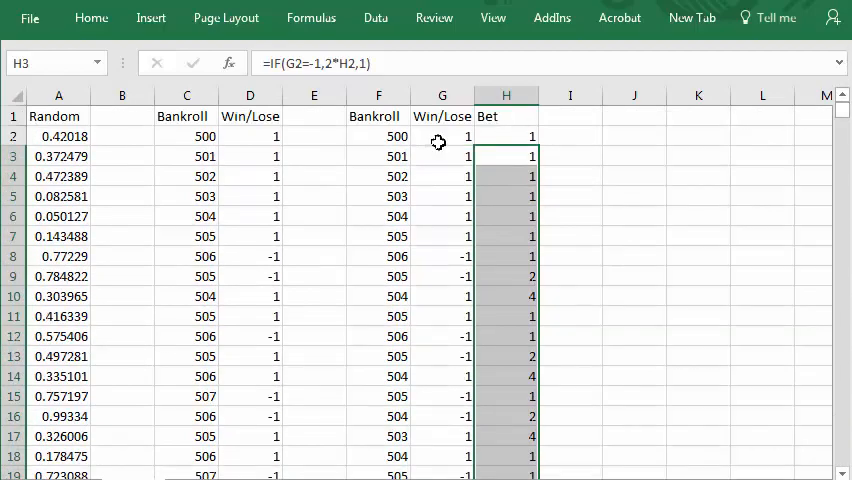
Edit F3's Bankroll formula to =F2+H2, correcting a mistyped reference
left_click(378, 156)
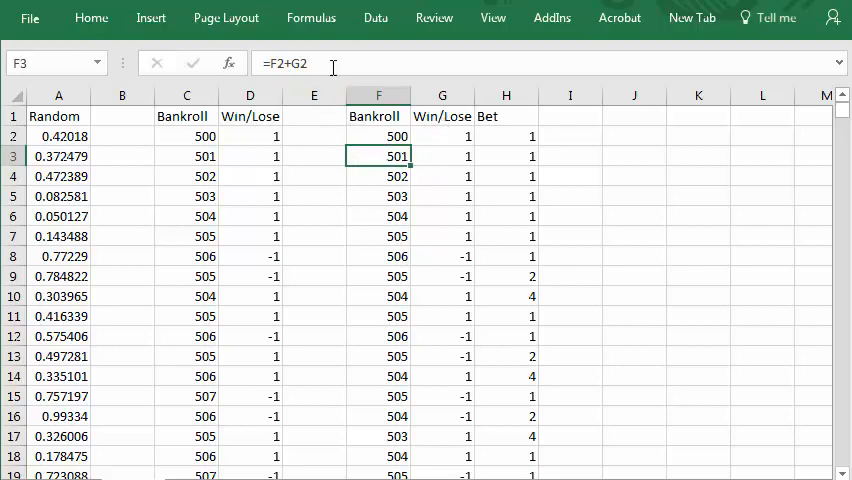
mouse_move(330, 62)
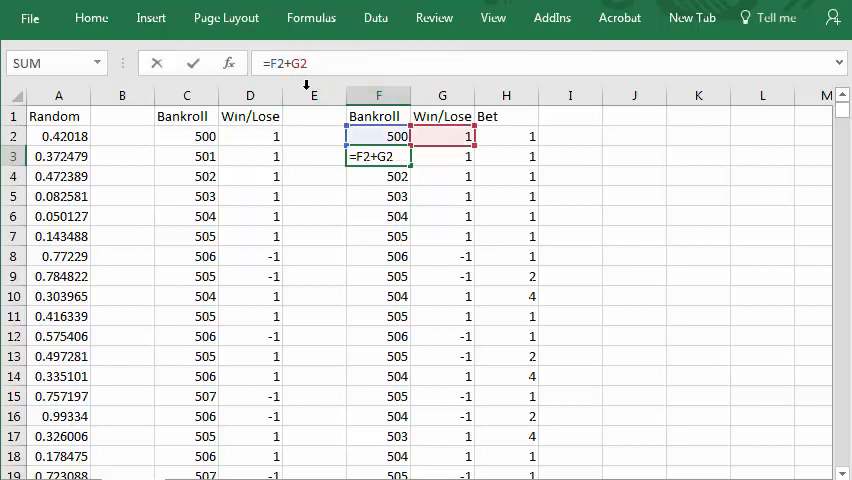
type("H")
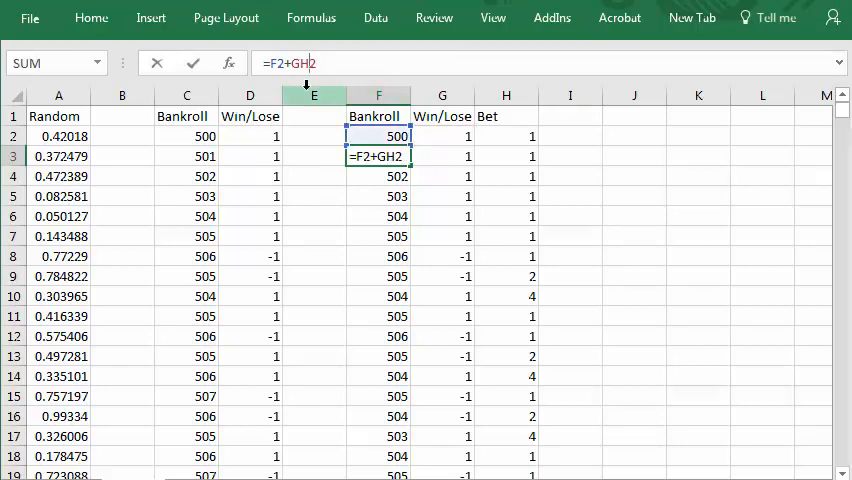
key("Return")
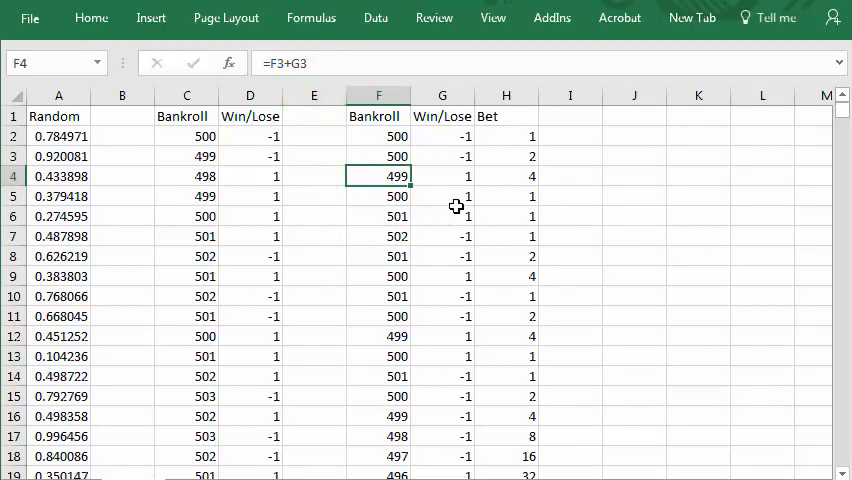
left_click(378, 156)
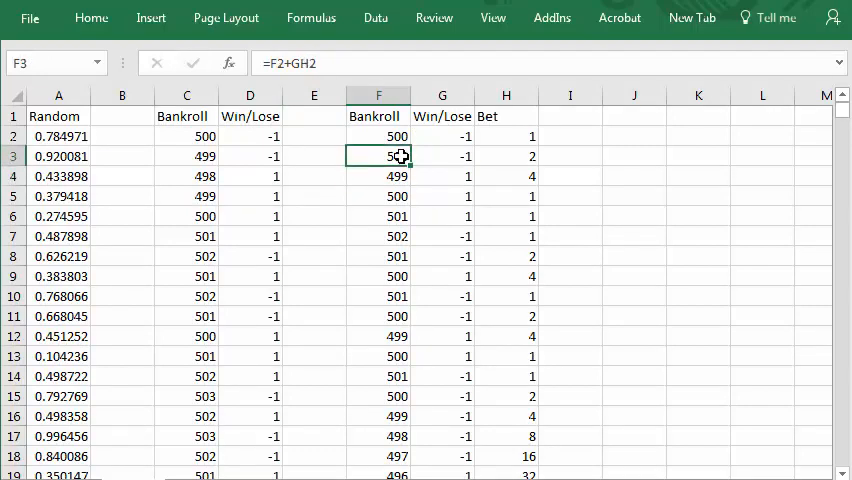
mouse_move(305, 62)
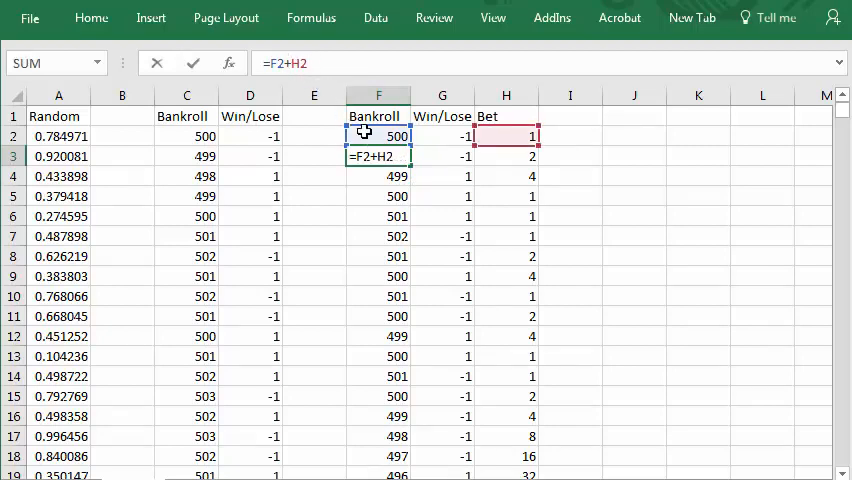
key("Return")
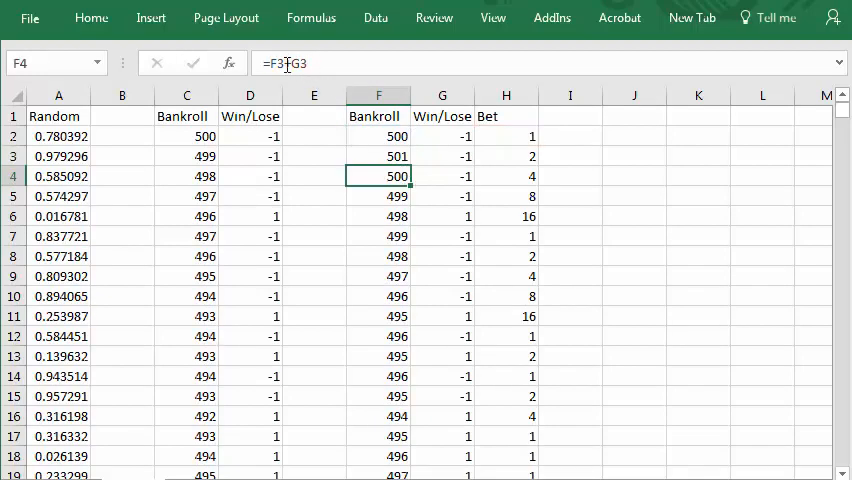
left_click(378, 156)
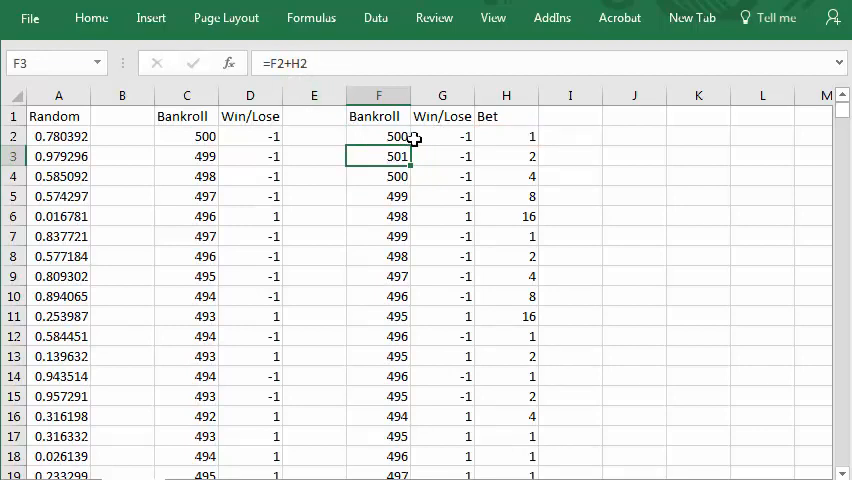
mouse_move(442, 136)
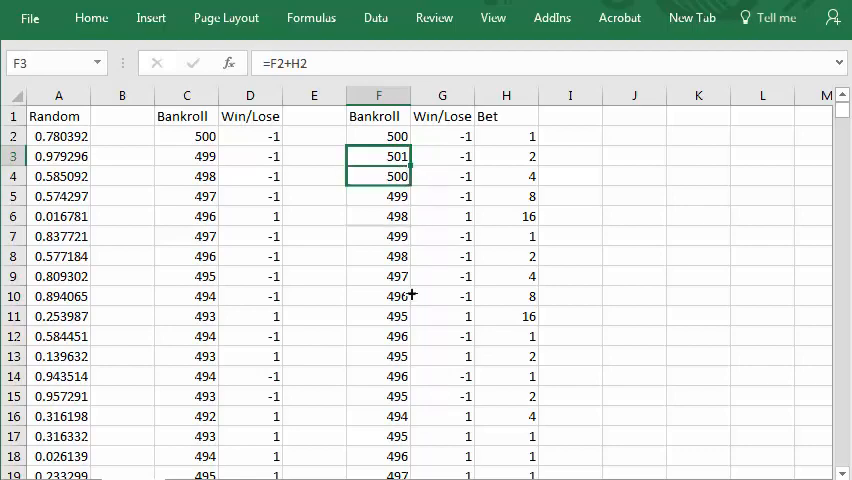
Fill the =F2+H2 formula down to F403 and scroll to see the red line shoot up
scroll("down", 3)
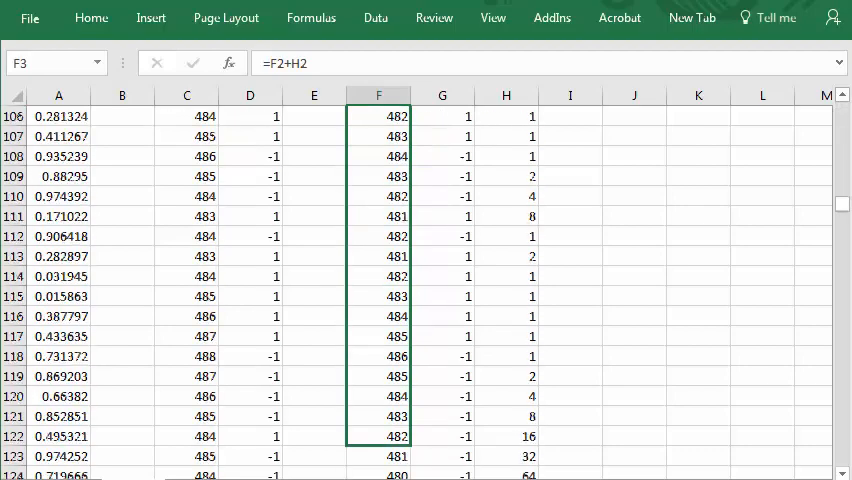
scroll("down", 3)
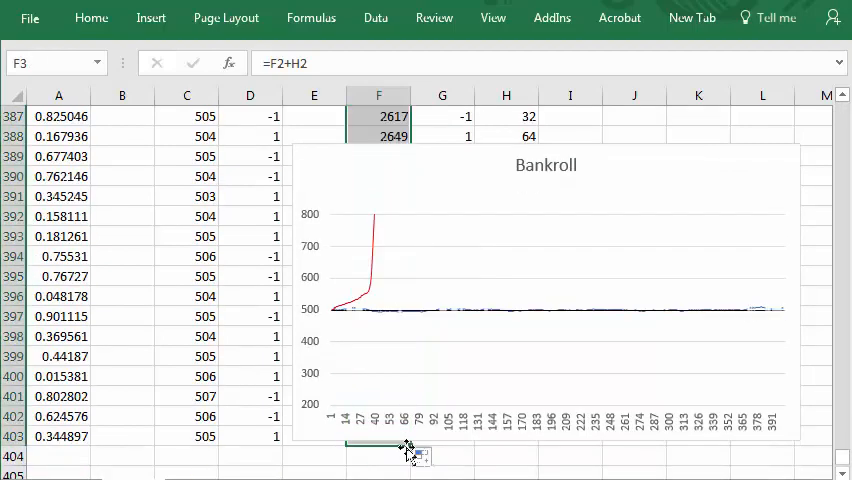
mouse_move(845, 460)
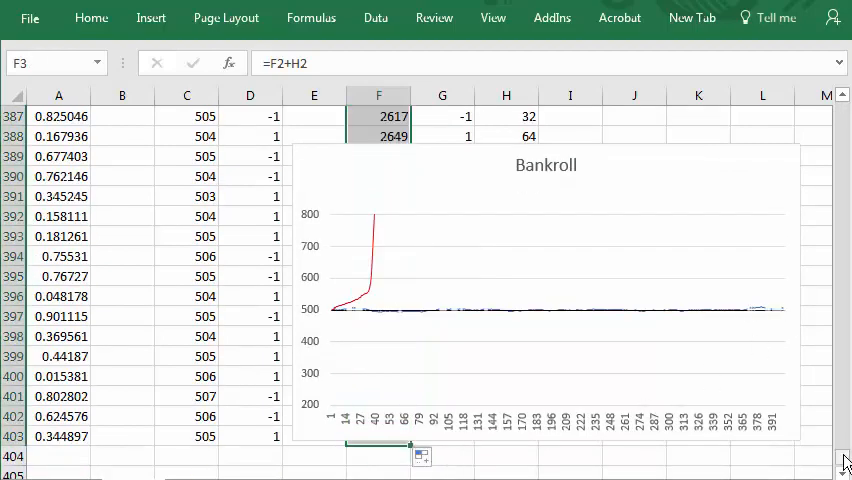
scroll("up", 3)
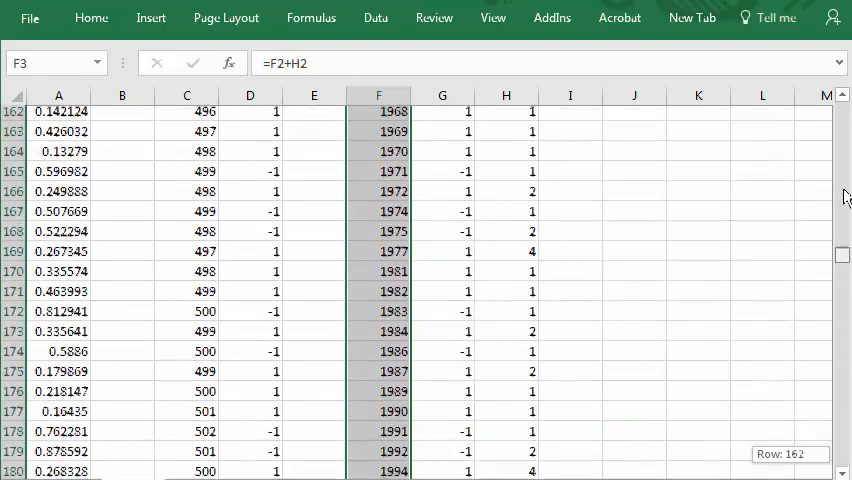
scroll("up", 3)
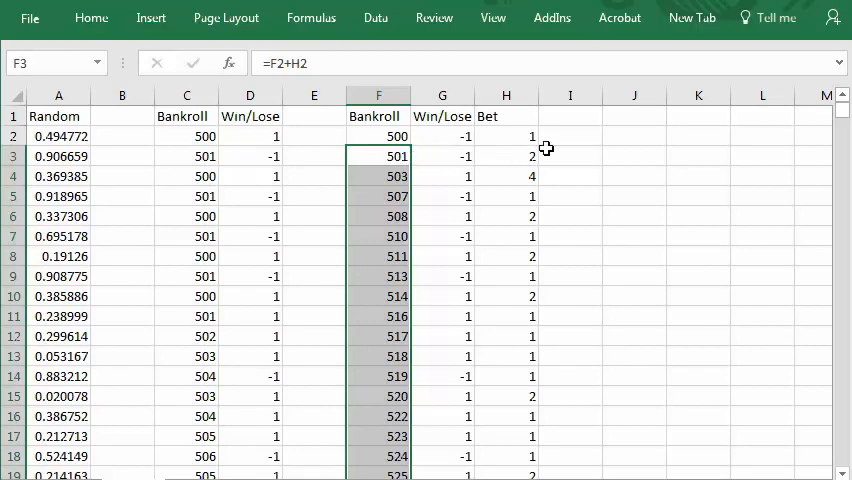
Review the starting bet in H2 and the Bankroll formula in F3, then begin editing F3
left_click(505, 136)
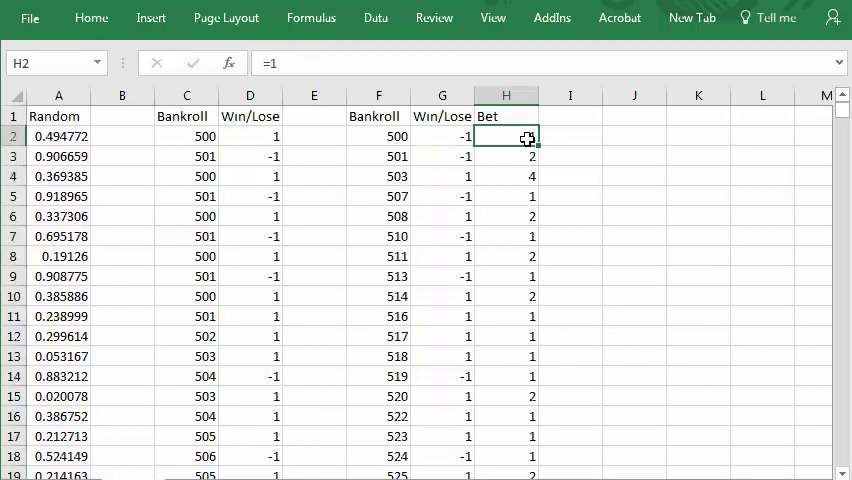
left_click(378, 156)
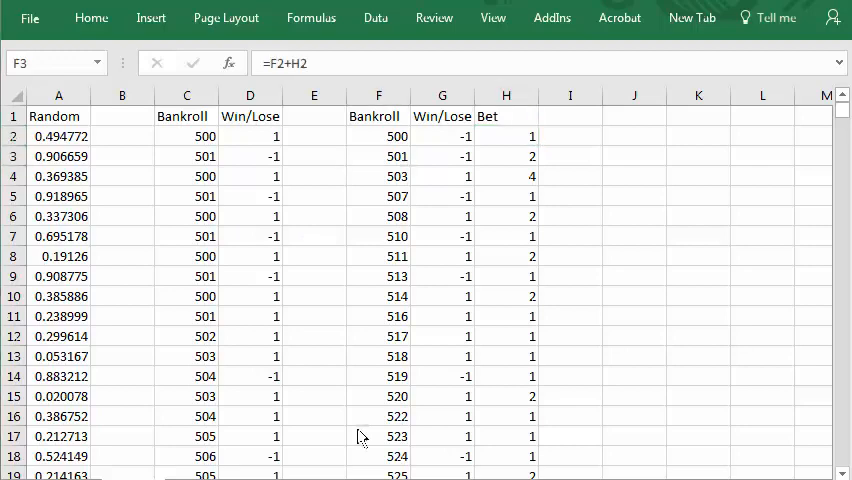
mouse_move(445, 153)
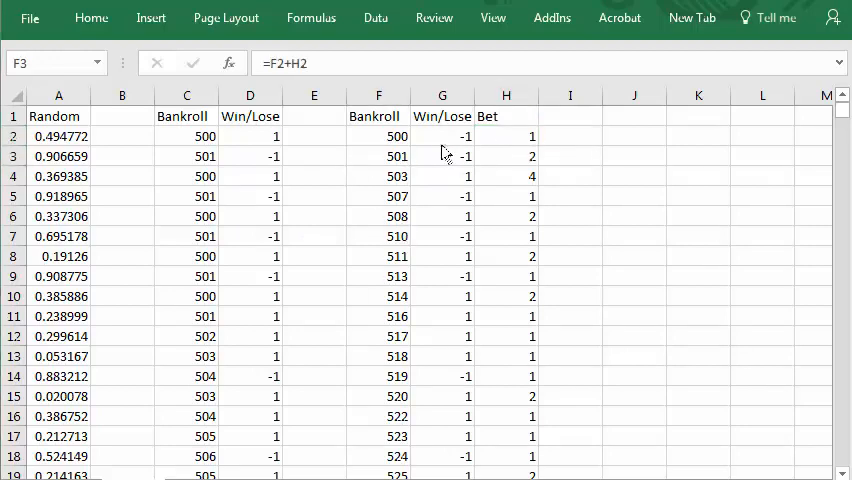
left_click(378, 156)
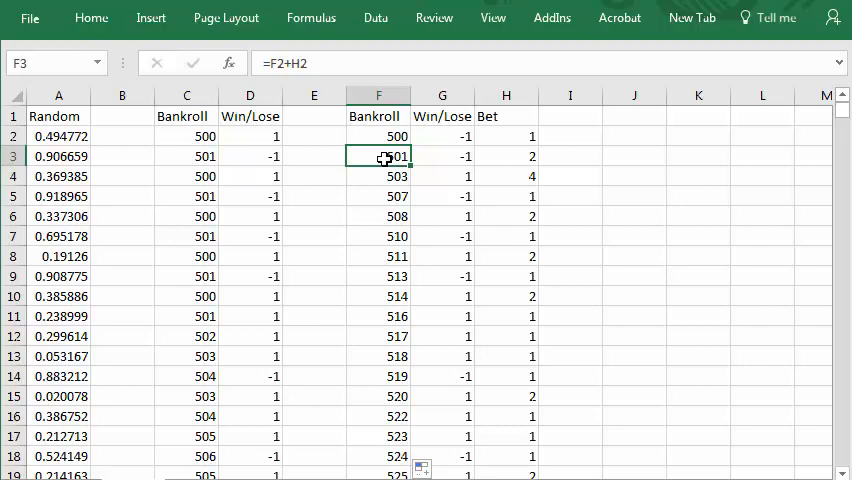
mouse_move(384, 136)
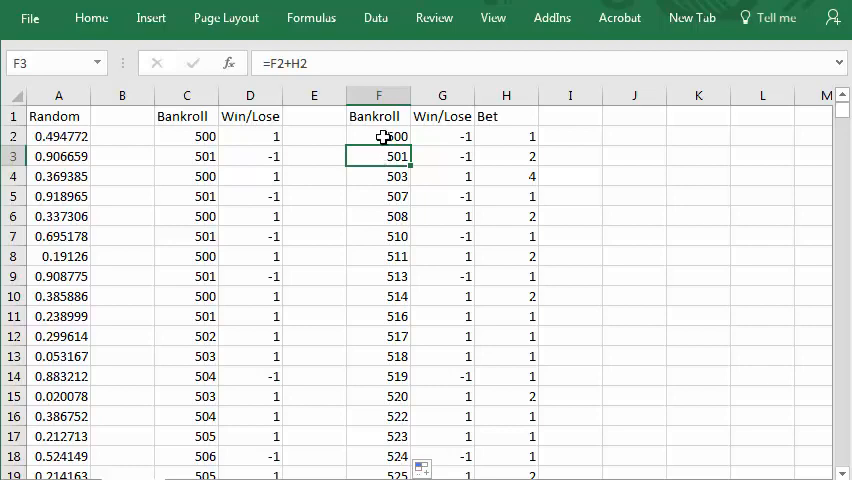
left_click(506, 136)
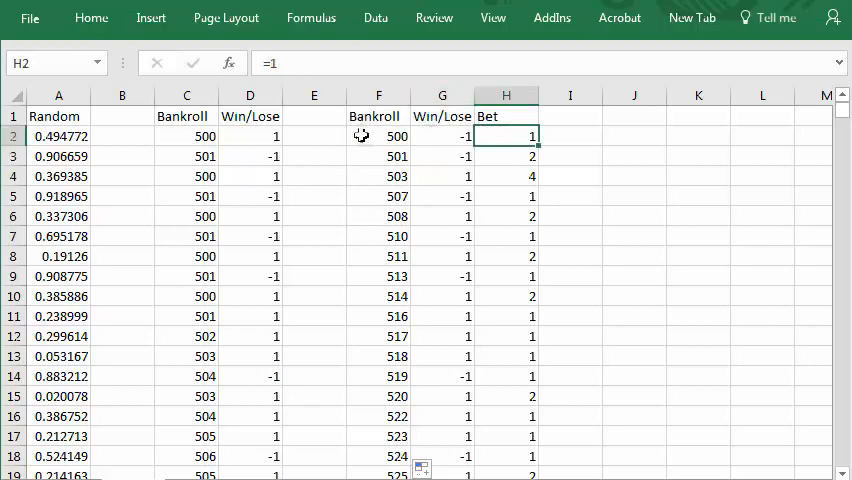
left_click(378, 155)
type("=F2+H2*")
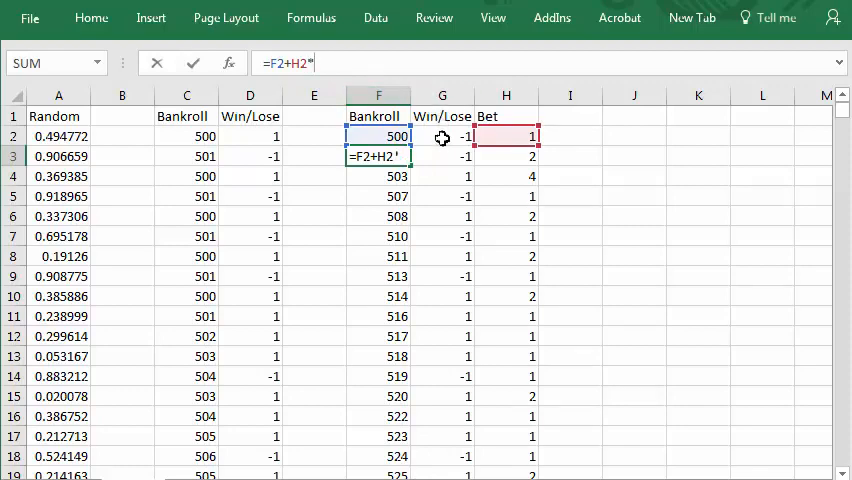
Change F3 to =F2+H2*G2 and drag it down the Bankroll column
left_click(442, 136)
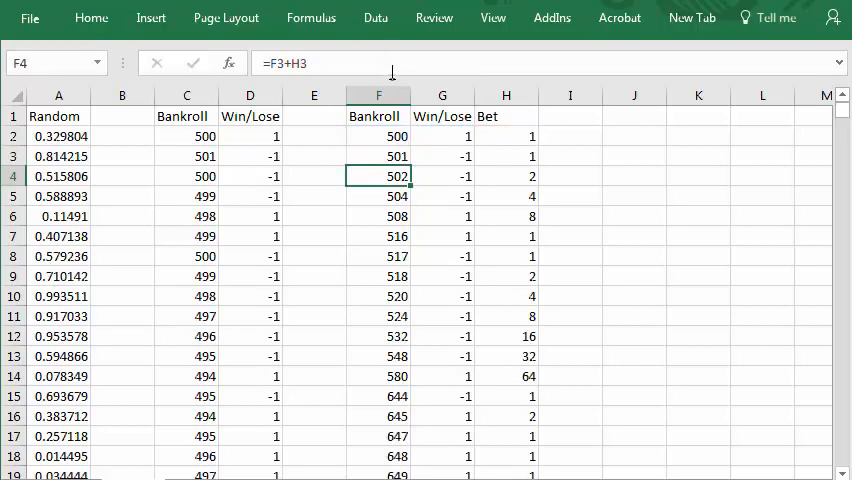
left_click(378, 156)
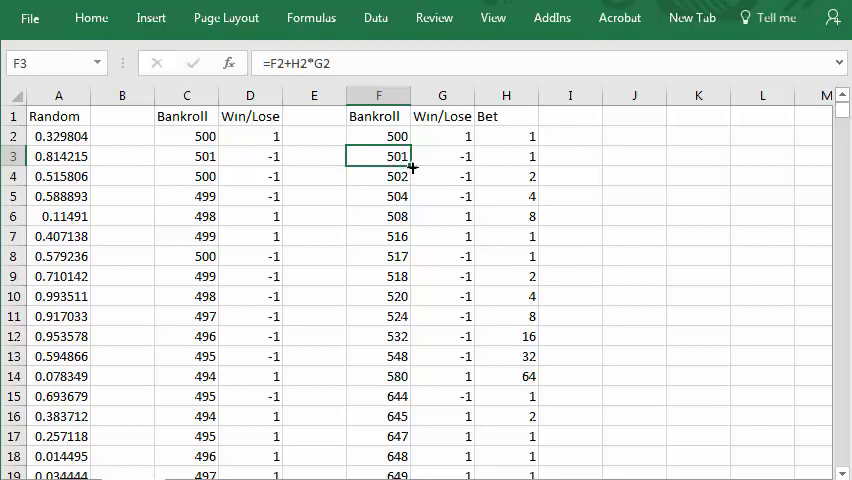
left_click_drag(378, 155, 378, 416)
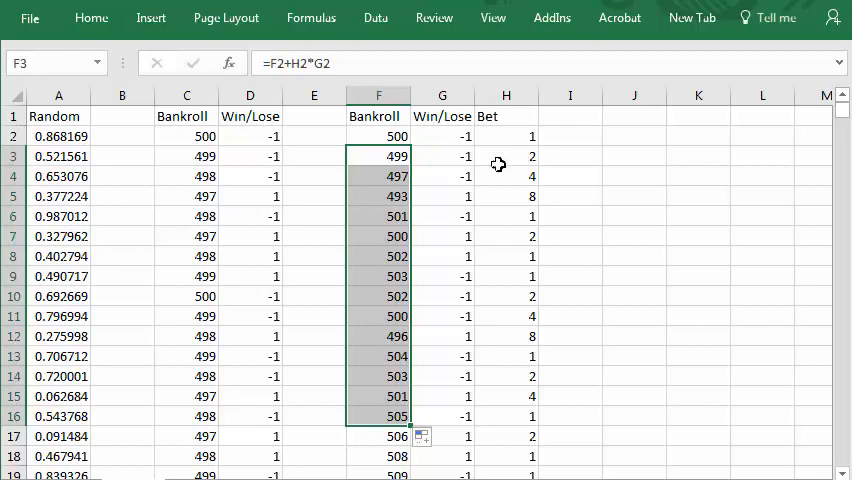
mouse_move(392, 181)
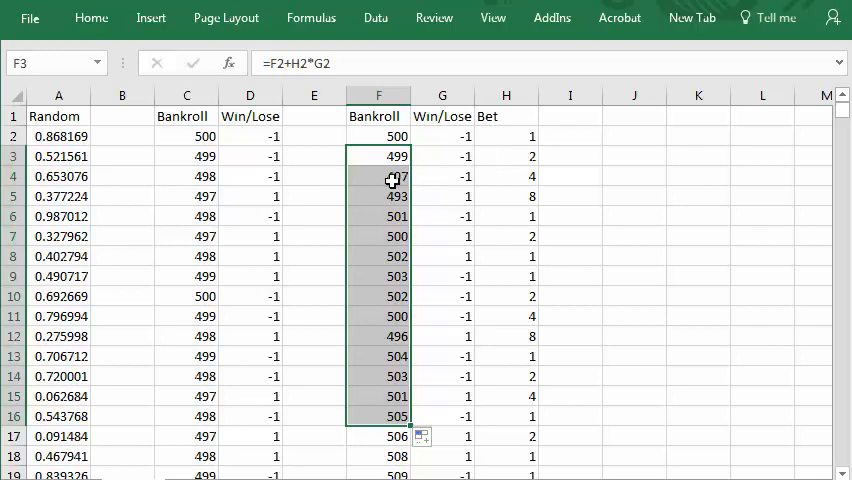
mouse_move(505, 182)
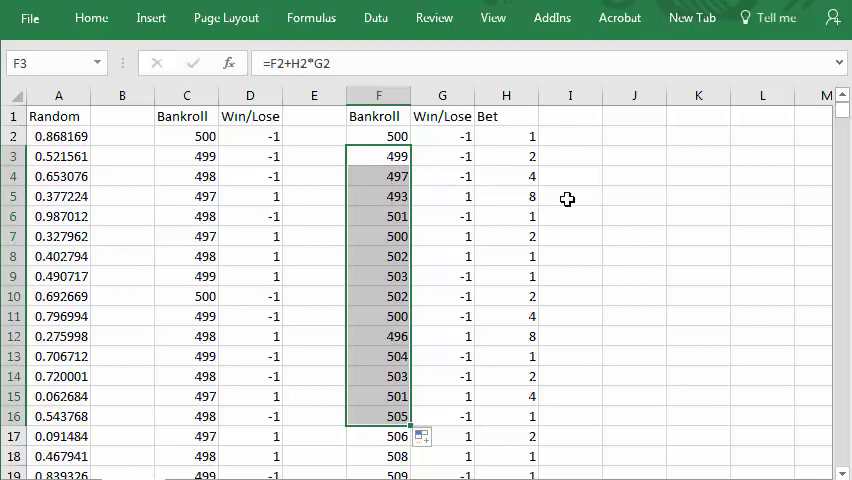
mouse_move(448, 195)
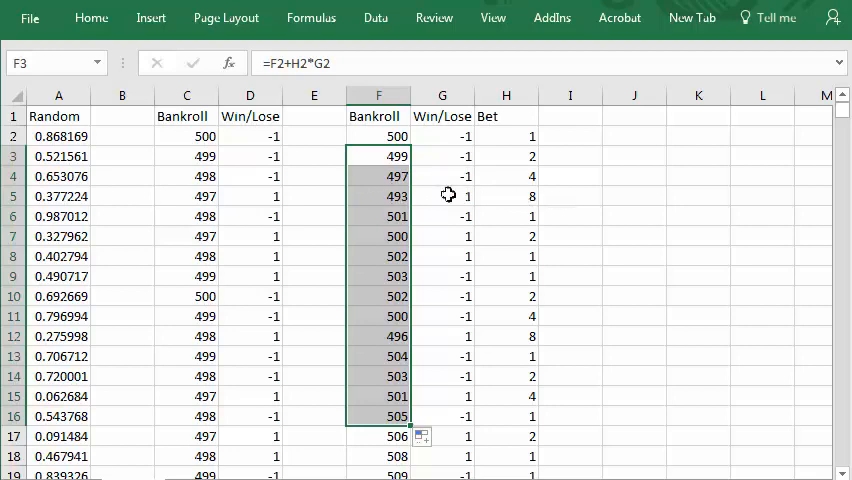
mouse_move(420, 196)
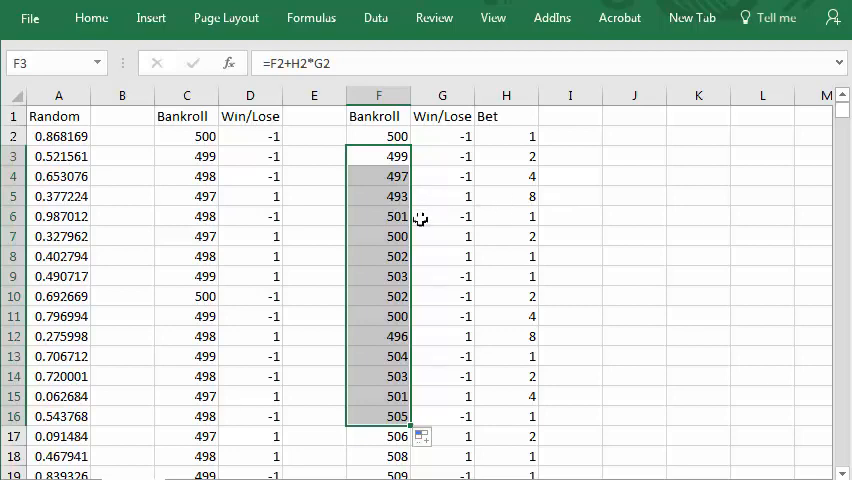
mouse_move(428, 230)
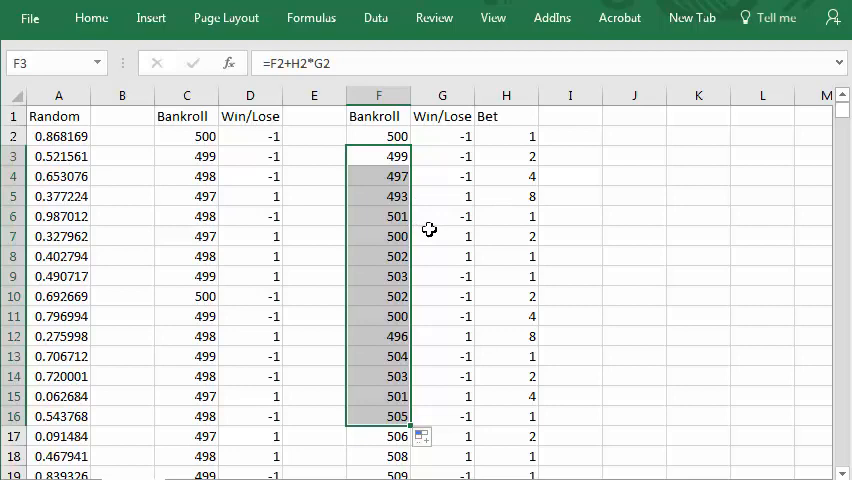
mouse_move(500, 132)
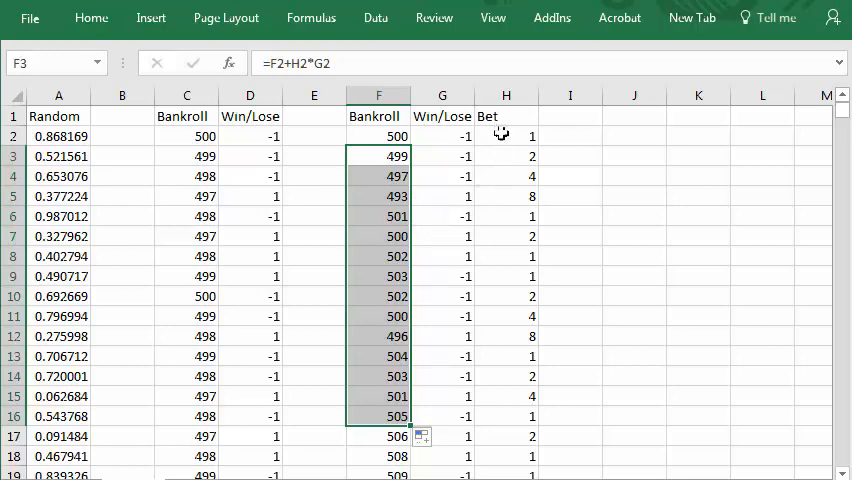
mouse_move(497, 193)
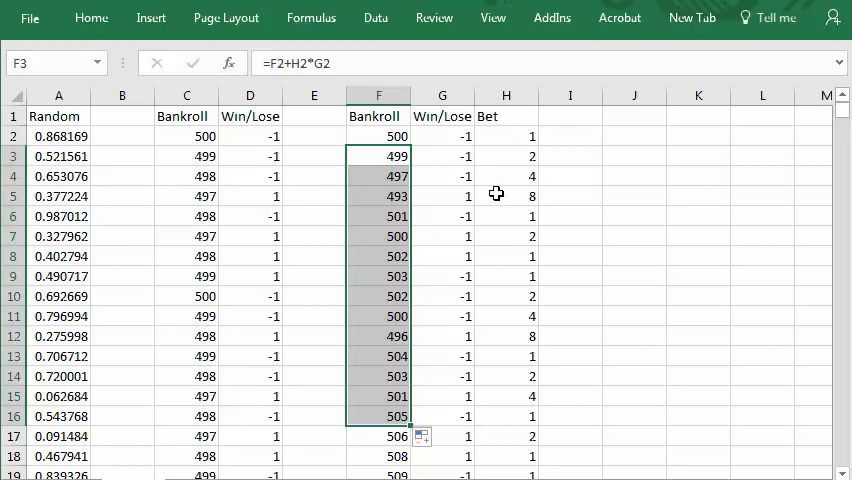
mouse_move(637, 197)
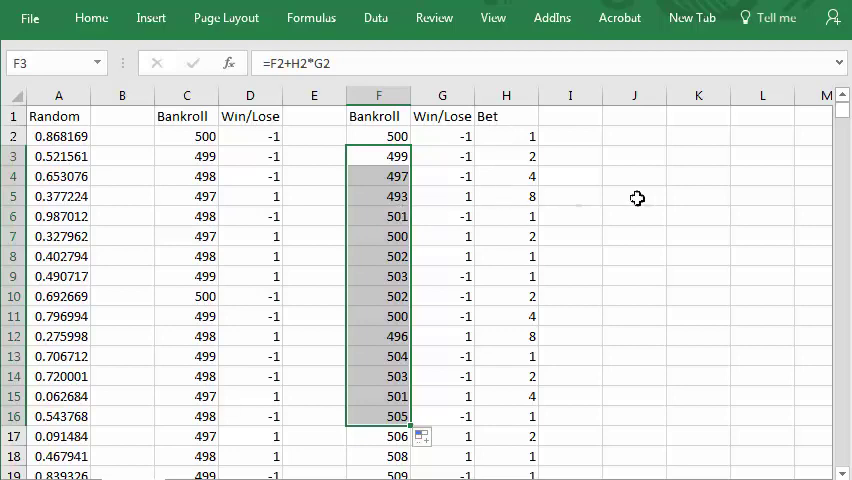
mouse_move(496, 203)
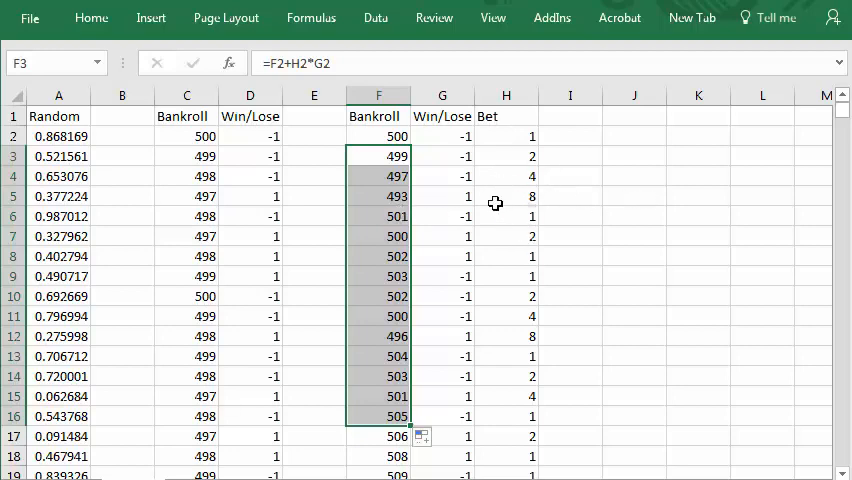
mouse_move(405, 221)
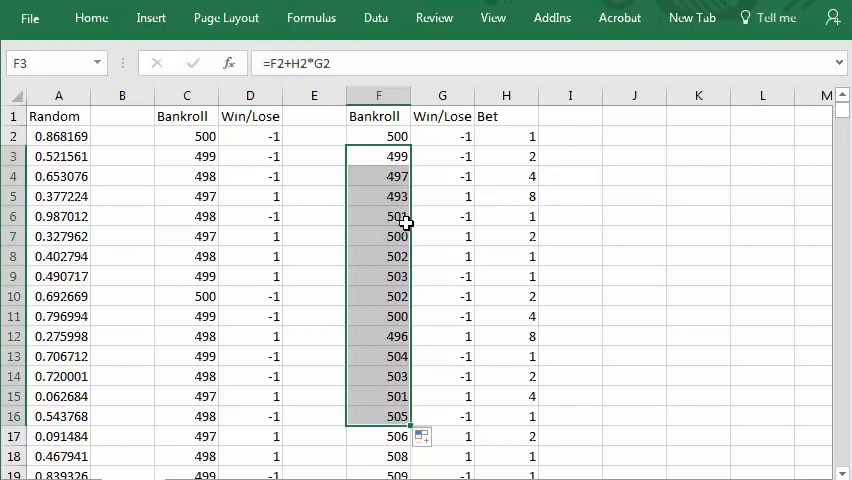
mouse_move(400, 236)
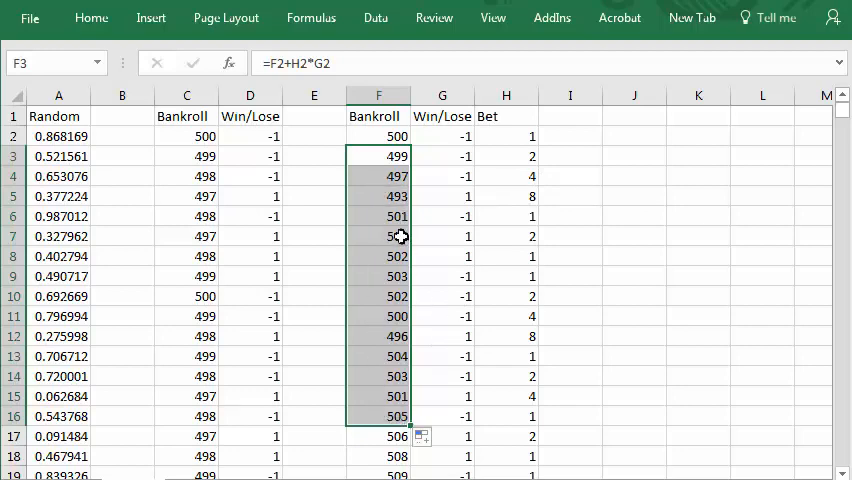
Select F3 to review the copied =F2+H2*G2 Bankroll formula
left_click(378, 156)
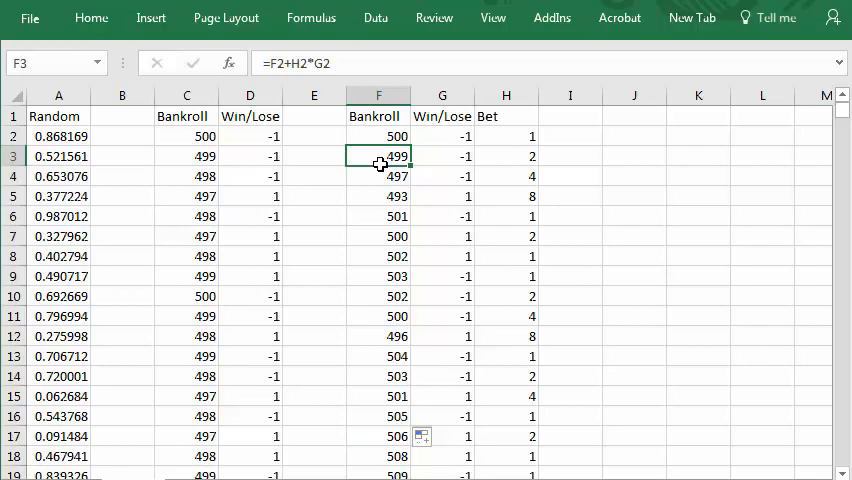
Compare the Bankroll formulas in F4 and F3, then scroll down to around row 320
left_click(378, 176)
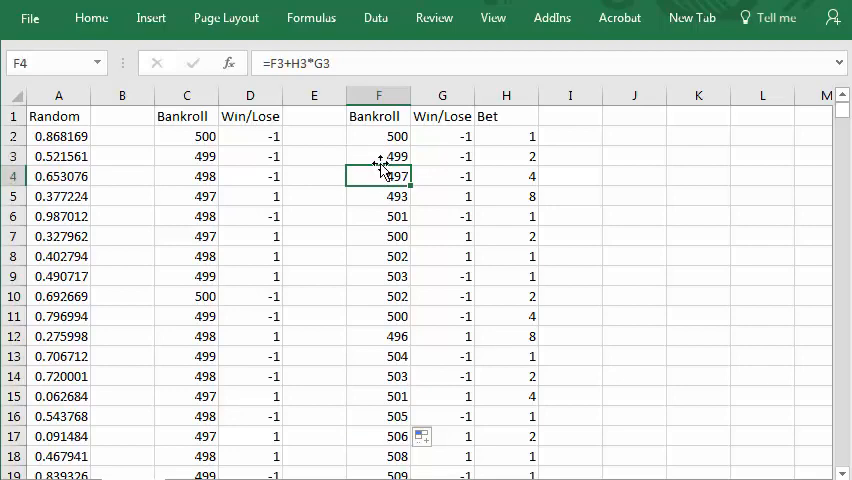
left_click(378, 156)
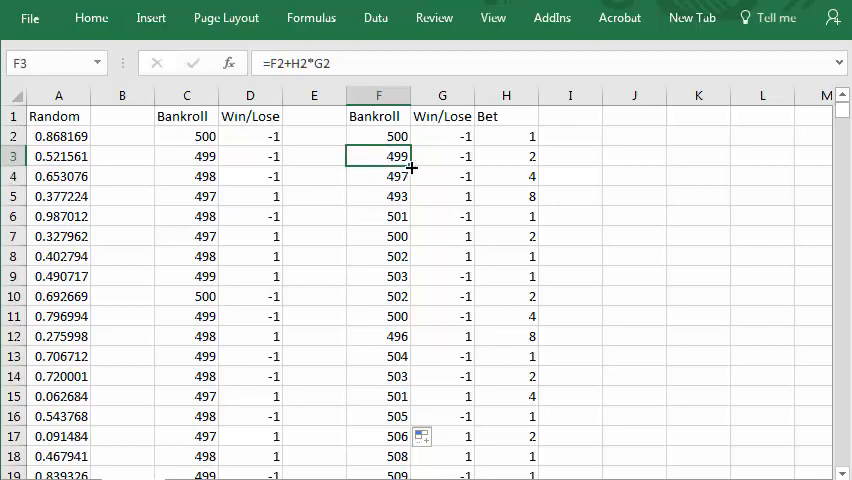
scroll("down", 3)
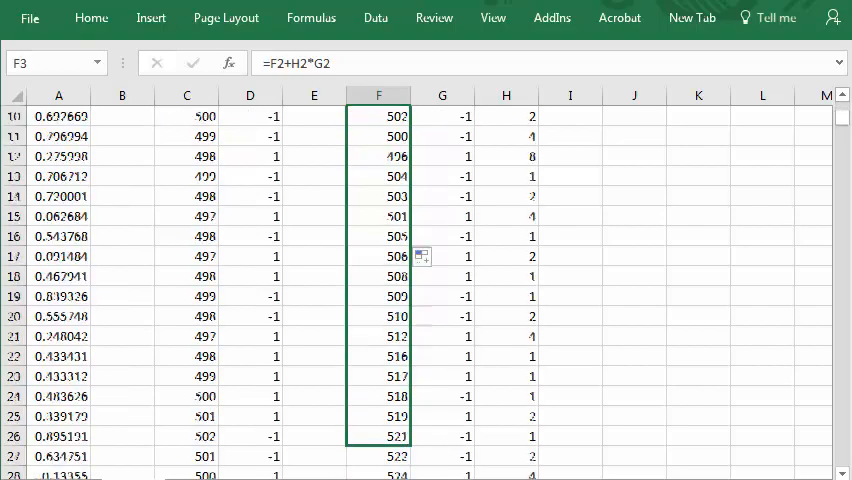
scroll("down", 3)
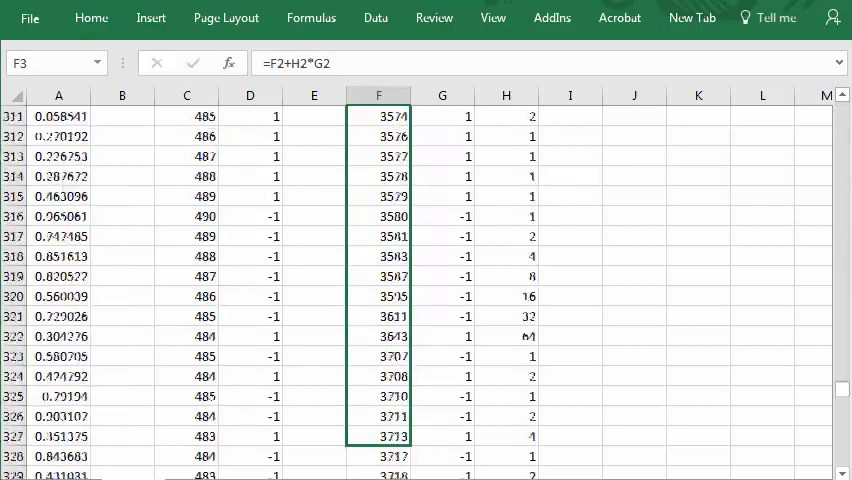
scroll("down", 3)
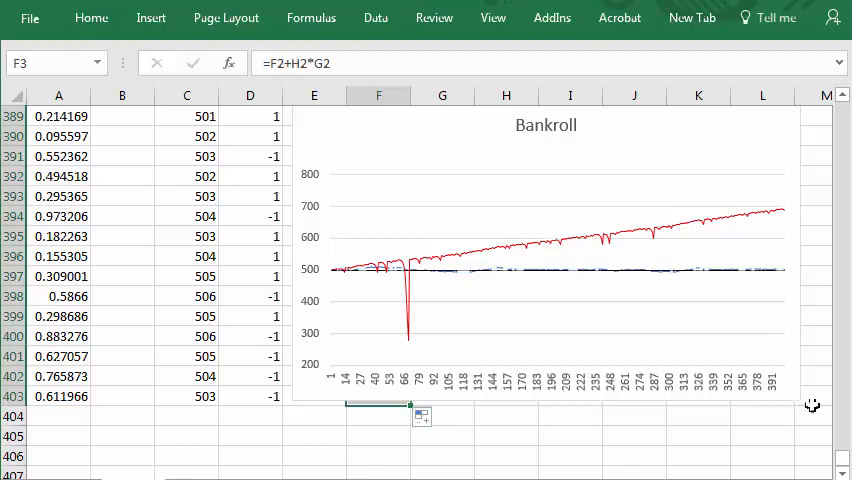
mouse_move(808, 411)
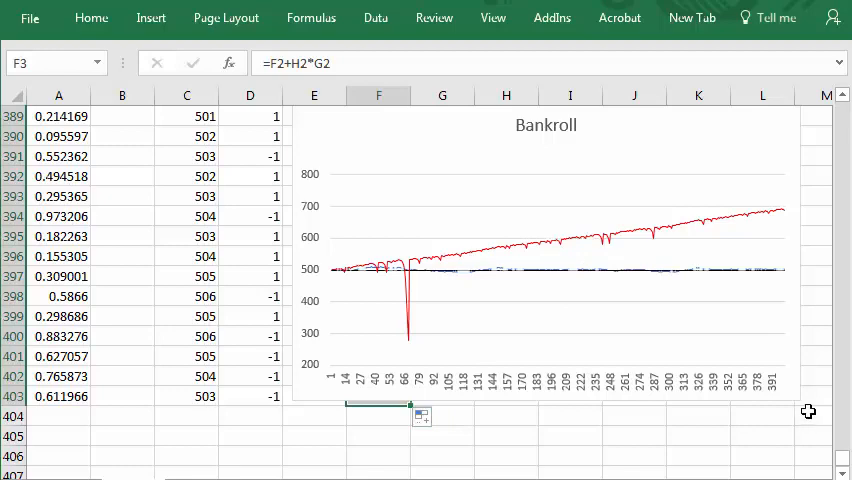
mouse_move(335, 290)
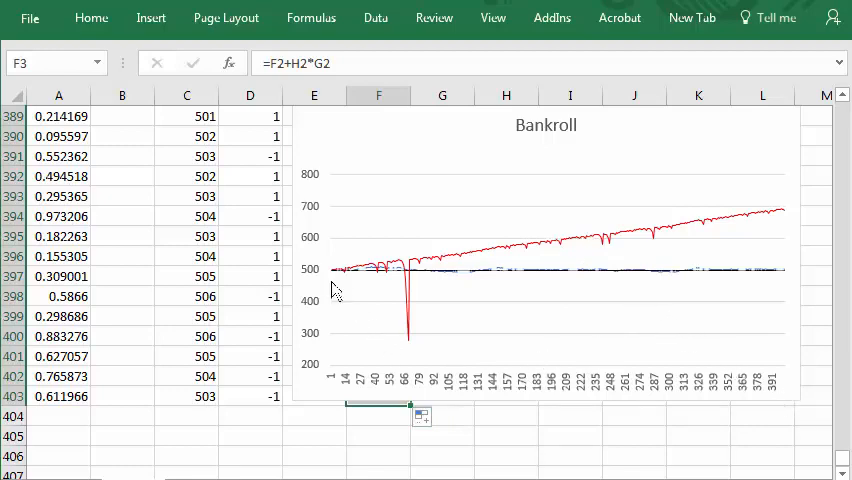
mouse_move(400, 333)
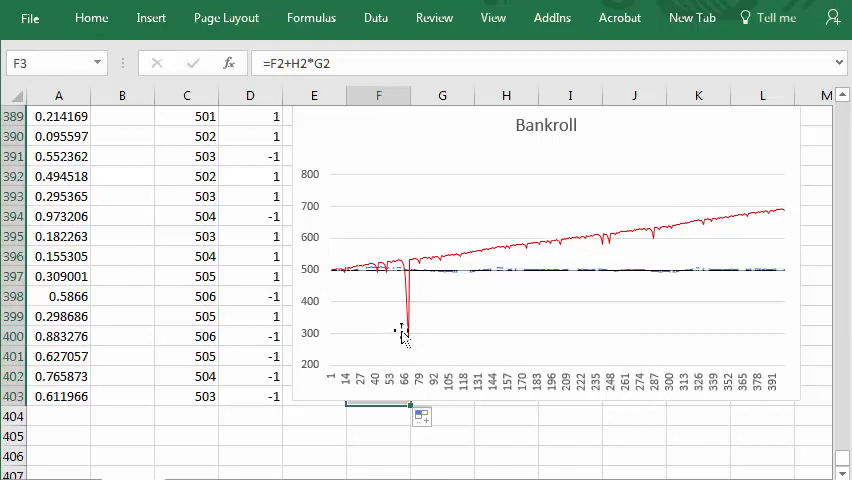
mouse_move(340, 310)
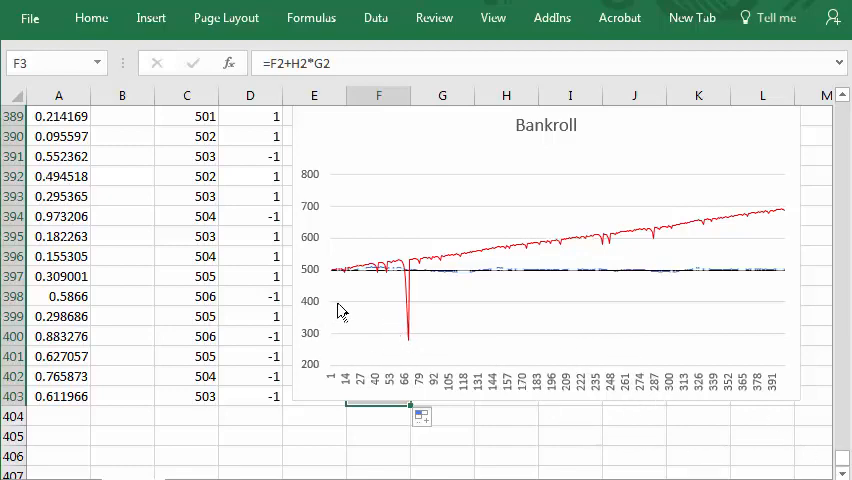
mouse_move(420, 272)
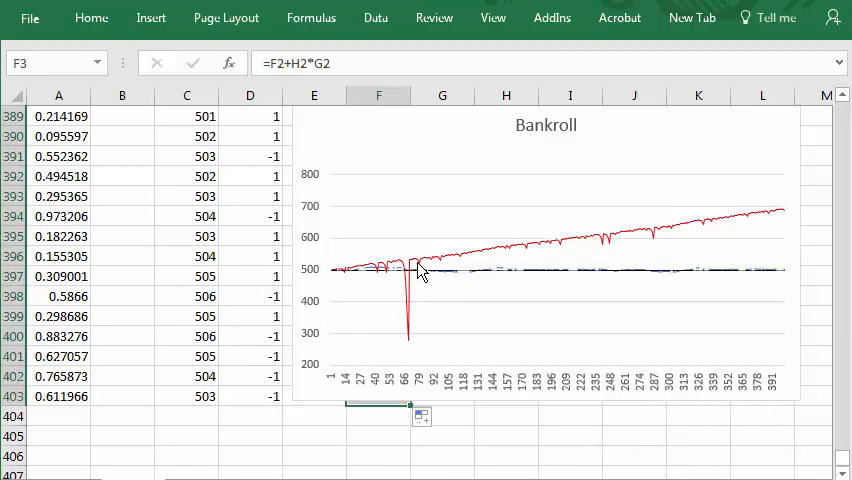
mouse_move(420, 272)
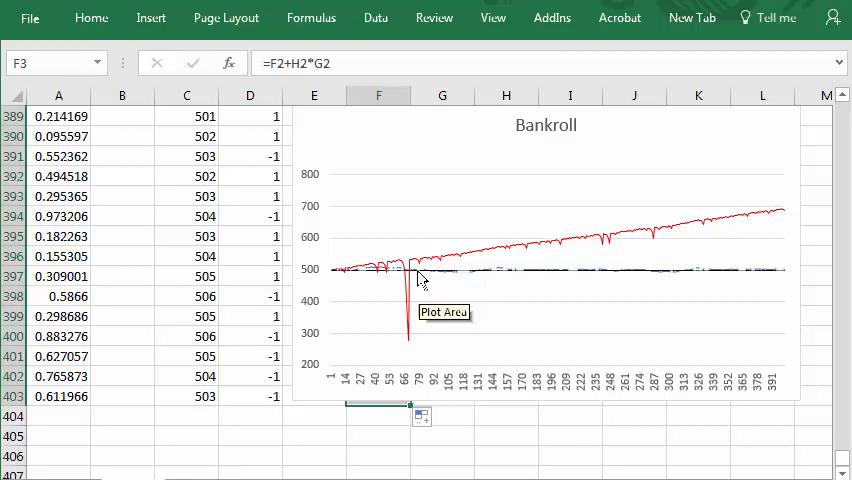
mouse_move(530, 357)
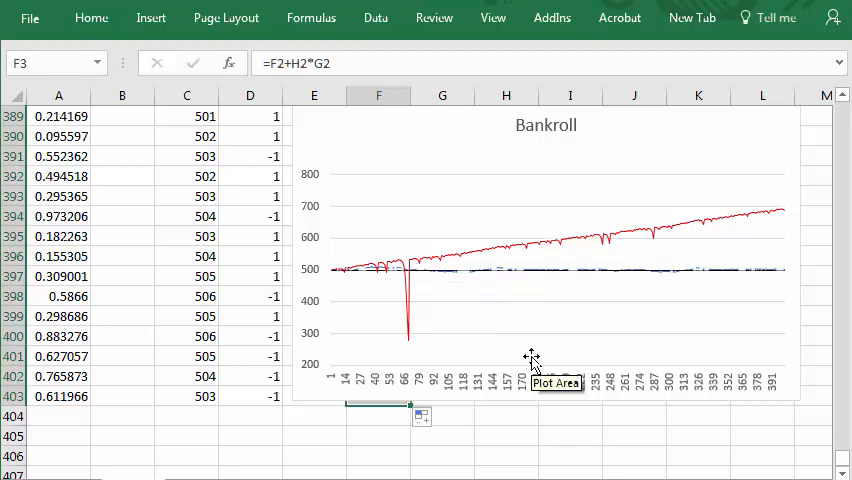
mouse_move(345, 300)
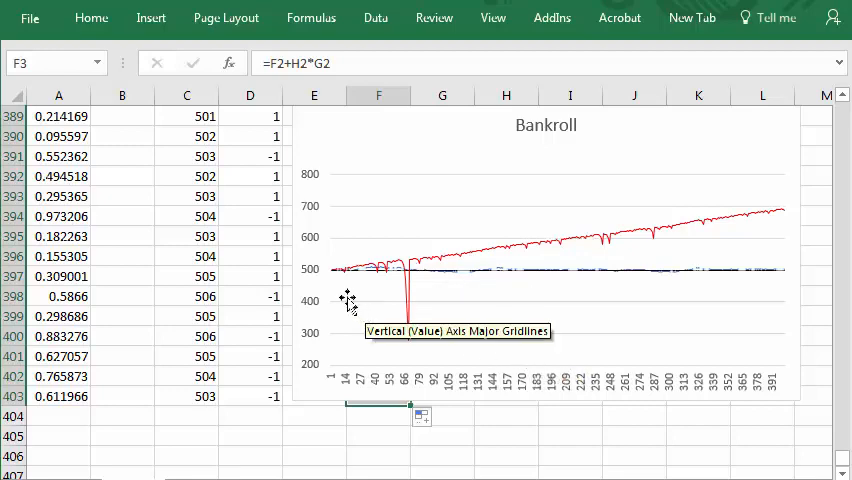
mouse_move(420, 275)
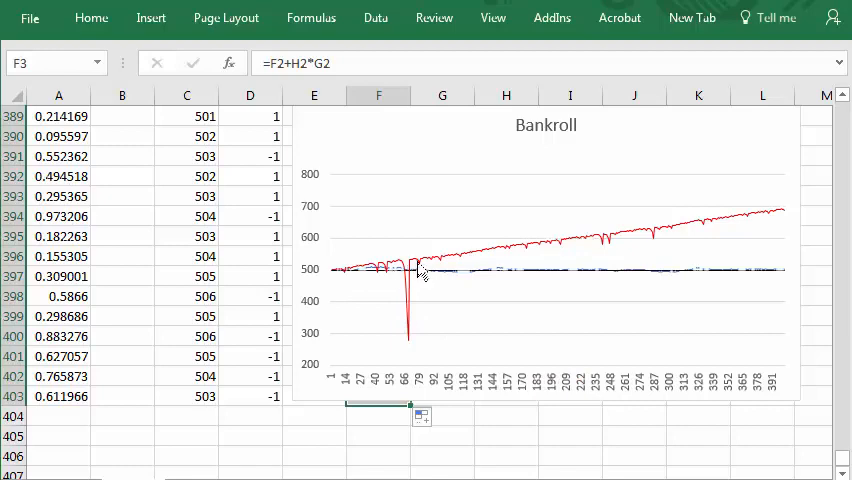
mouse_move(432, 265)
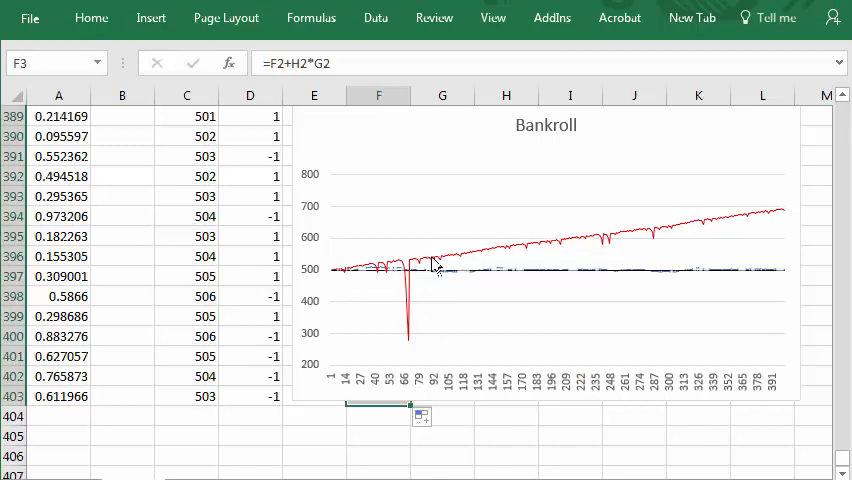
mouse_move(410, 285)
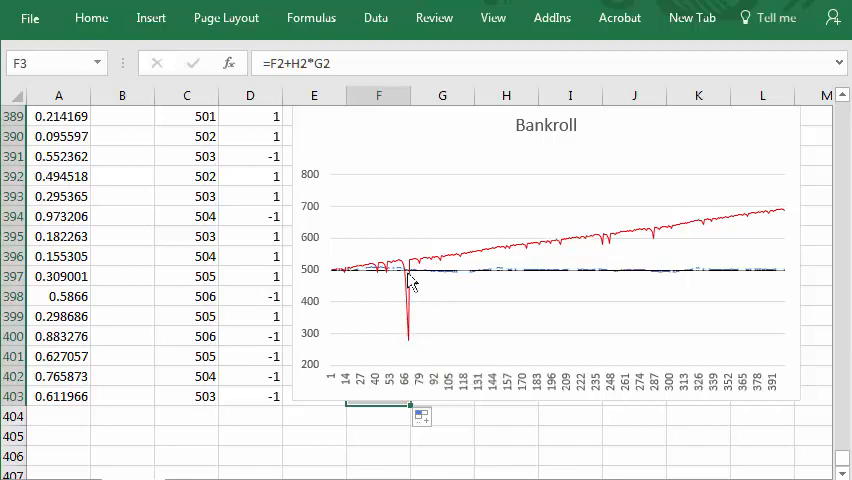
mouse_move(560, 216)
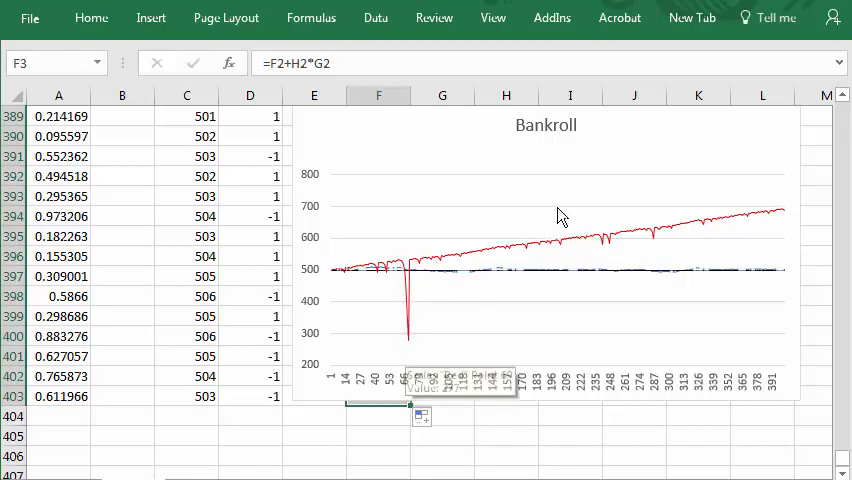
mouse_move(420, 267)
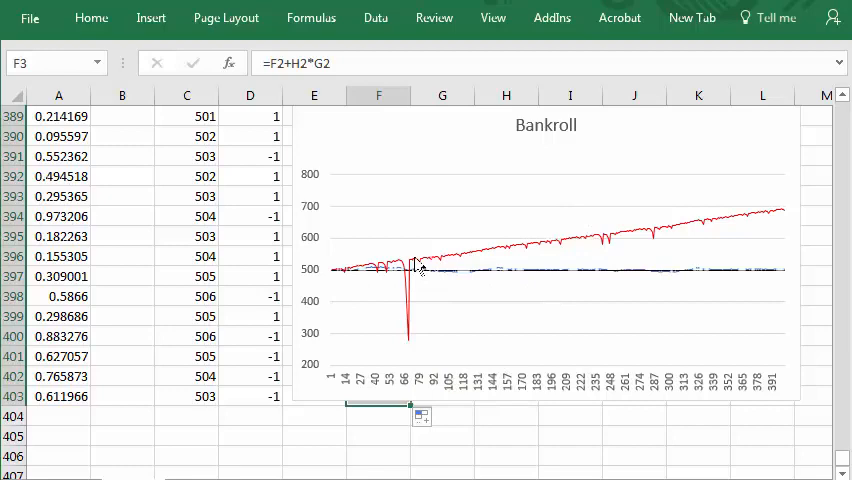
mouse_move(675, 252)
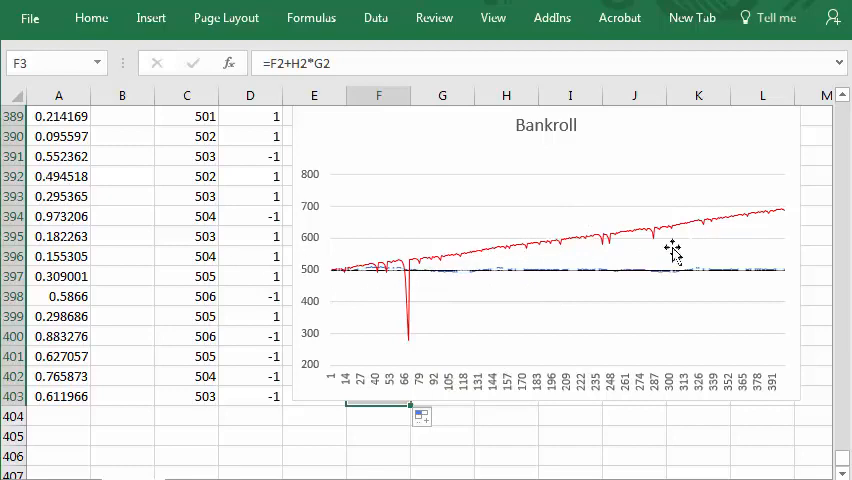
mouse_move(443, 162)
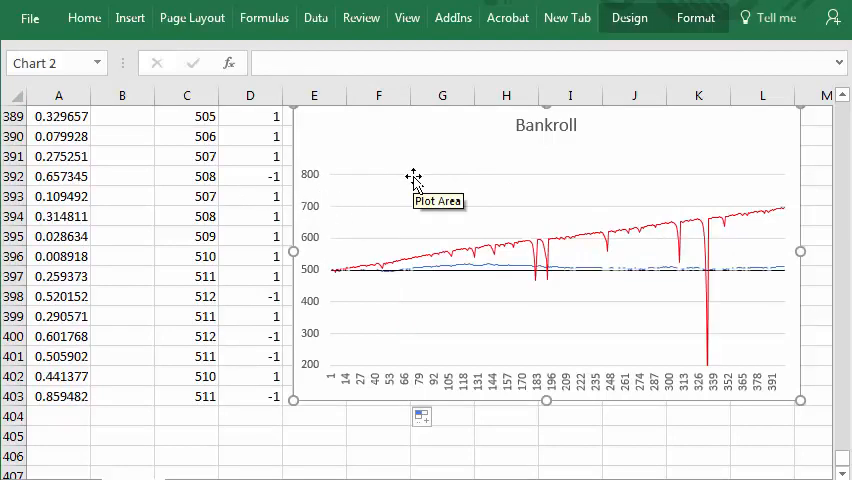
mouse_move(760, 345)
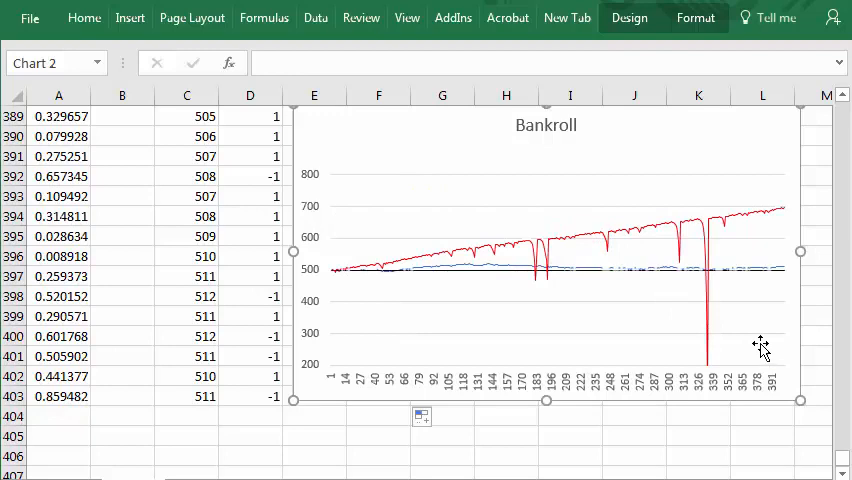
mouse_move(710, 378)
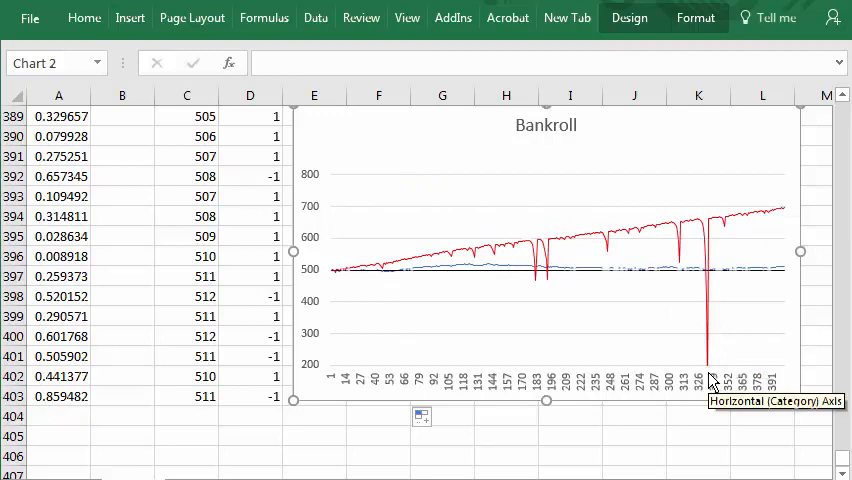
mouse_move(593, 240)
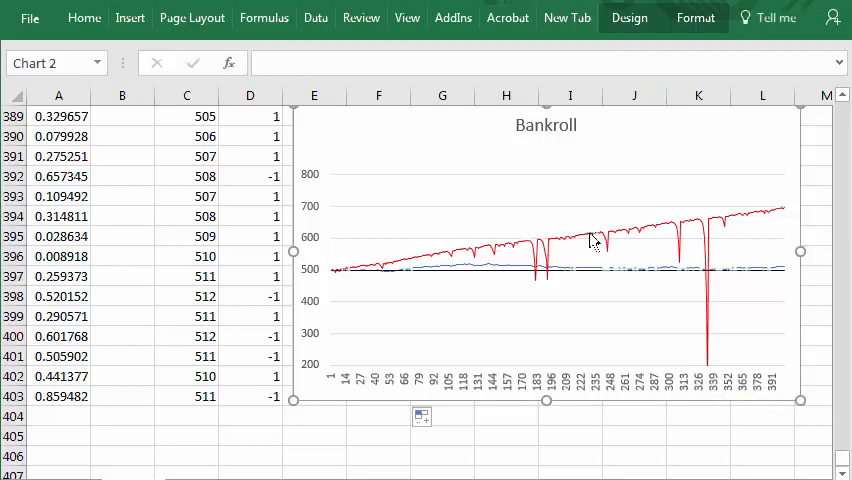
mouse_move(280, 256)
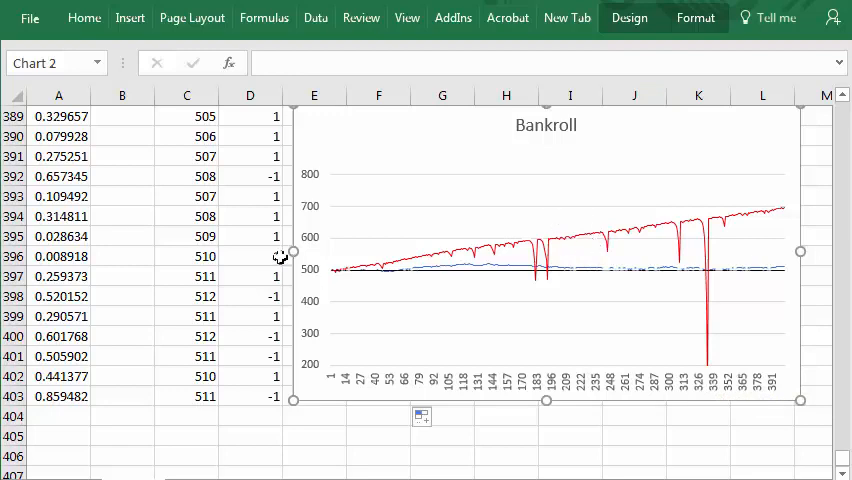
Set the Bankroll chart's vertical axis bounds to minimum 0 and maximum 1000
double_click(310, 270)
type("1000")
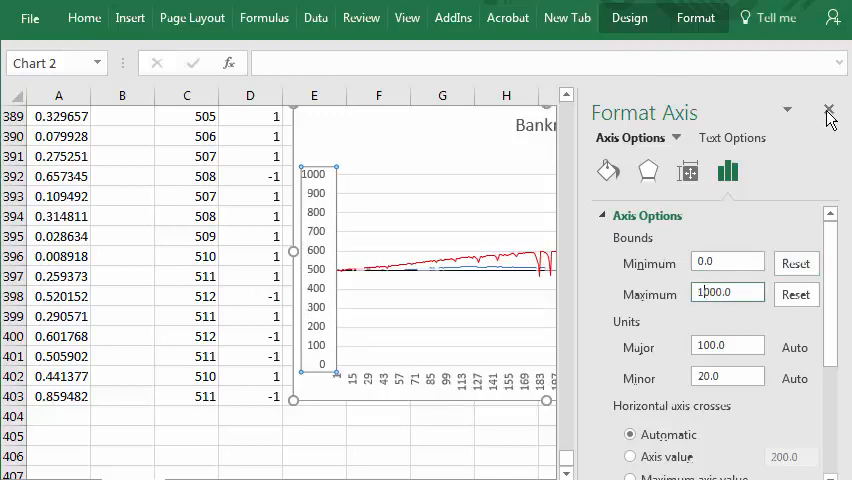
left_click(828, 110)
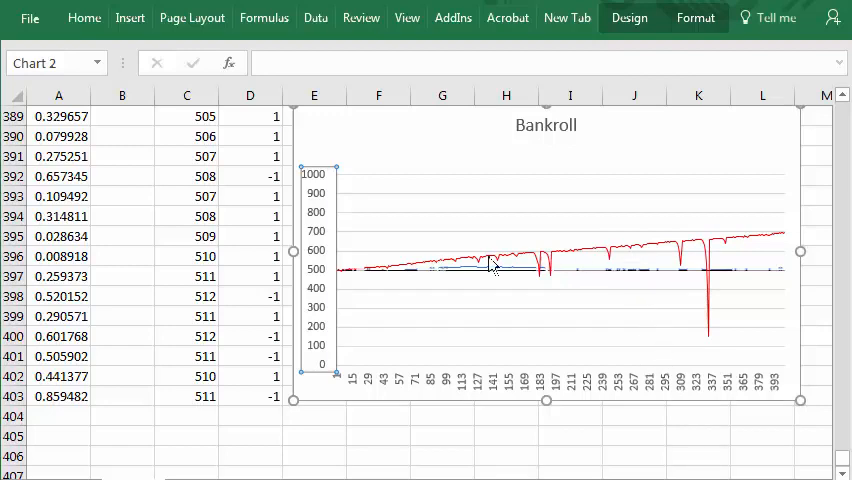
mouse_move(283, 216)
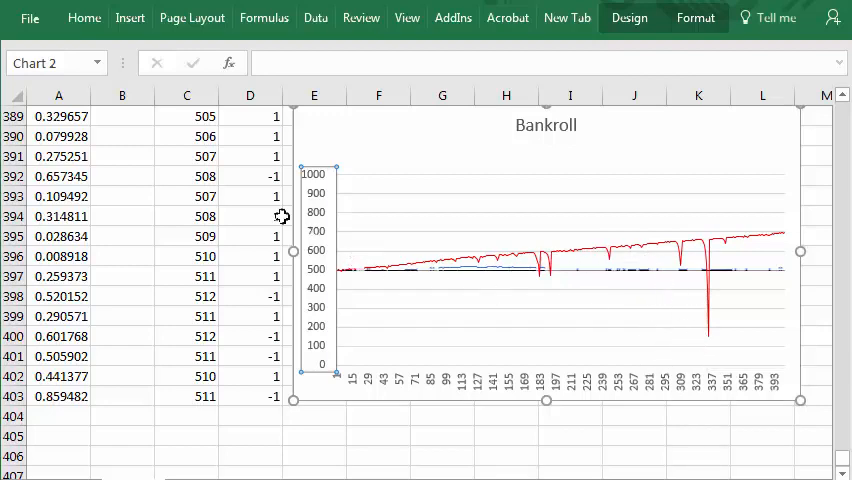
mouse_move(573, 291)
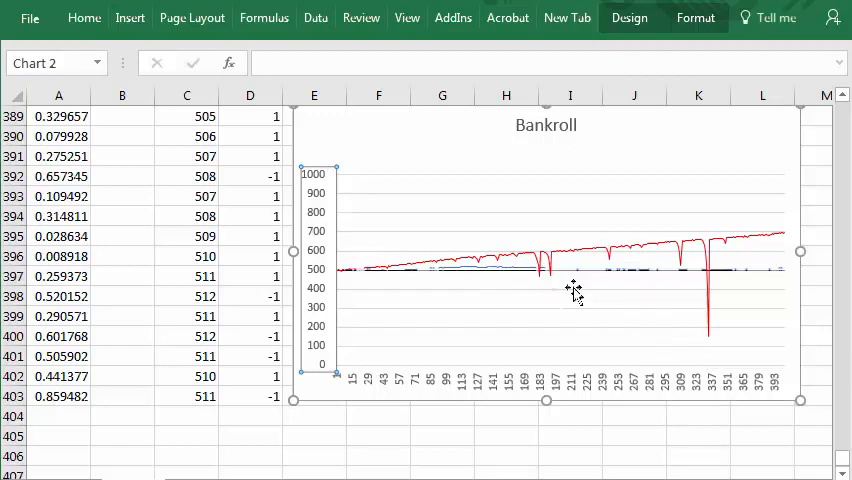
mouse_move(738, 343)
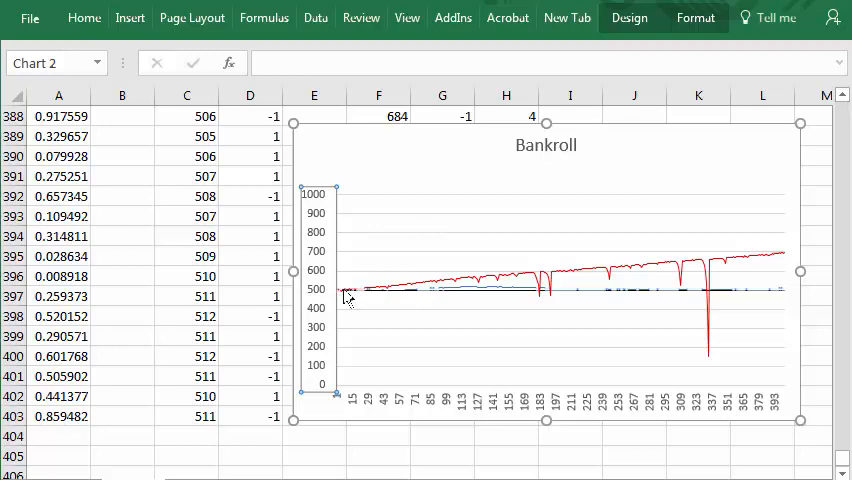
mouse_move(349, 315)
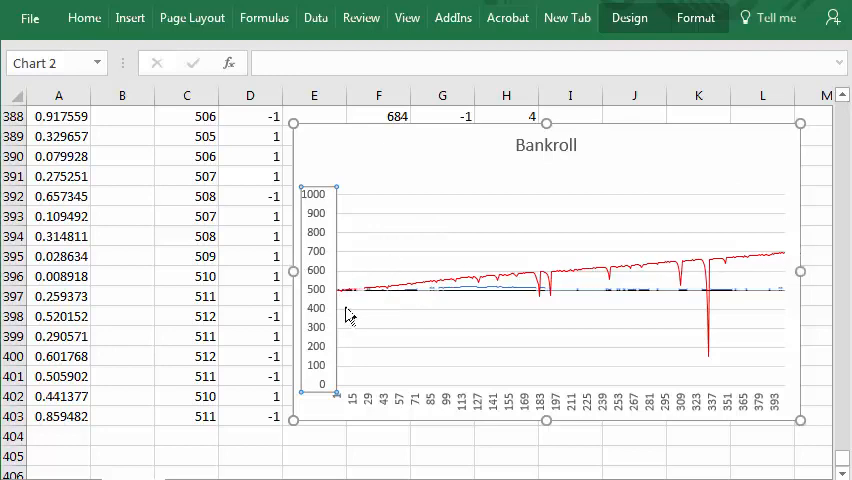
mouse_move(655, 160)
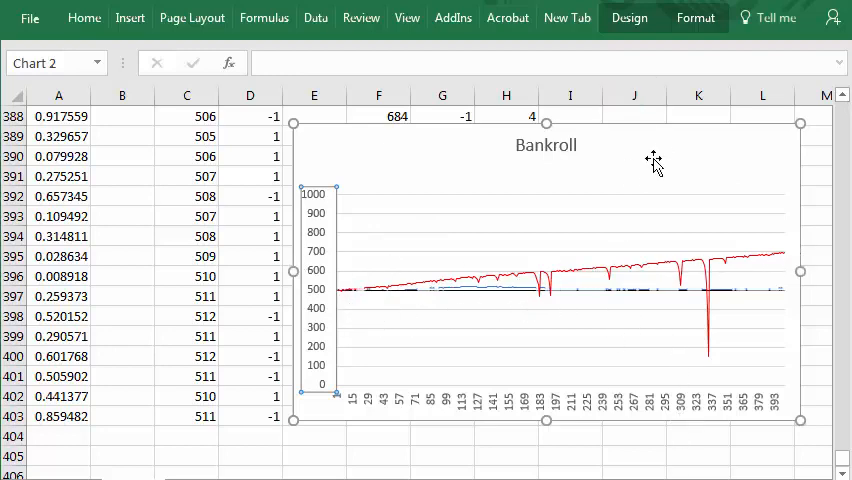
mouse_move(462, 155)
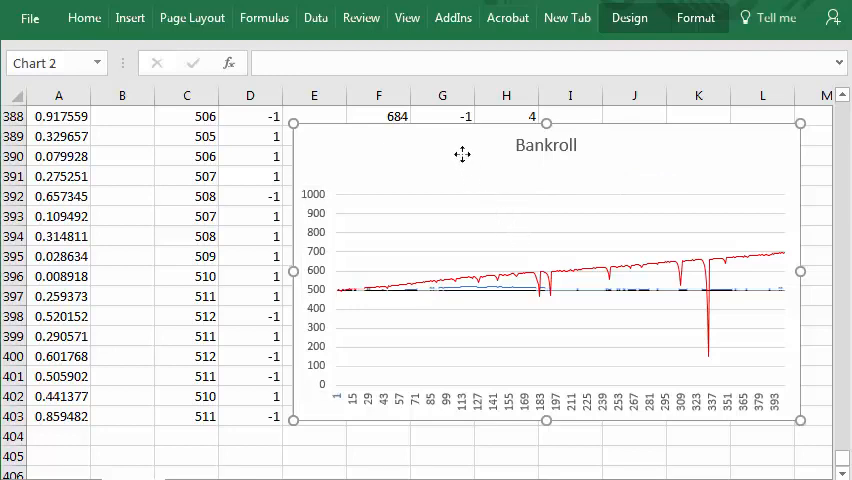
mouse_move(465, 380)
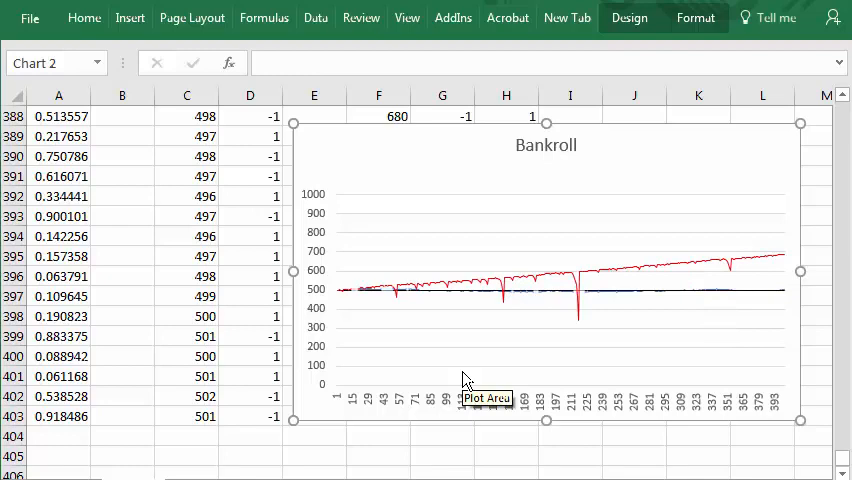
Recalculate the worksheet with F9 to generate a fresh random simulation run
key("f9")
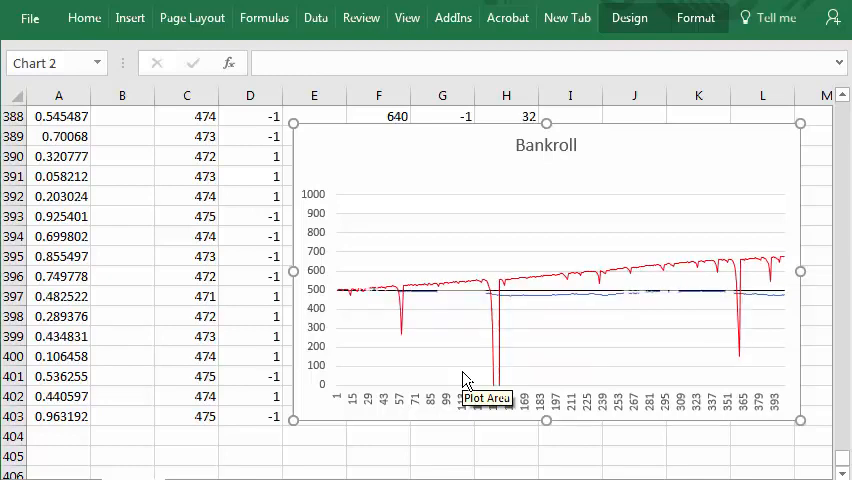
mouse_move(355, 305)
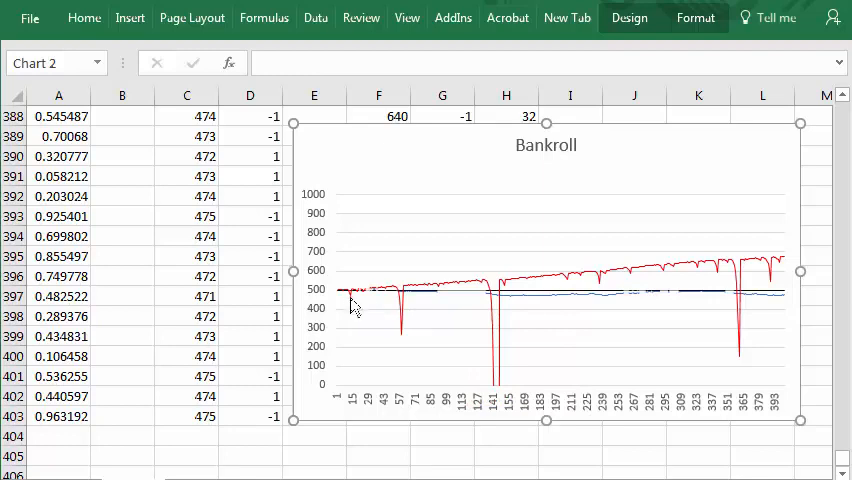
mouse_move(463, 300)
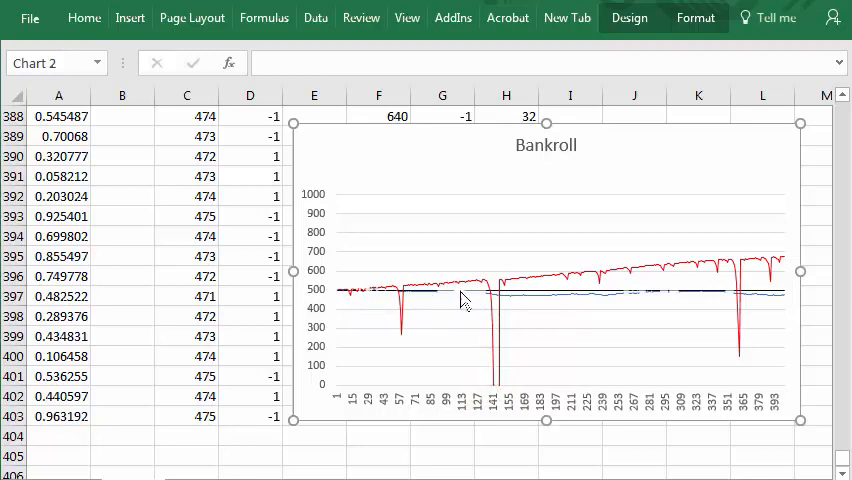
mouse_move(497, 398)
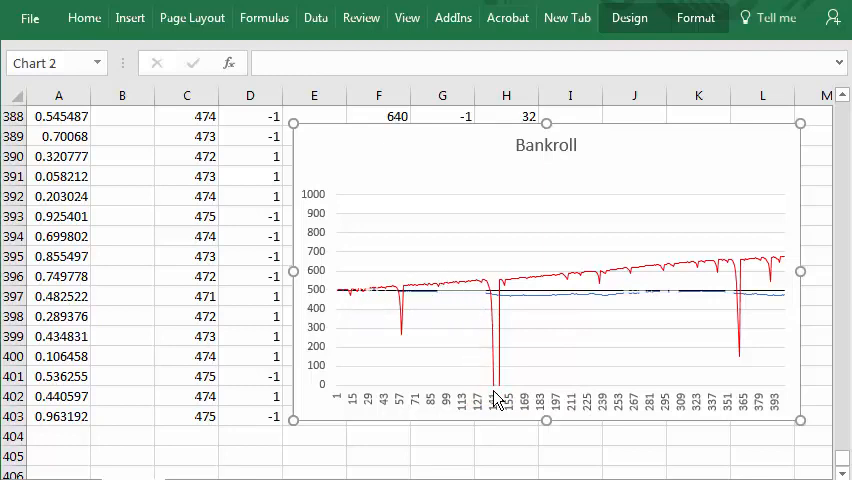
mouse_move(545, 383)
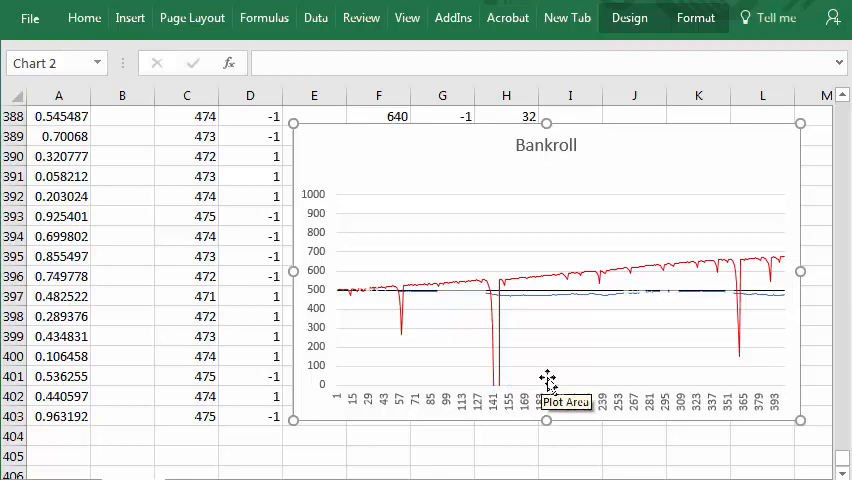
mouse_move(174, 240)
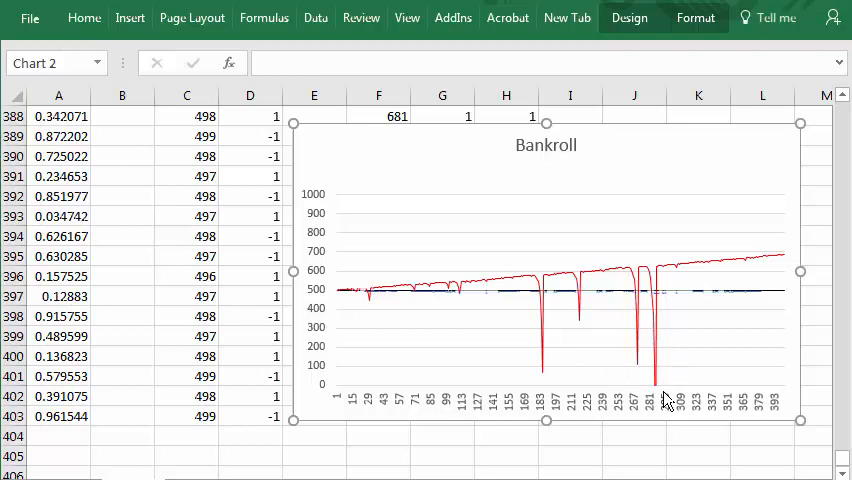
mouse_move(640, 160)
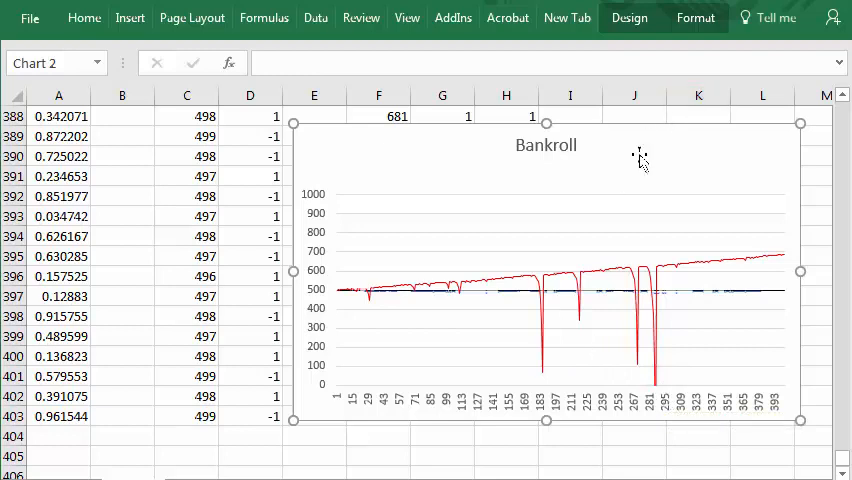
mouse_move(795, 375)
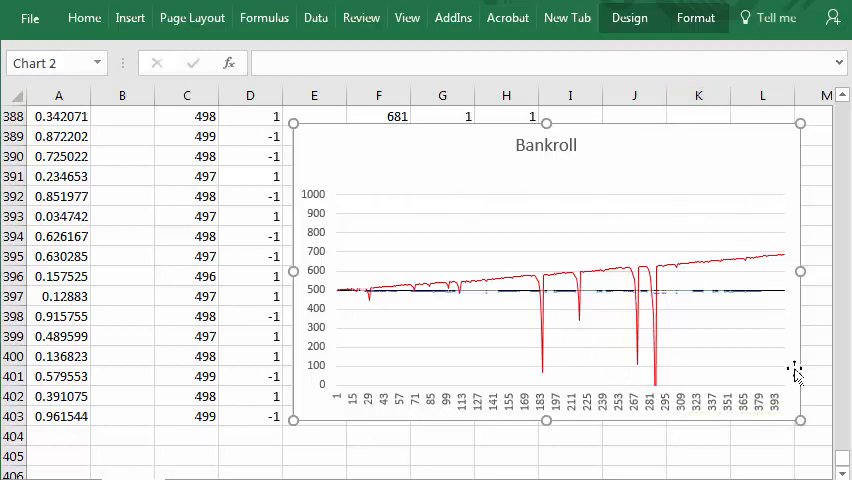
mouse_move(845, 460)
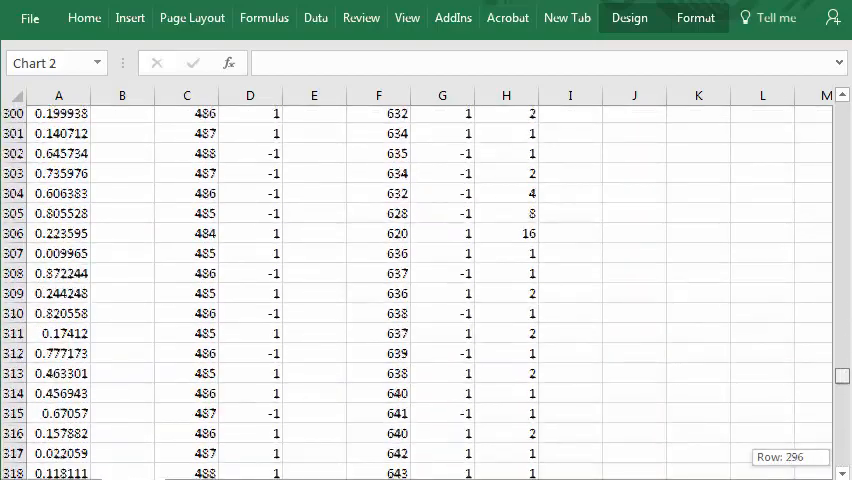
Enter the heading 'Limited Bet' in cell I1 beside the Bet column
scroll("up", 3)
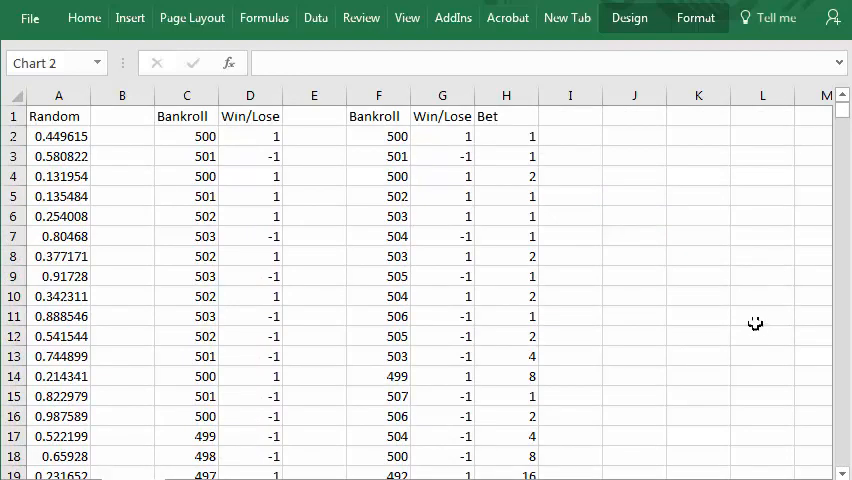
mouse_move(650, 253)
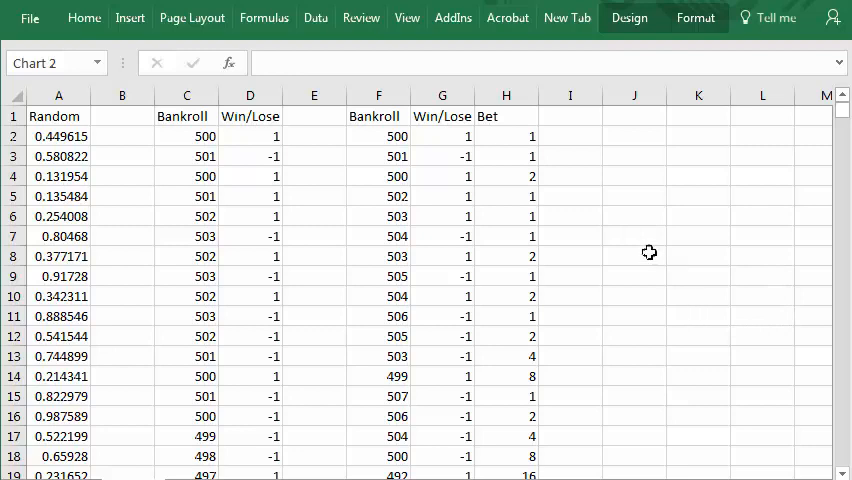
mouse_move(573, 117)
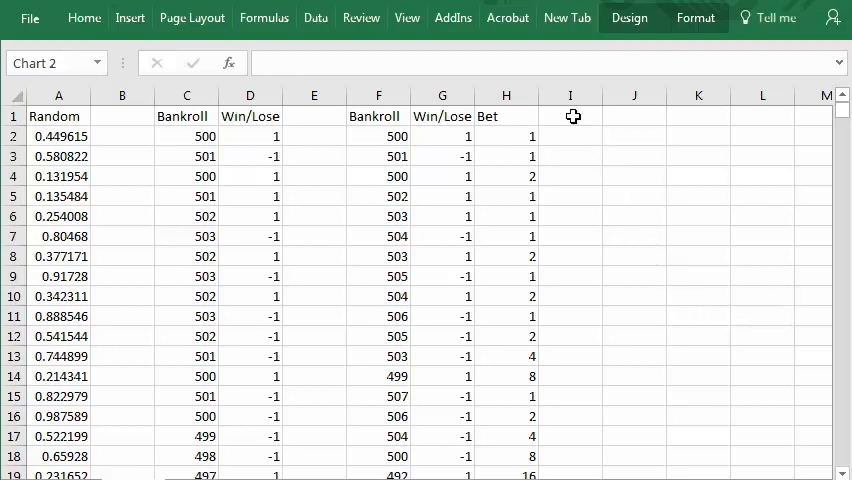
left_click(570, 116)
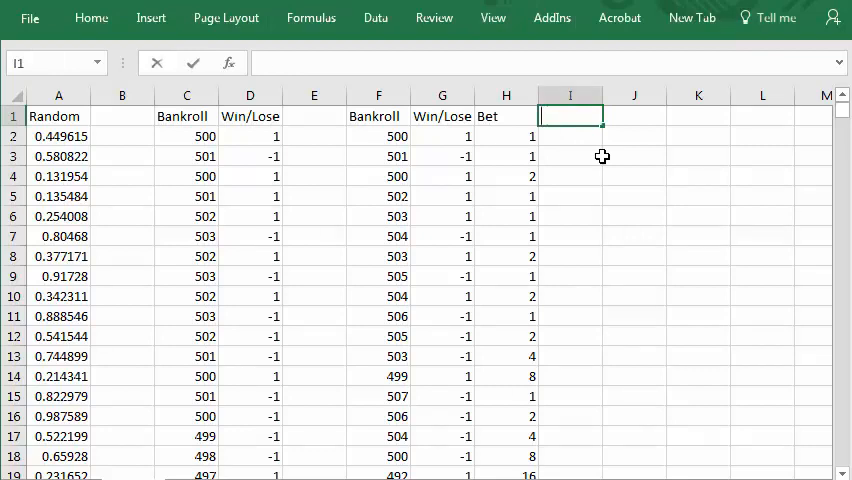
type("LI")
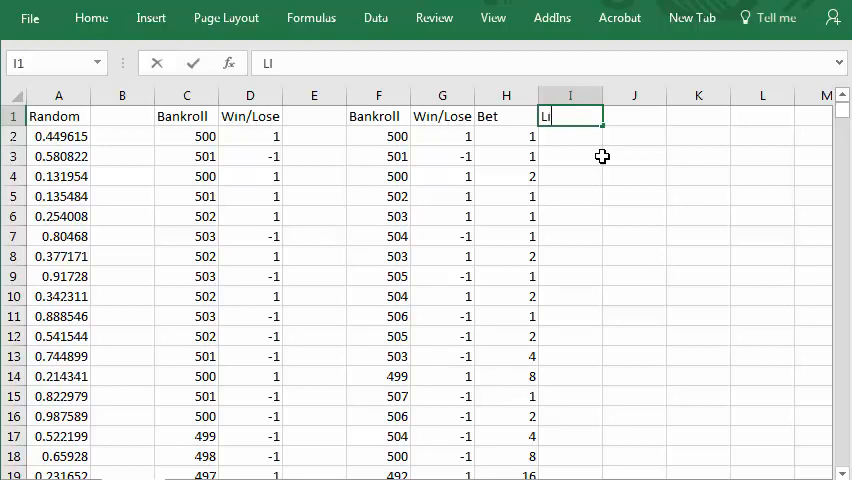
type("imited B")
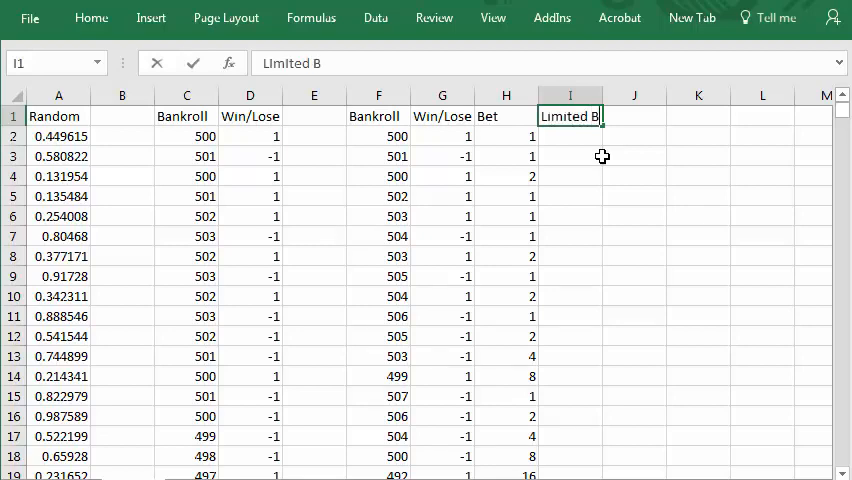
type("et")
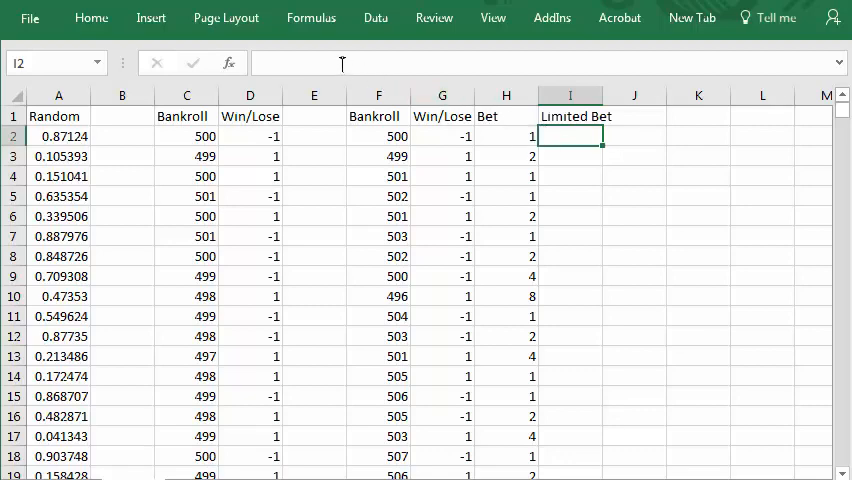
Type the Limited Bet formula =IF(H2>256,1,H2) into cell I2
type("=IF(")
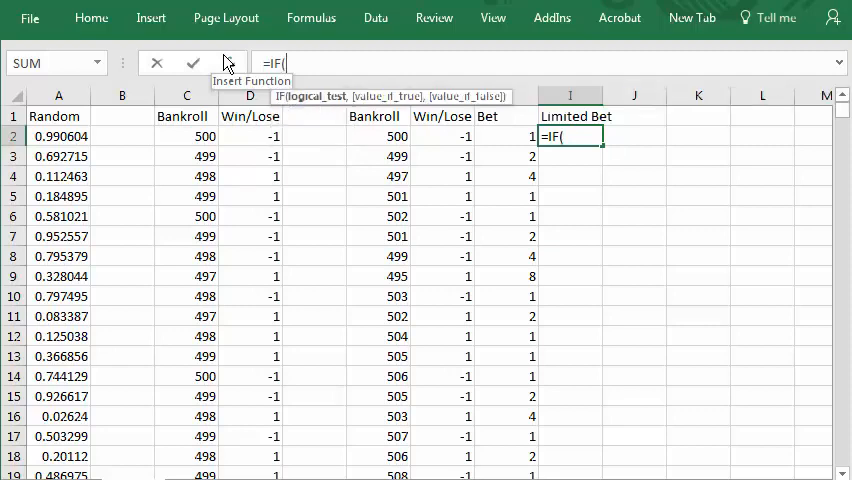
mouse_move(497, 143)
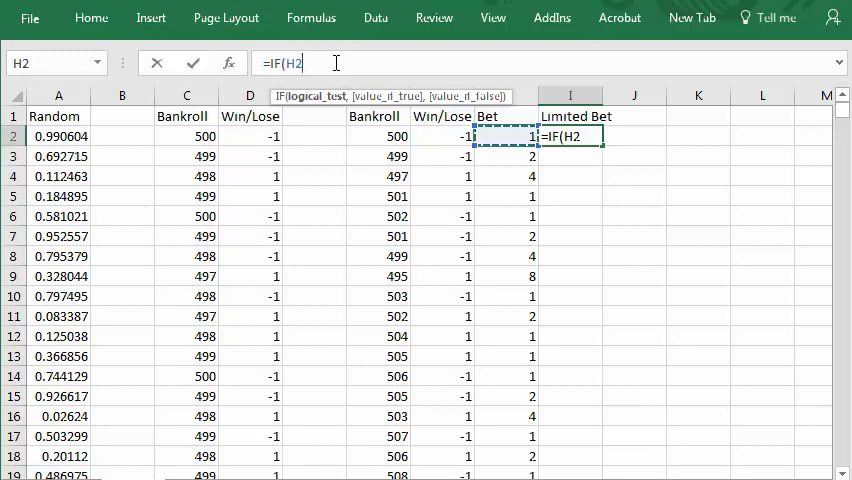
type(">25")
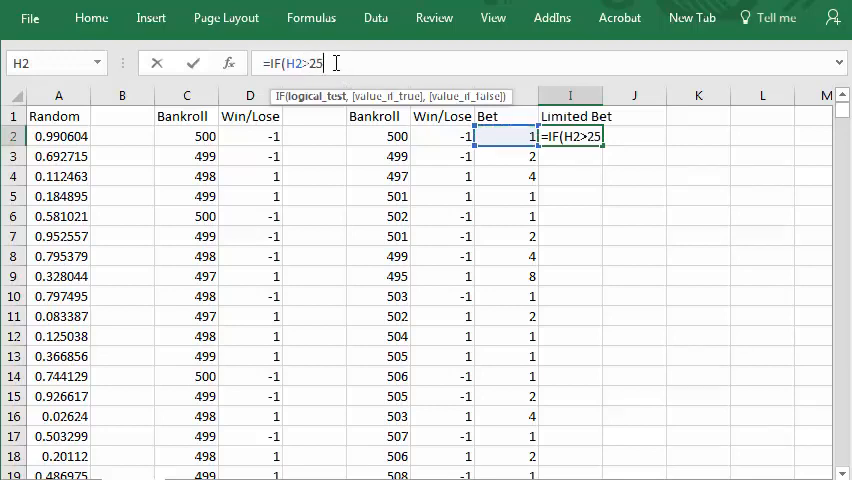
type("6")
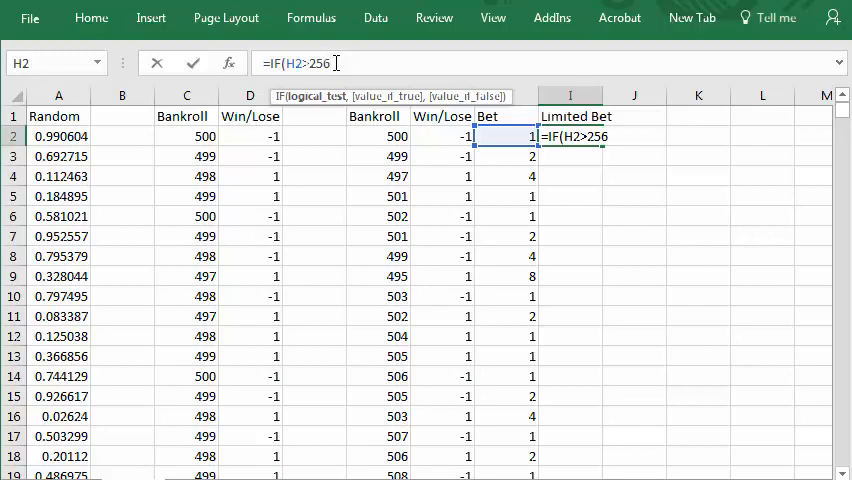
type(",")
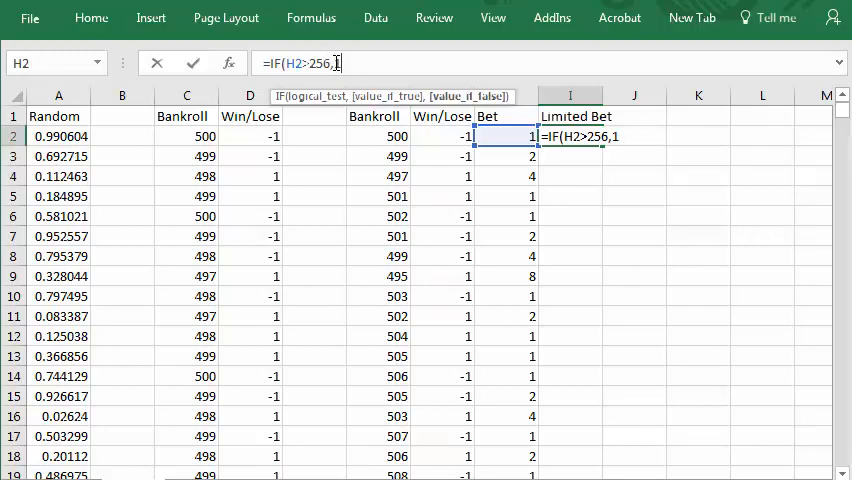
type("1,")
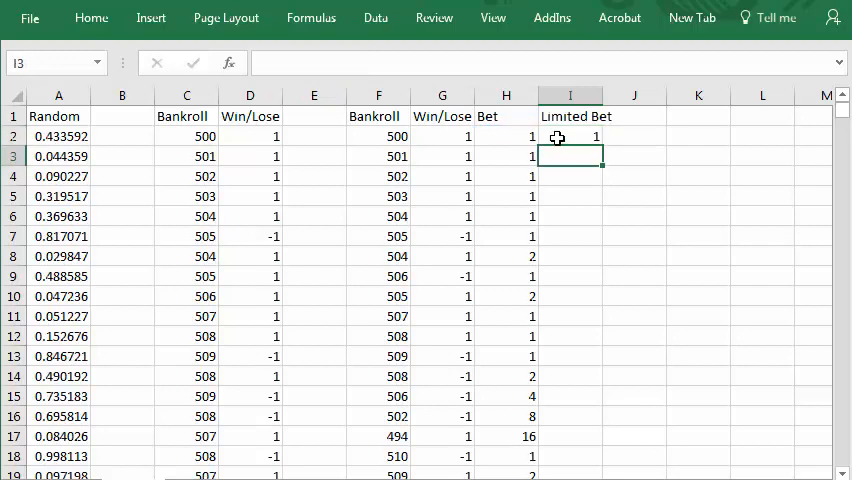
Revise I2's formula to =IF(H2>10,1,H2) and select it for filling down
left_click(570, 136)
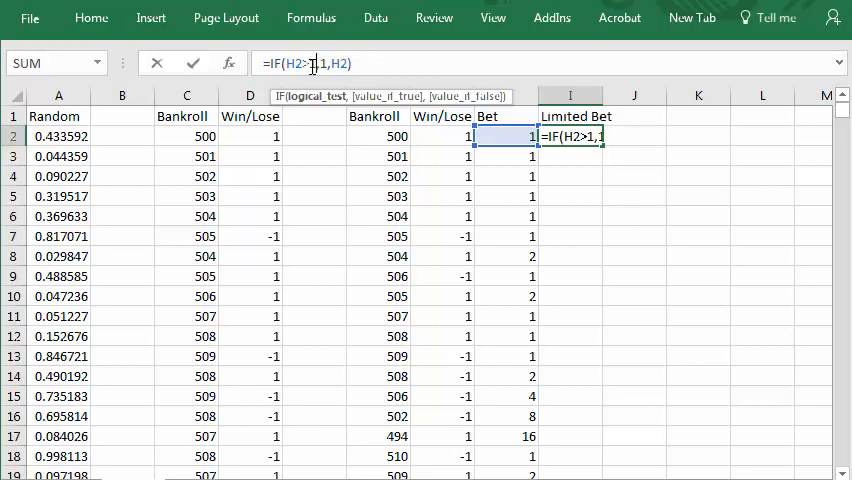
key("Return")
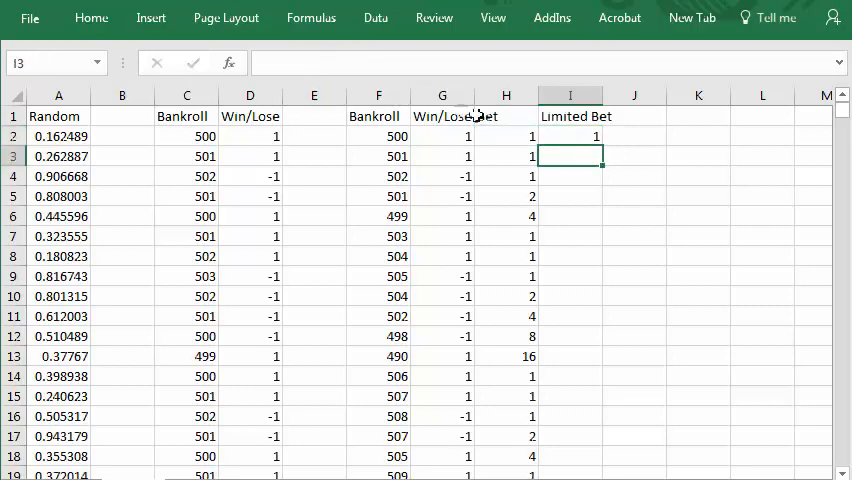
left_click(570, 136)
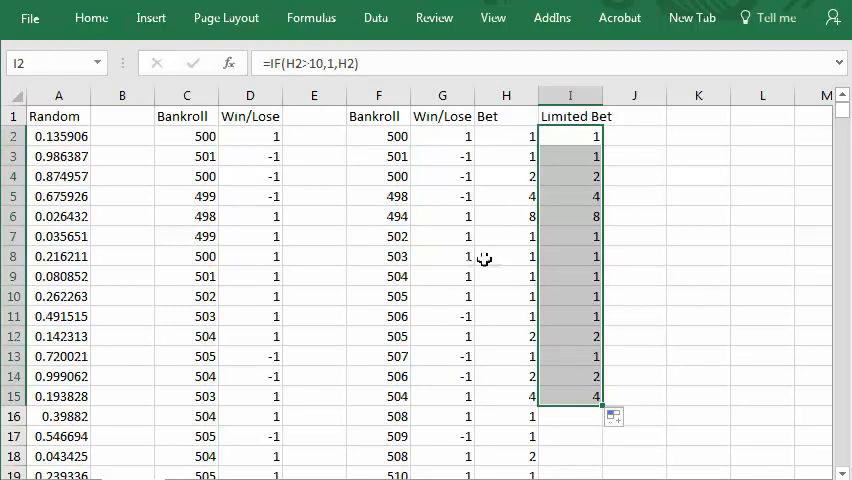
mouse_move(512, 349)
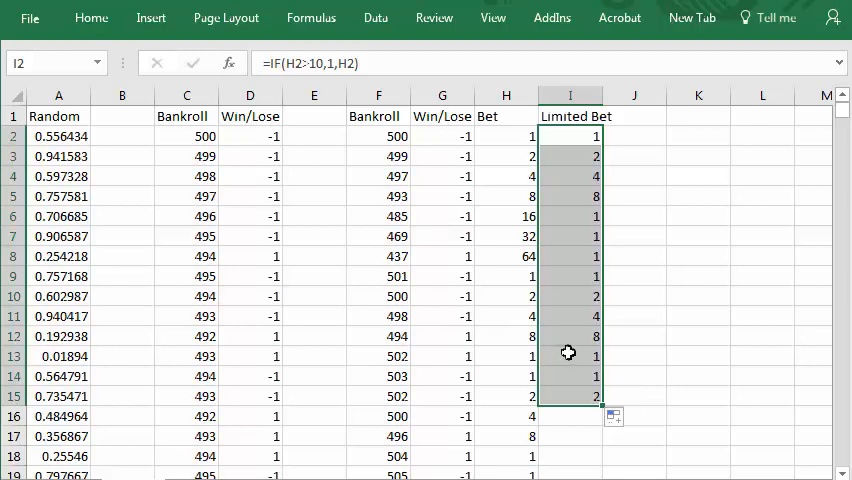
mouse_move(508, 216)
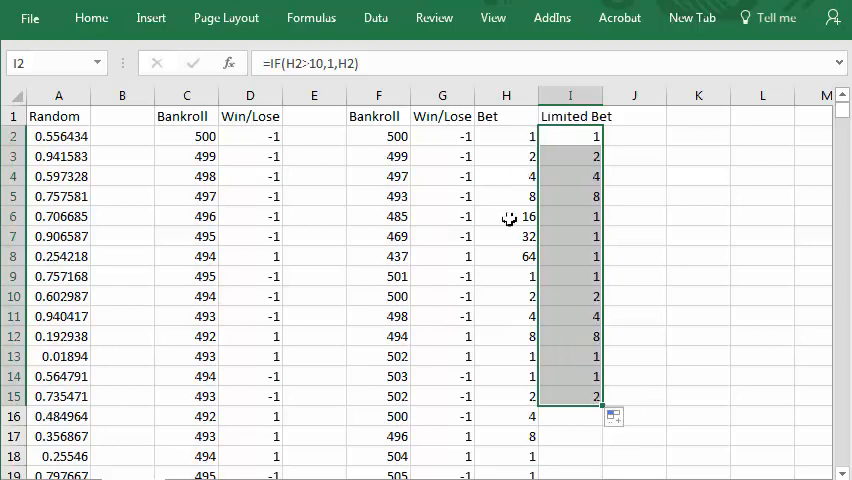
mouse_move(585, 226)
type("256")
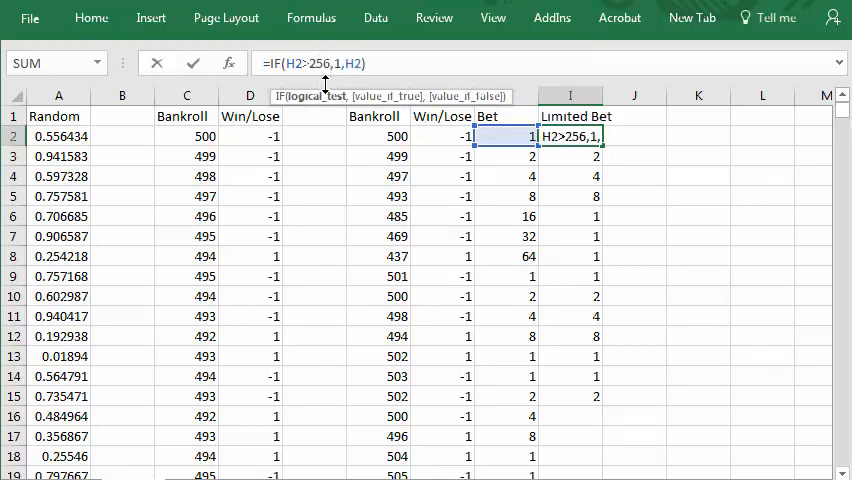
Confirm the Limited Bet formula =IF(H2>256,1,H2) and check the filled rows
key("Return")
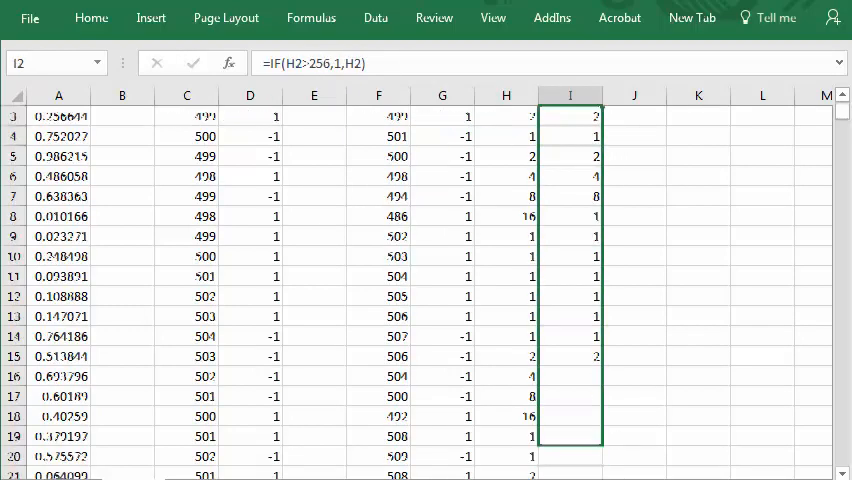
scroll("down", 3)
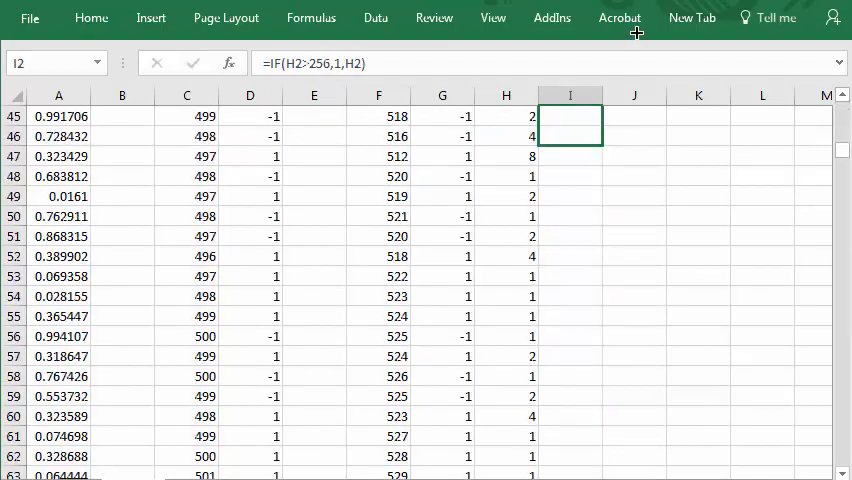
scroll("up", 3)
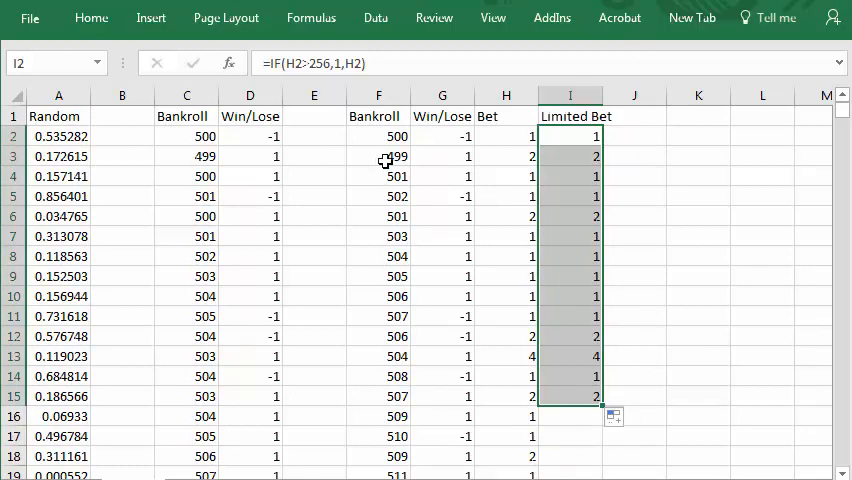
Inspect the Bankroll update formula in F3 and the 500 starting value in F2
left_click(378, 156)
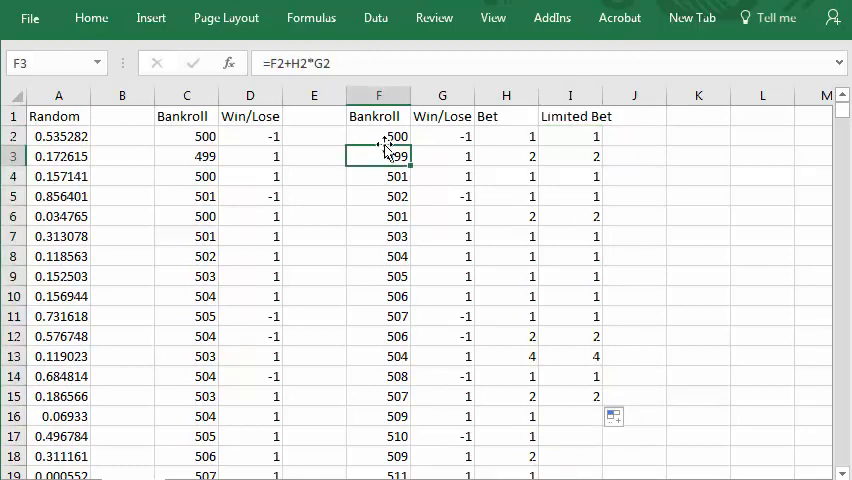
left_click(378, 136)
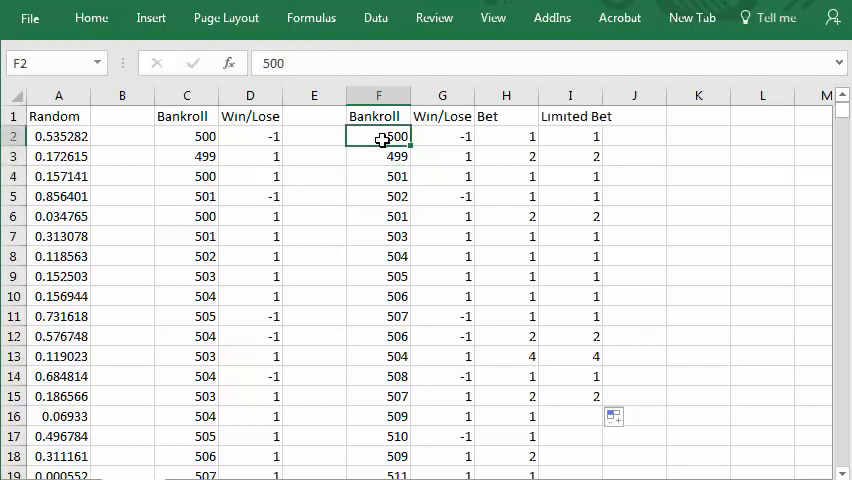
left_click(378, 156)
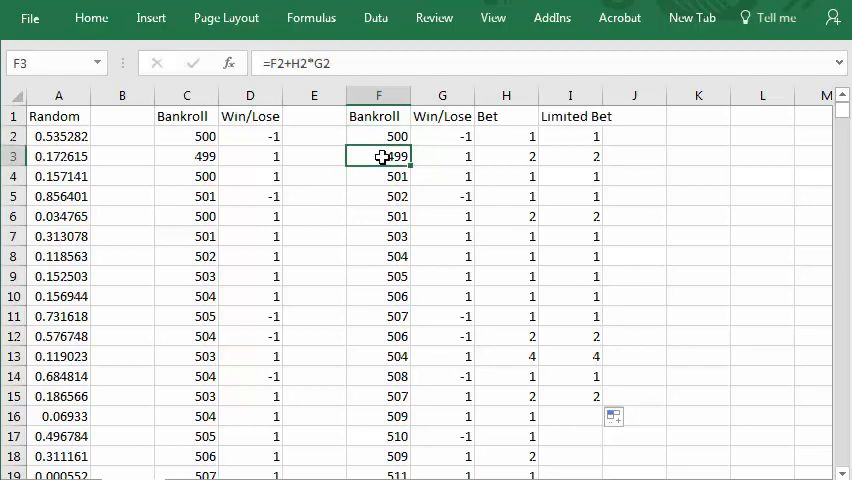
mouse_move(288, 70)
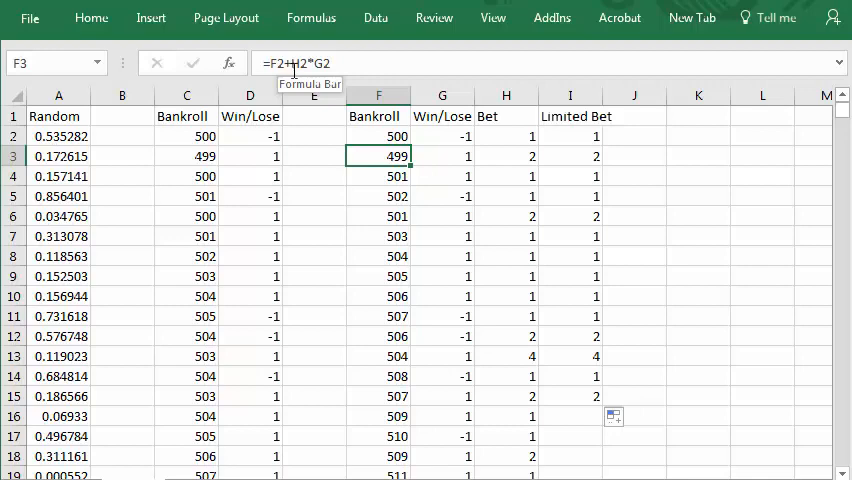
mouse_move(516, 144)
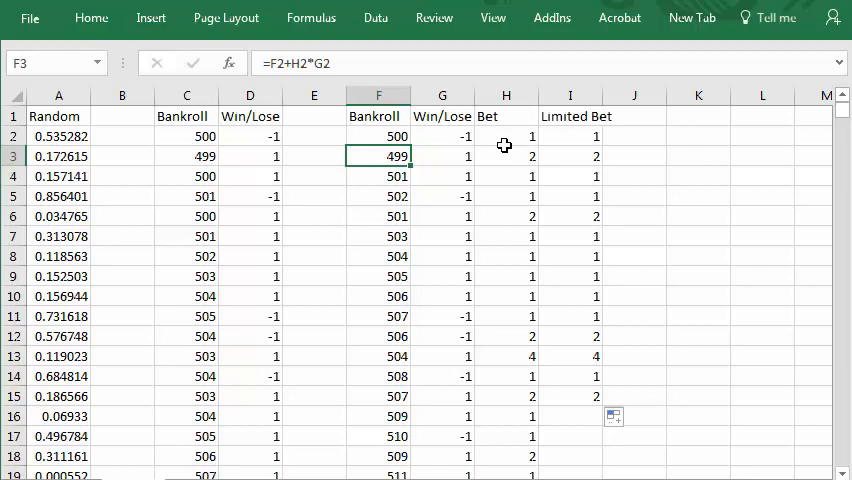
mouse_move(434, 124)
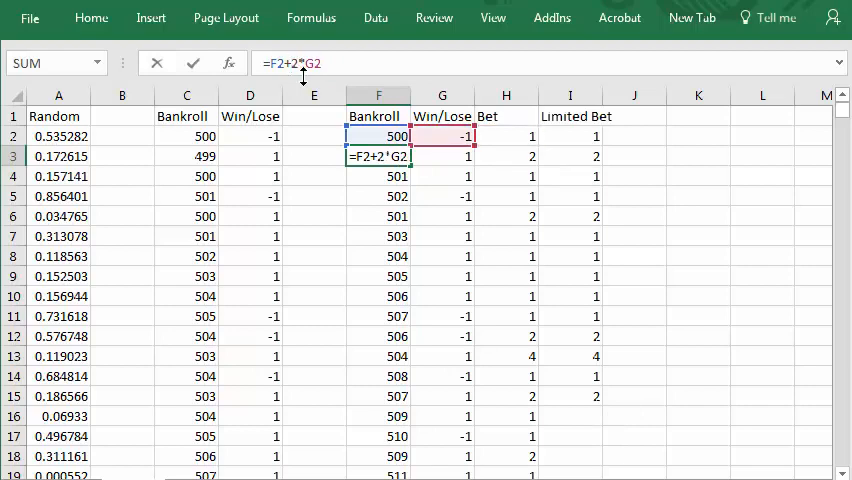
Change F3 to =F2+I2*G2 and compare it against I3 and F4
key("Return")
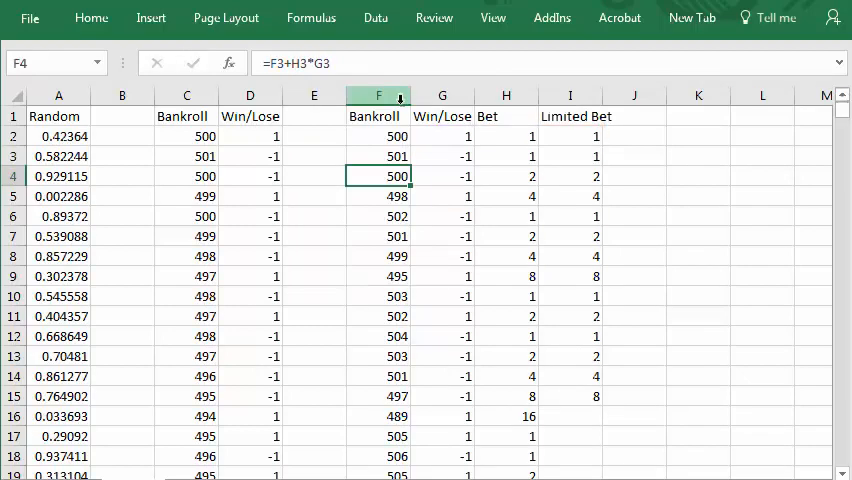
left_click(378, 156)
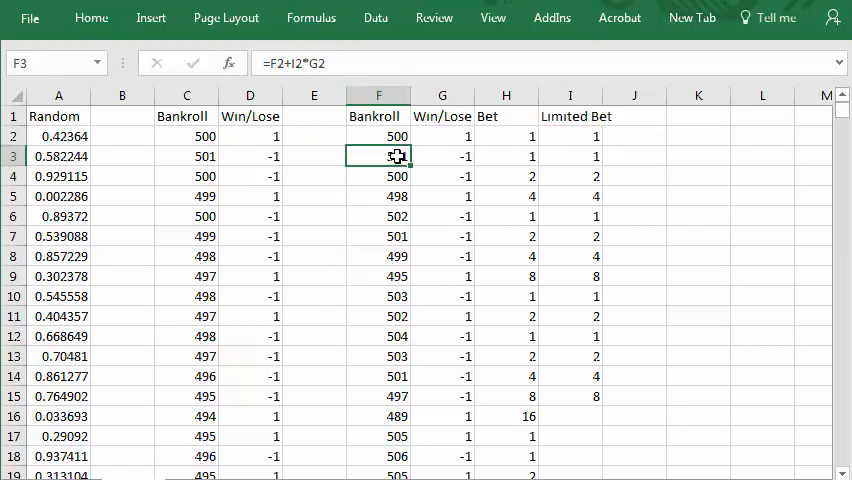
left_click(570, 156)
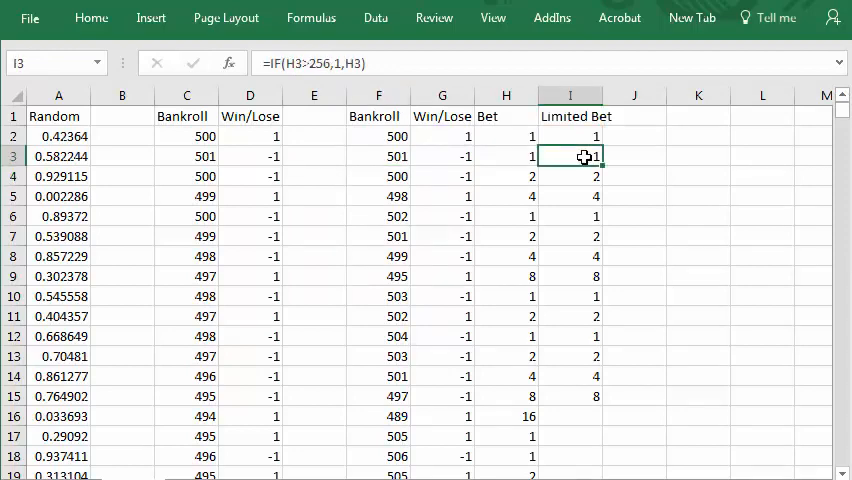
left_click(378, 176)
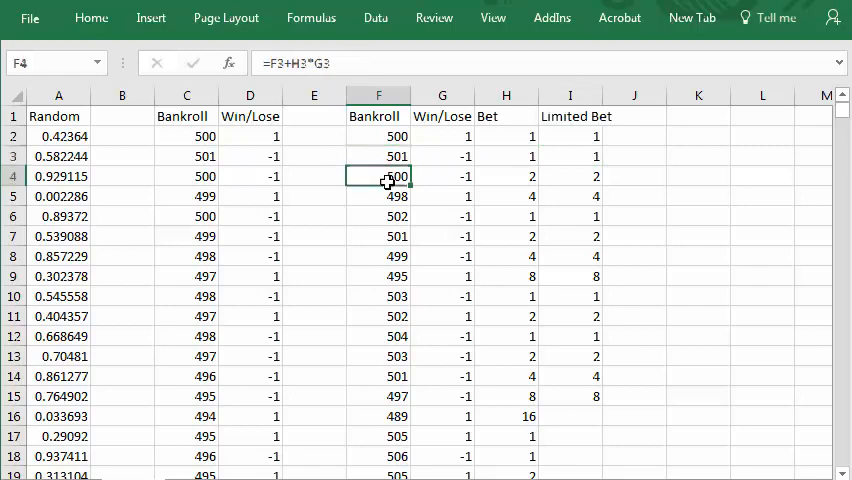
left_click(378, 156)
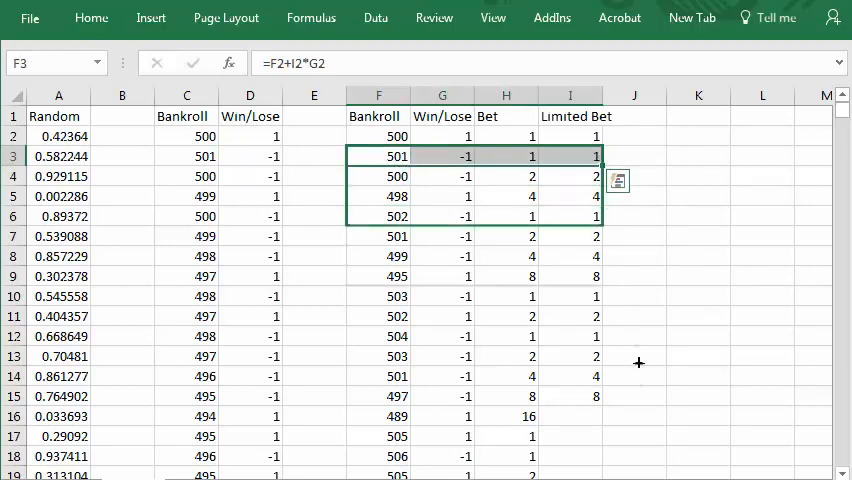
Scroll the F3:I6 selection down toward row 403, the last simulation row
scroll("down", 3)
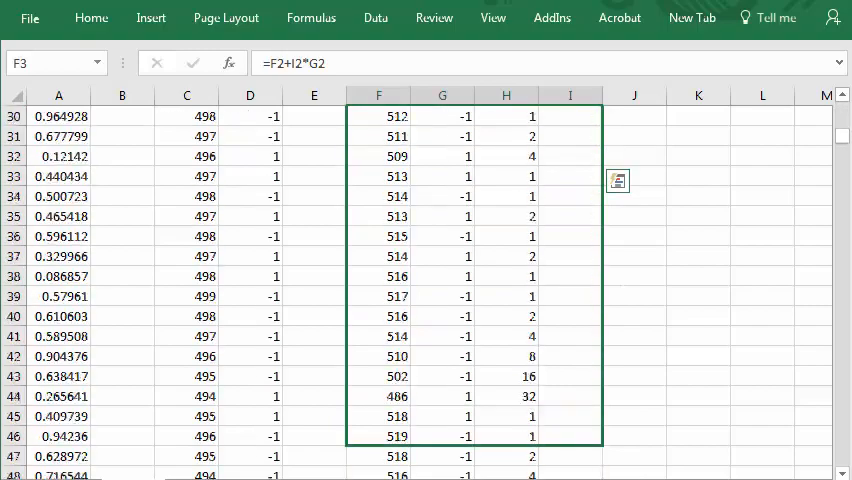
scroll("down", 3)
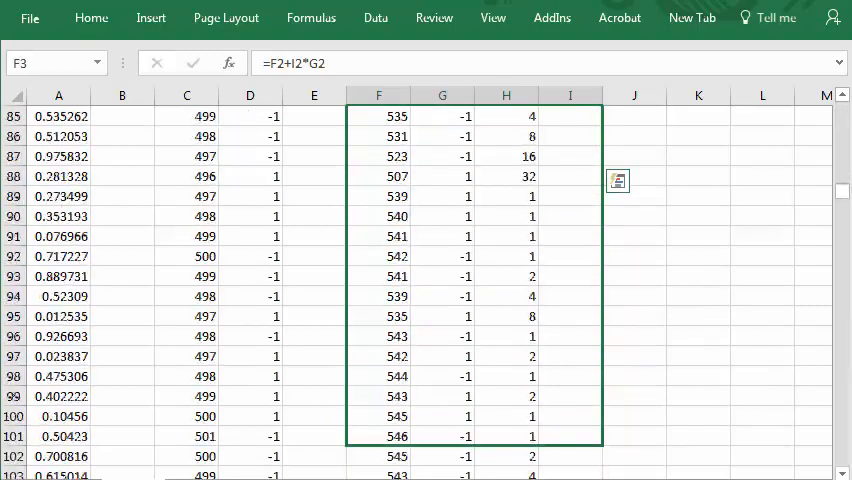
scroll("down", 3)
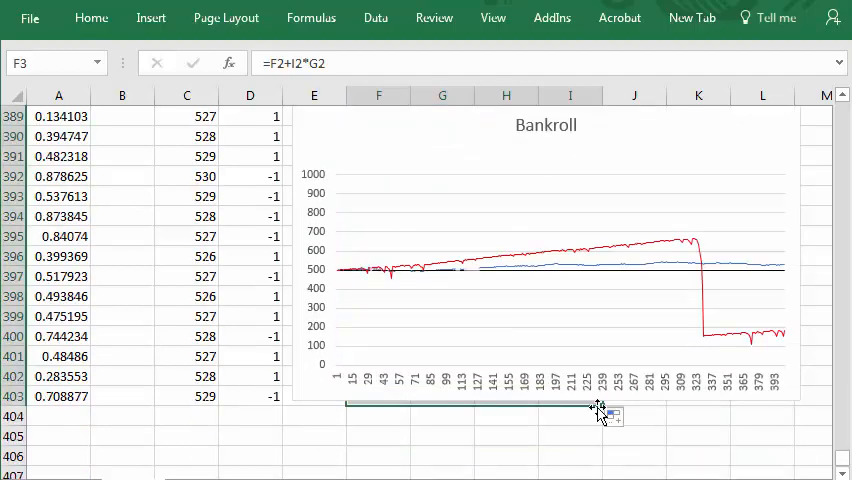
mouse_move(607, 273)
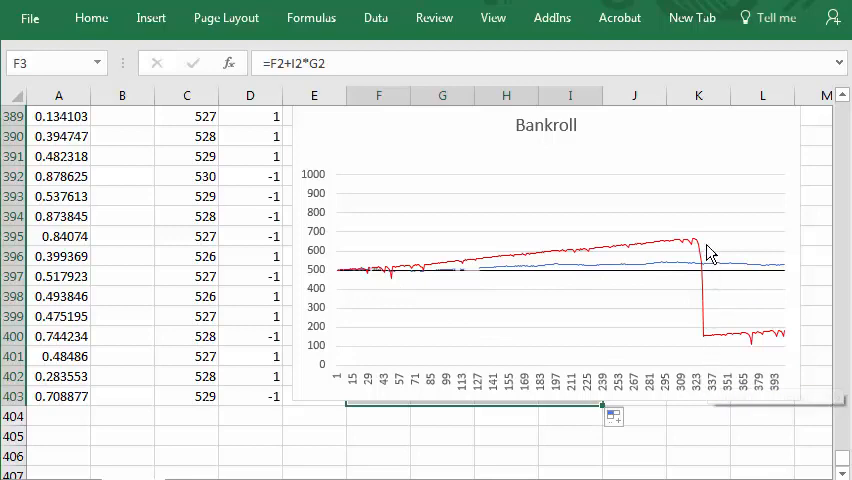
mouse_move(713, 345)
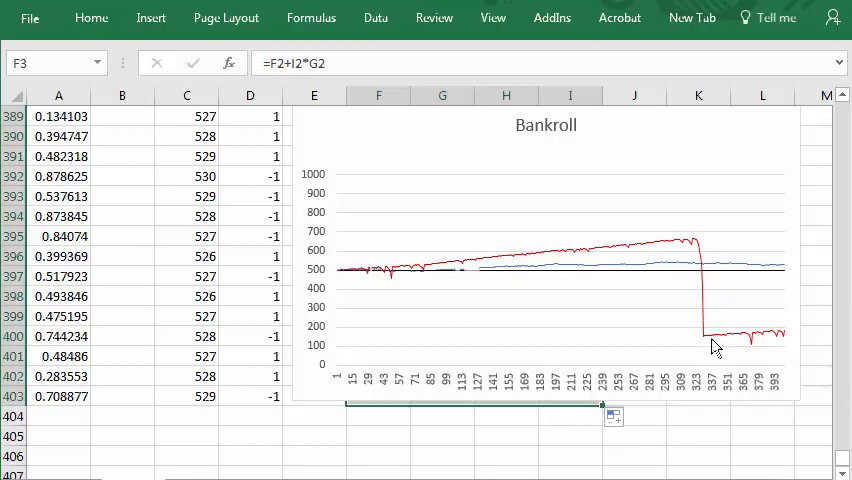
mouse_move(640, 248)
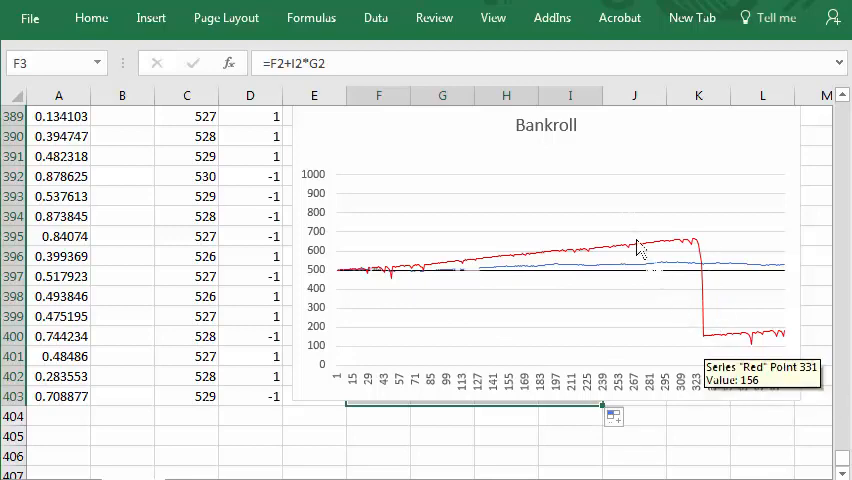
mouse_move(707, 340)
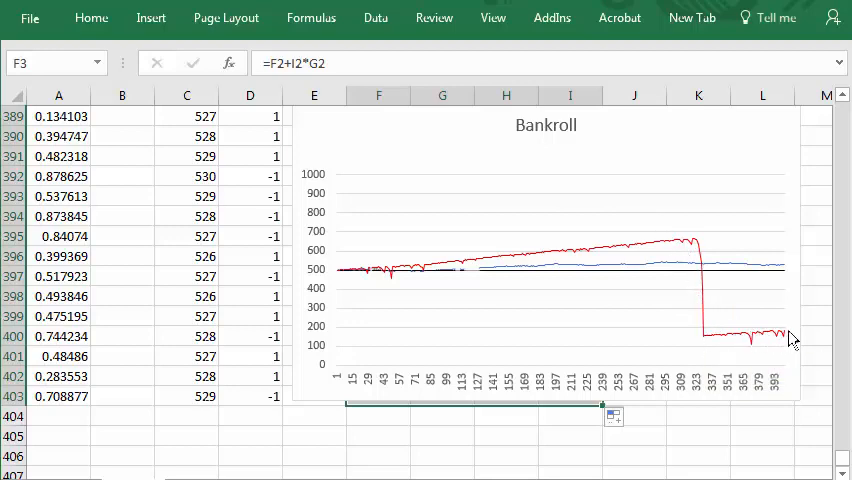
mouse_move(483, 147)
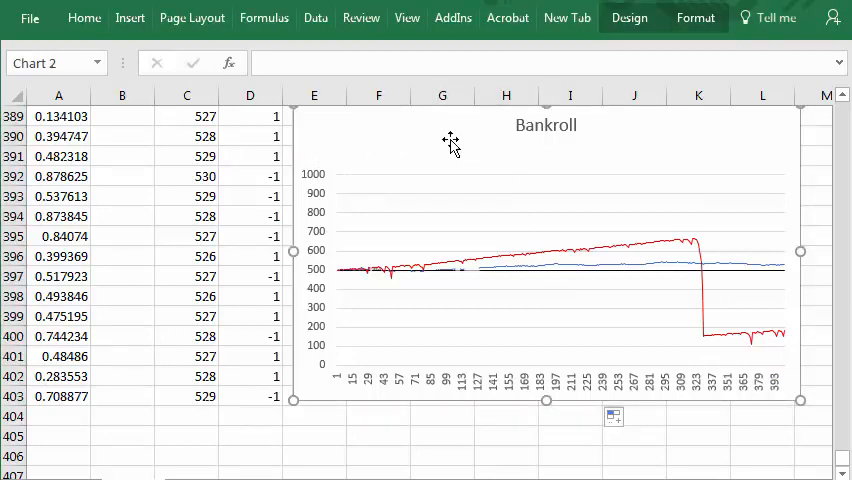
mouse_move(398, 225)
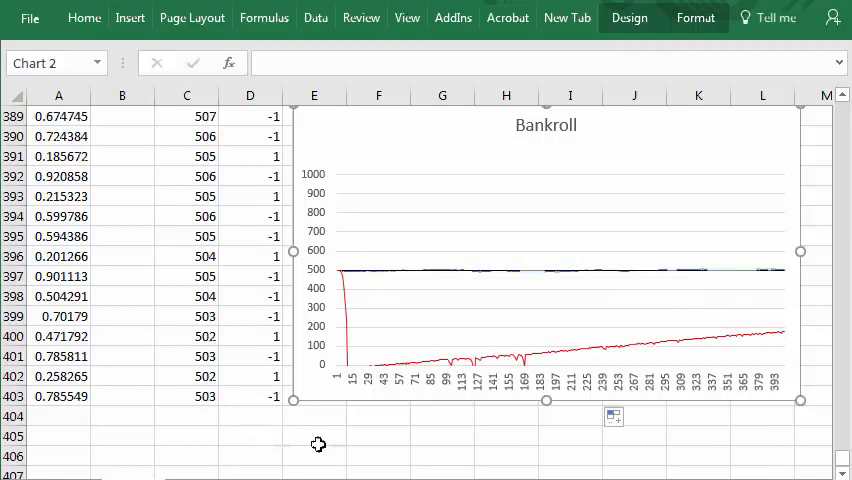
mouse_move(371, 458)
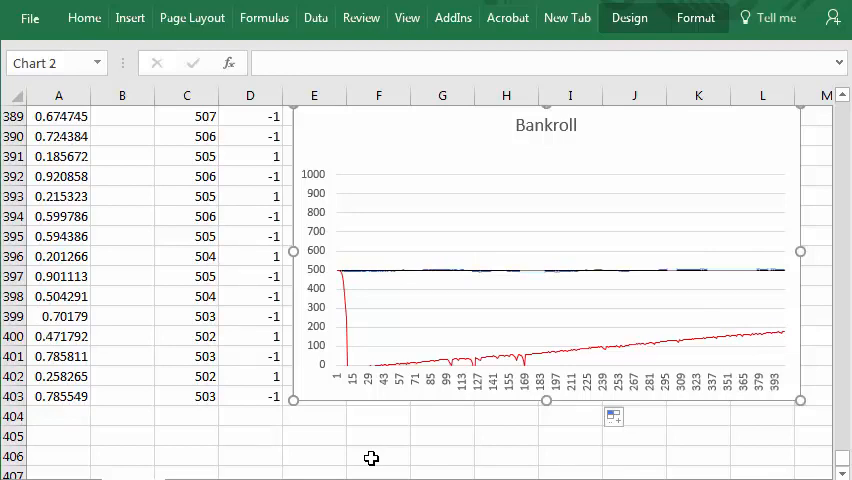
mouse_move(353, 304)
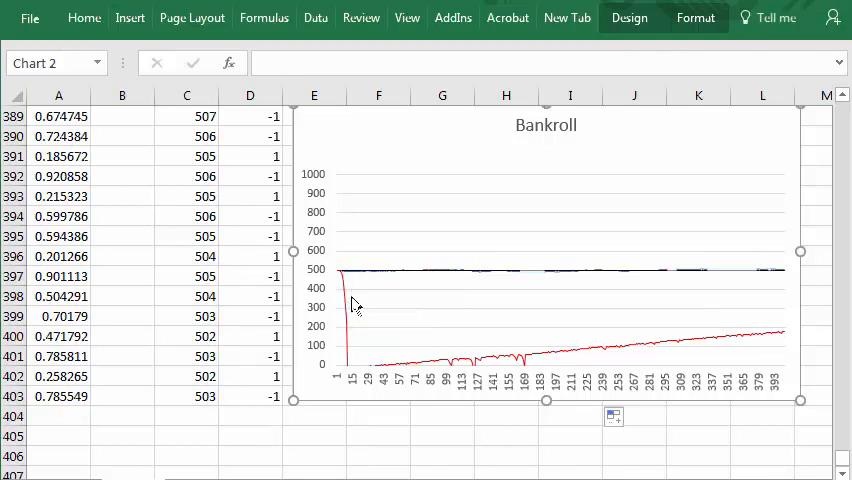
mouse_move(412, 247)
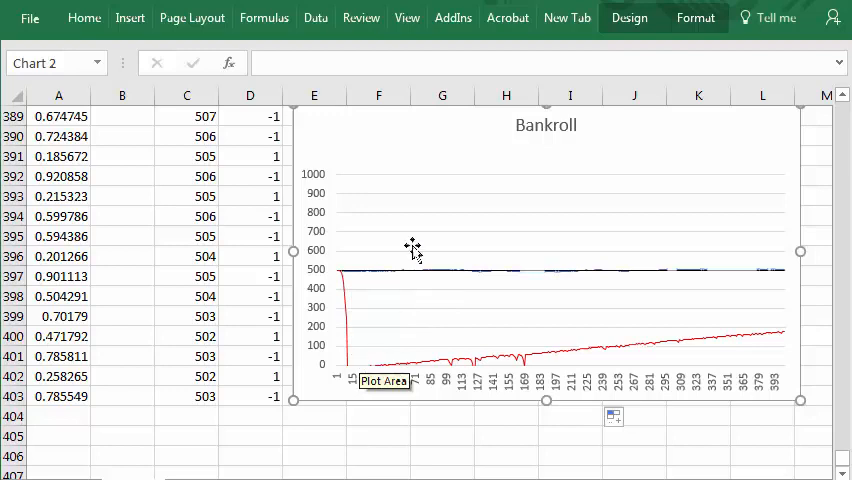
mouse_move(493, 242)
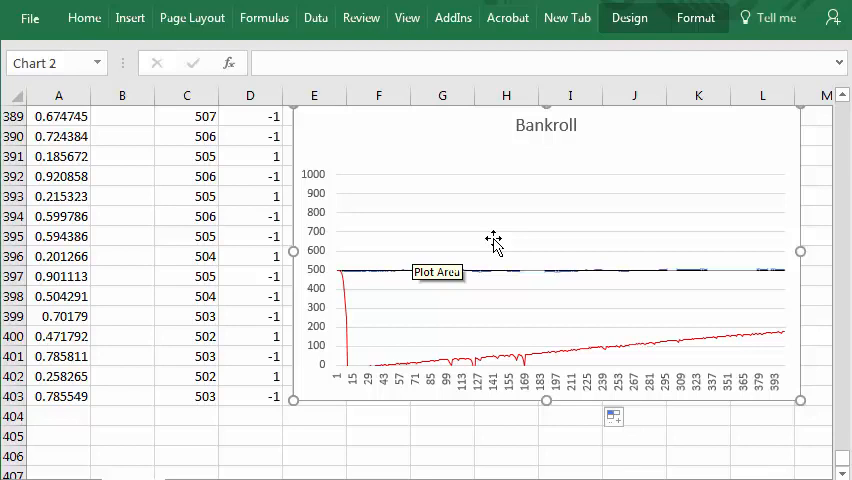
mouse_move(360, 320)
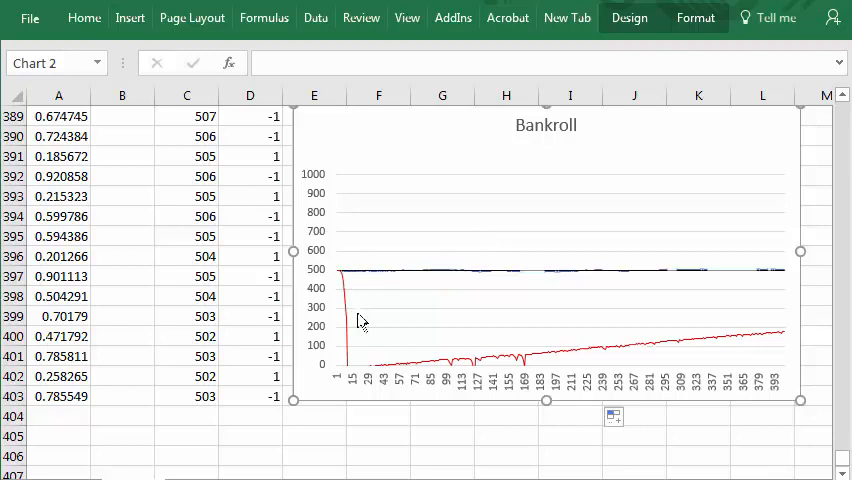
mouse_move(415, 335)
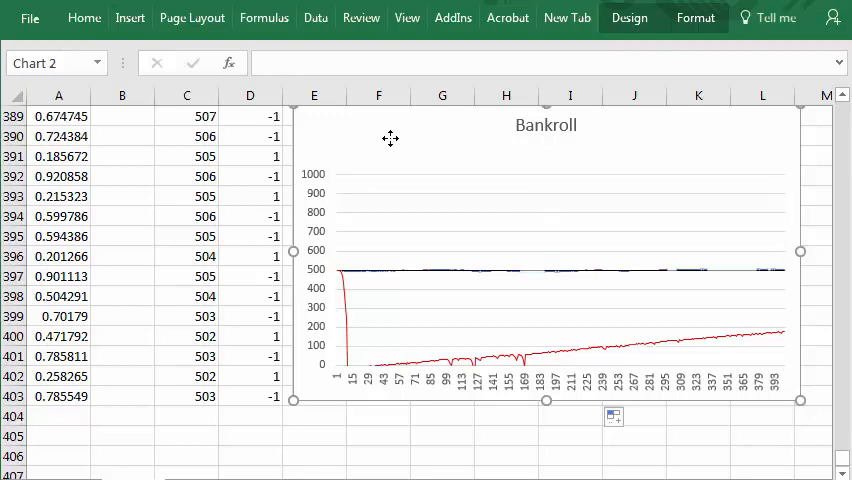
mouse_move(795, 160)
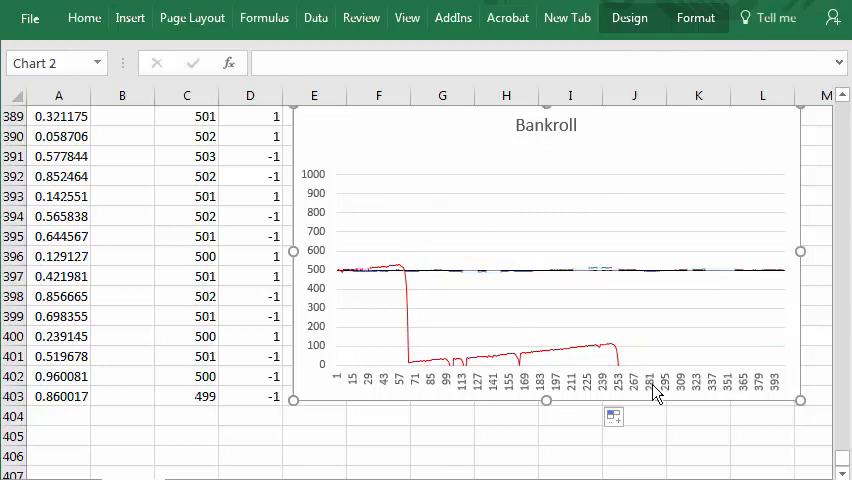
mouse_move(655, 185)
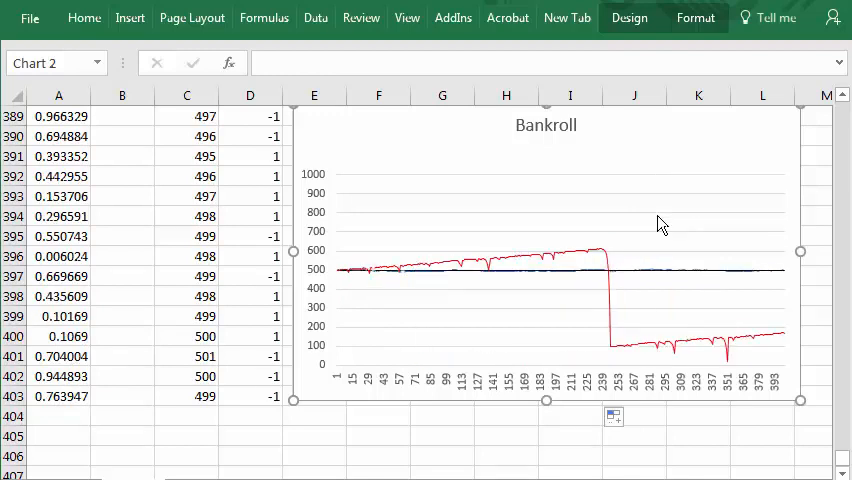
mouse_move(660, 222)
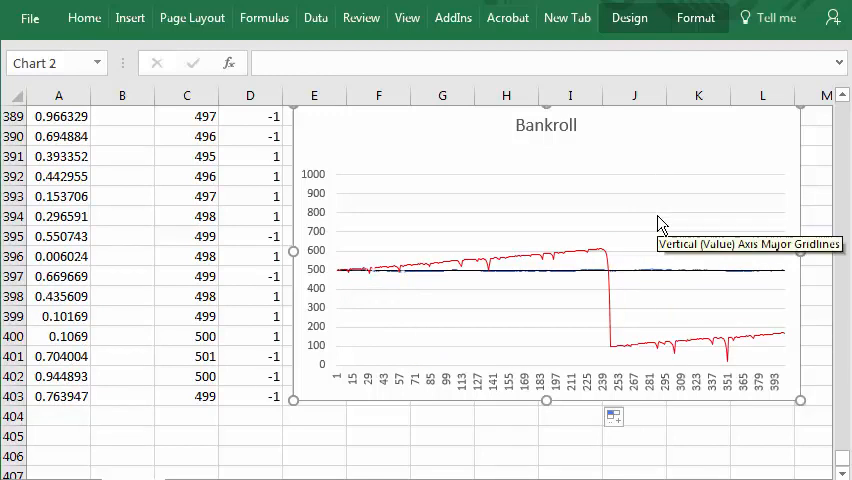